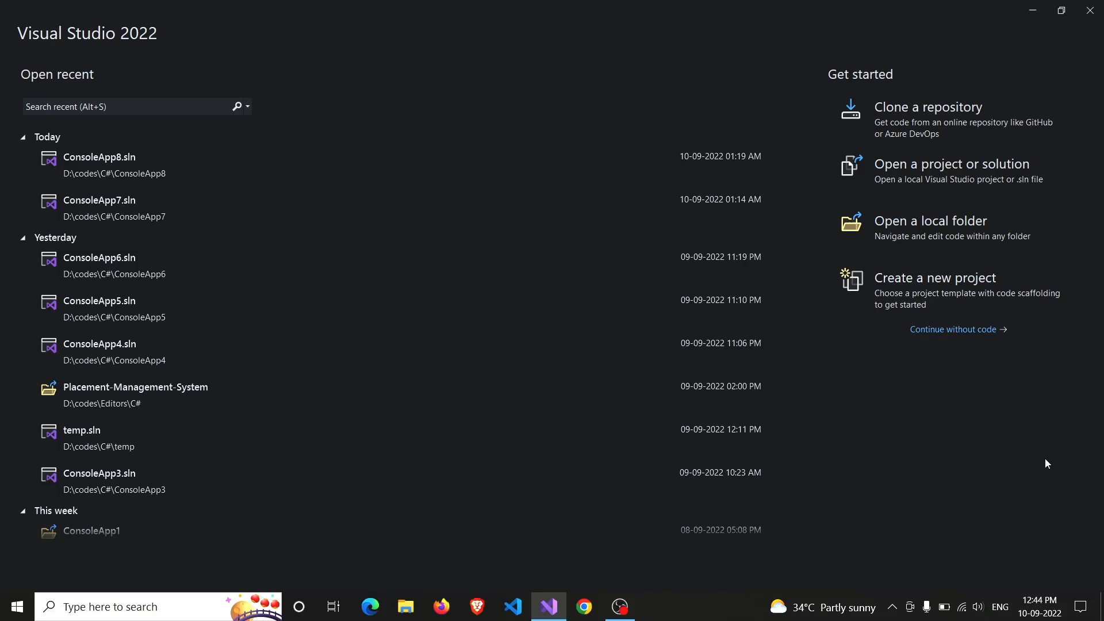
mouse_move(861, 397)
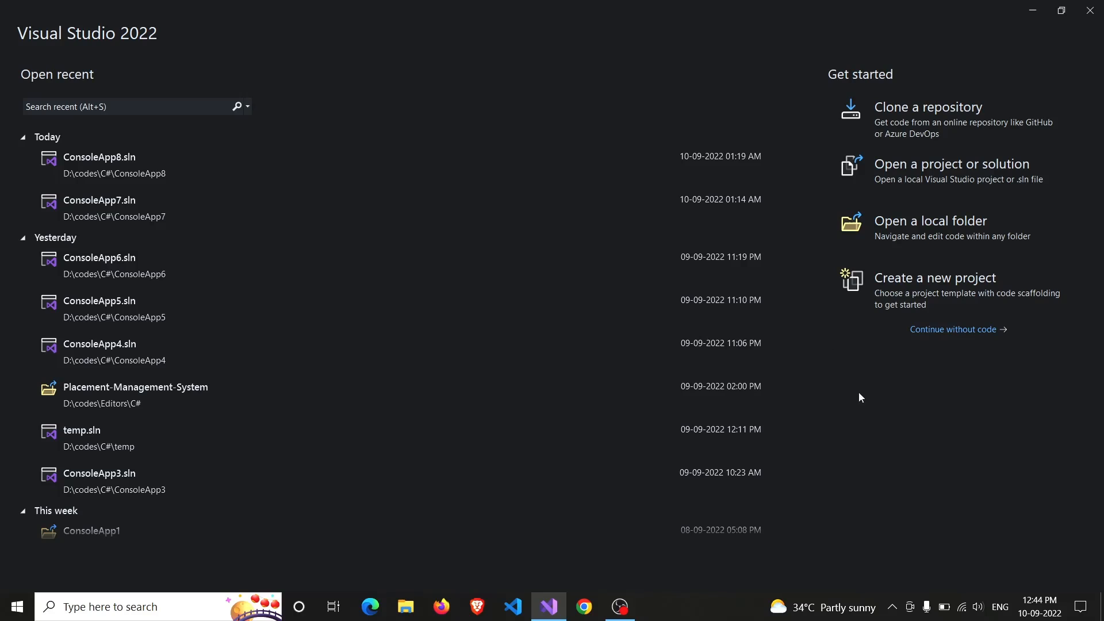
mouse_move(968, 289)
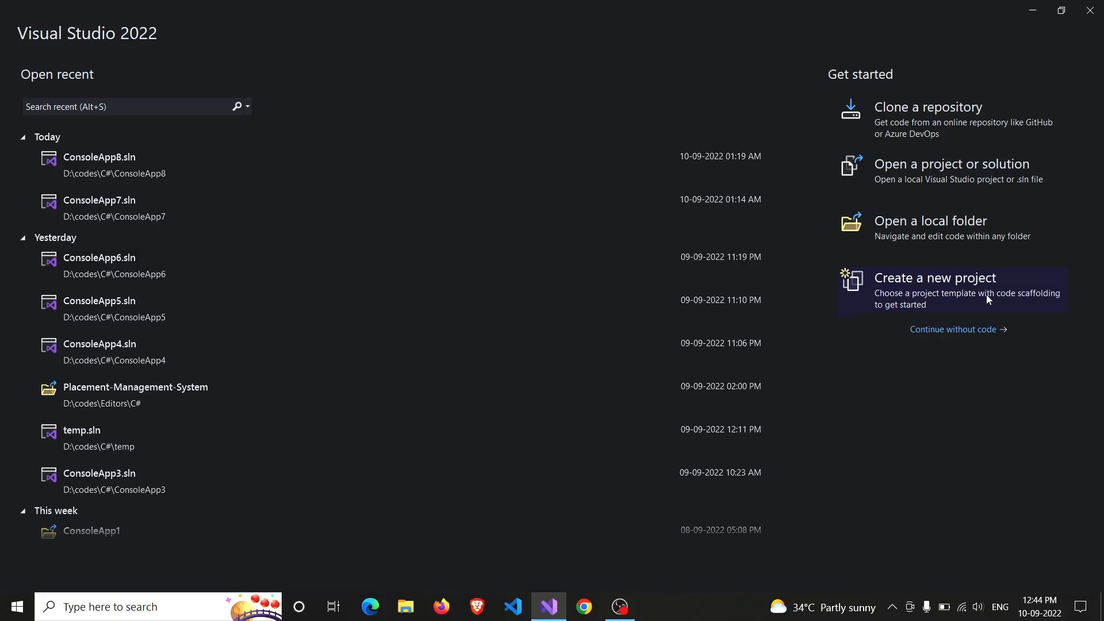
Start a new C# Console App project, keeping the default name ConsoleApp9
click(934, 277)
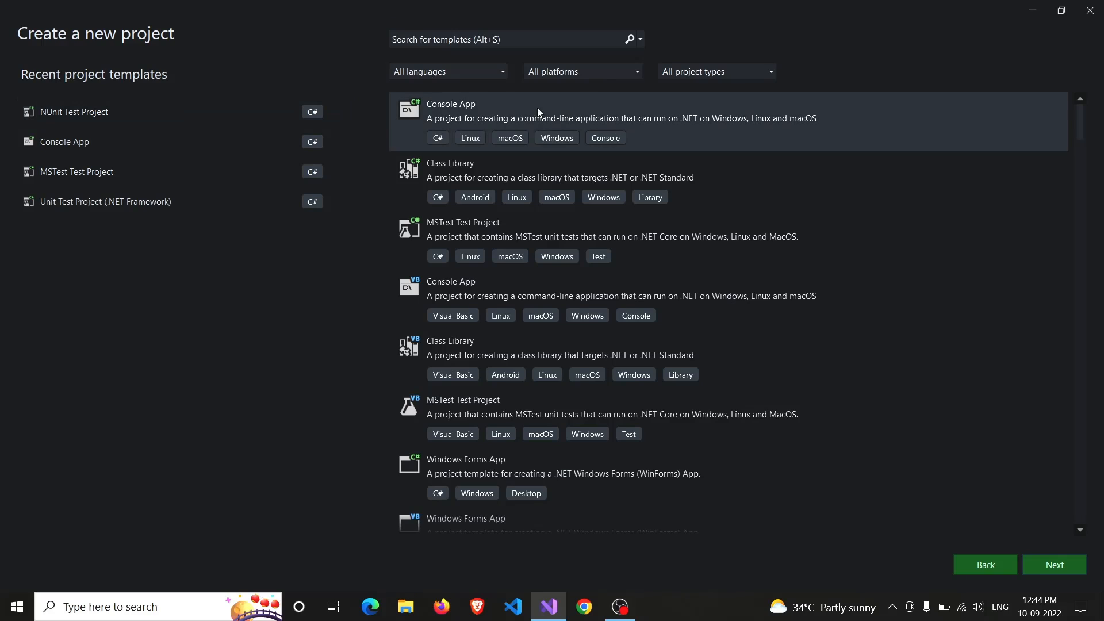
click(1054, 563)
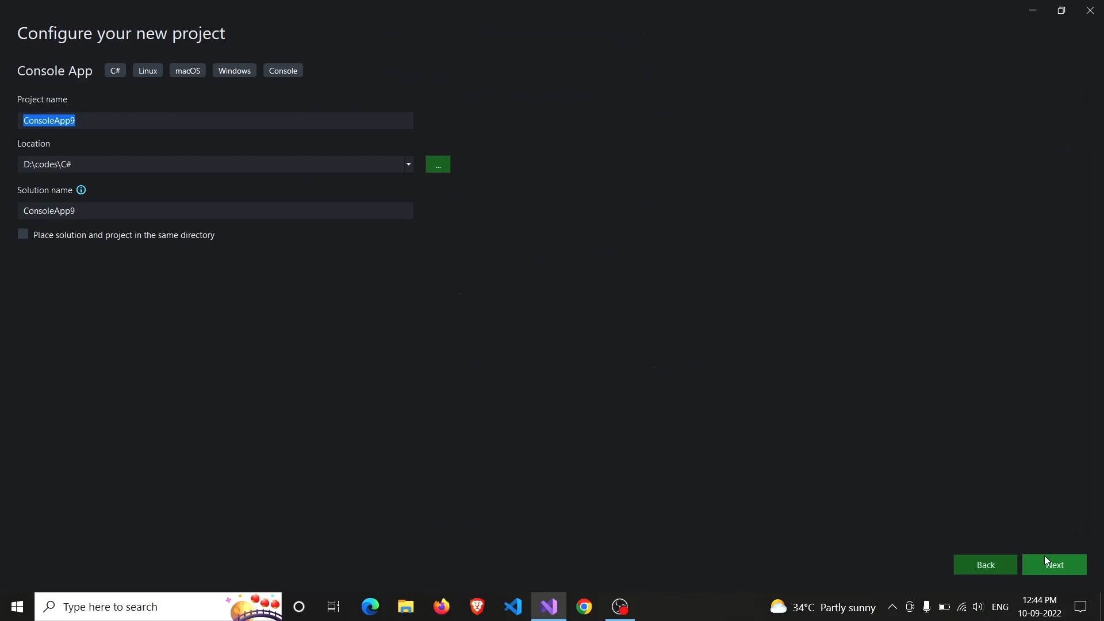
click(1055, 564)
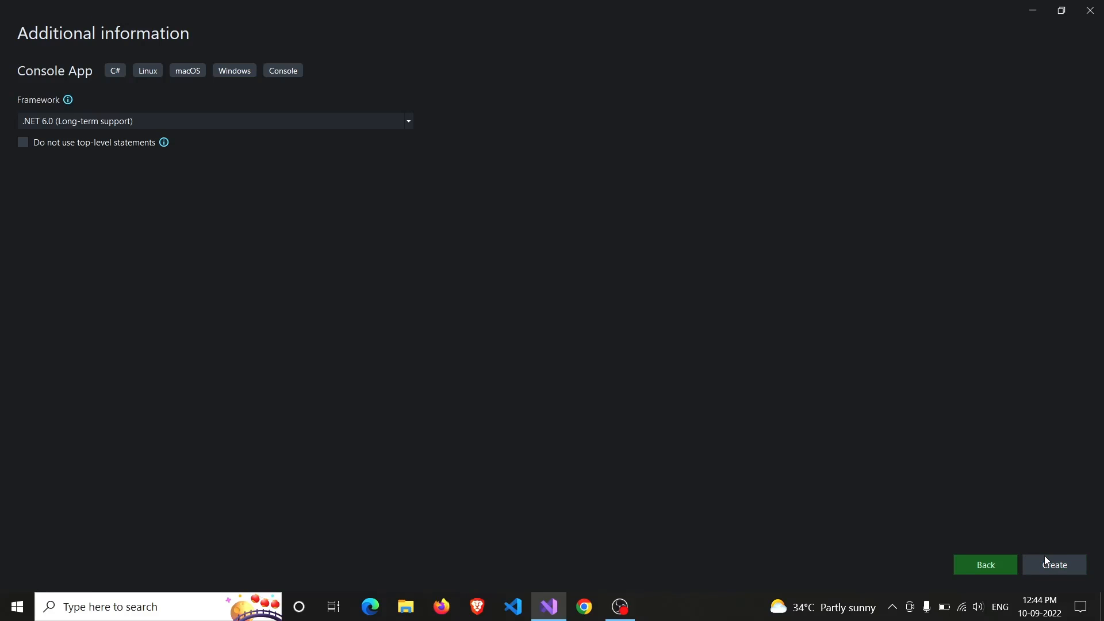
Create the project on .NET 6.0 and clear Program.cs in the editor
click(1055, 565)
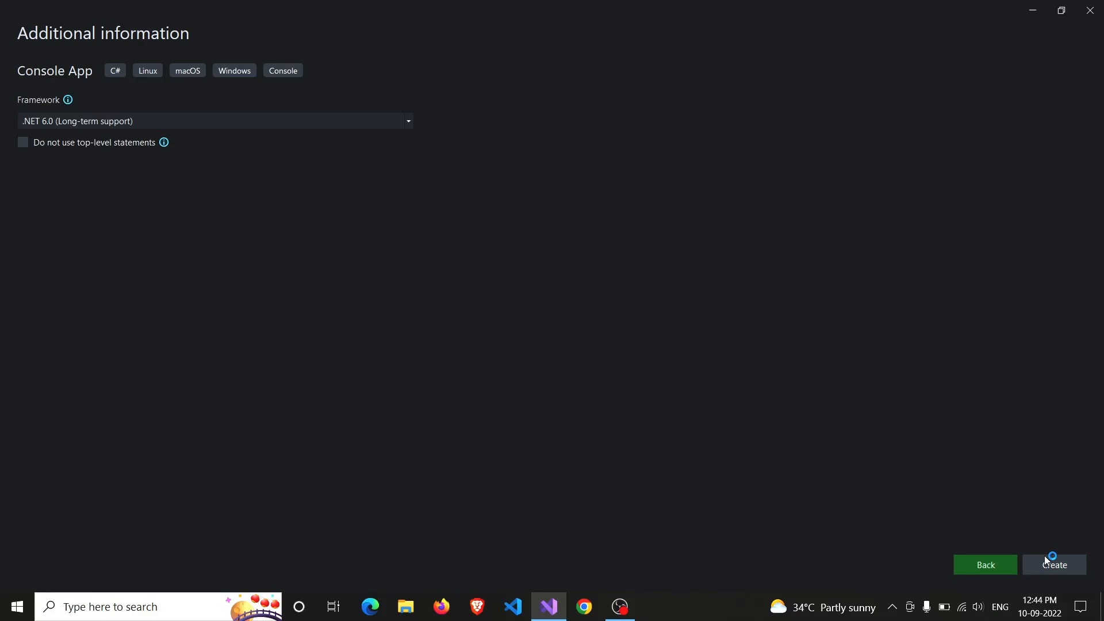
click(1055, 565)
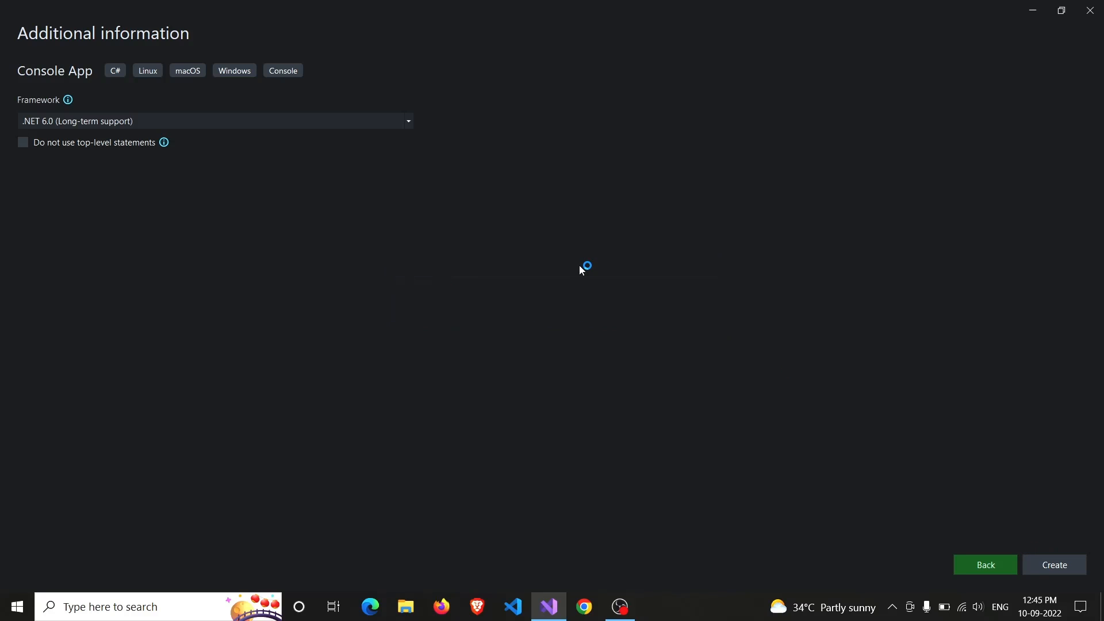
click(1055, 564)
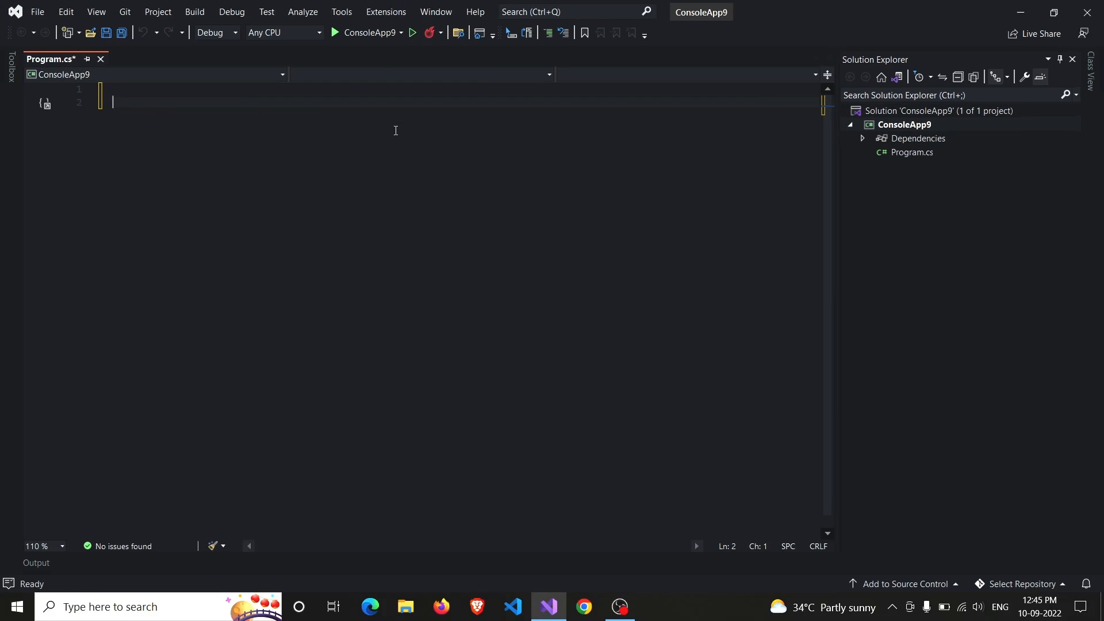
Add 'using System;' and the ConsoleApp9 namespace declaration to Program.cs
text(u)
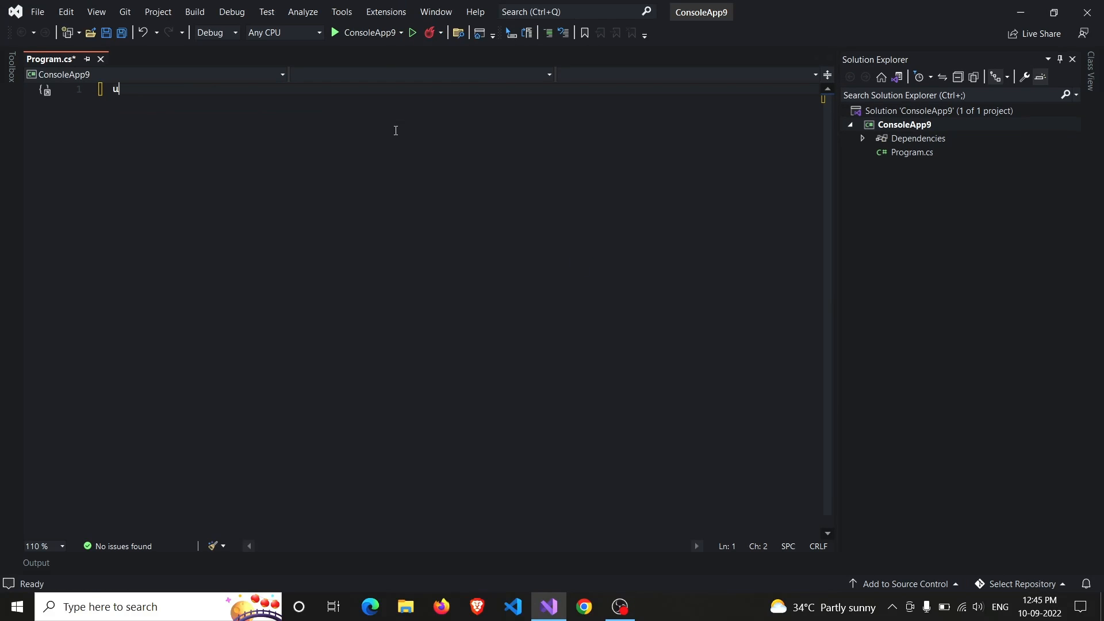
text(sing St)
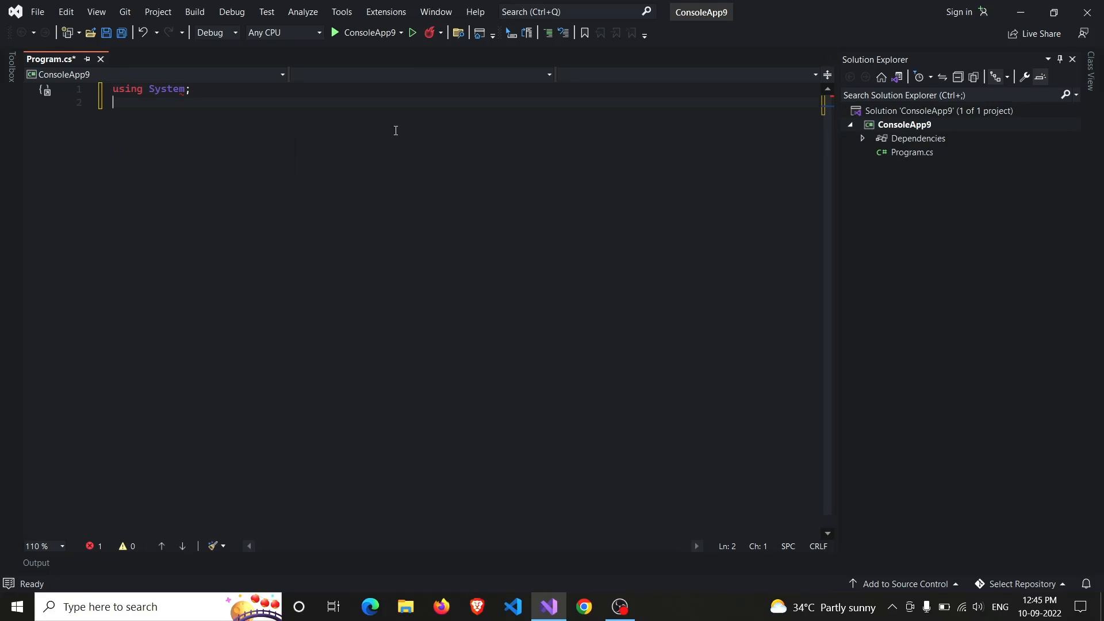
text(namespace ConsoleApp9)
text({)
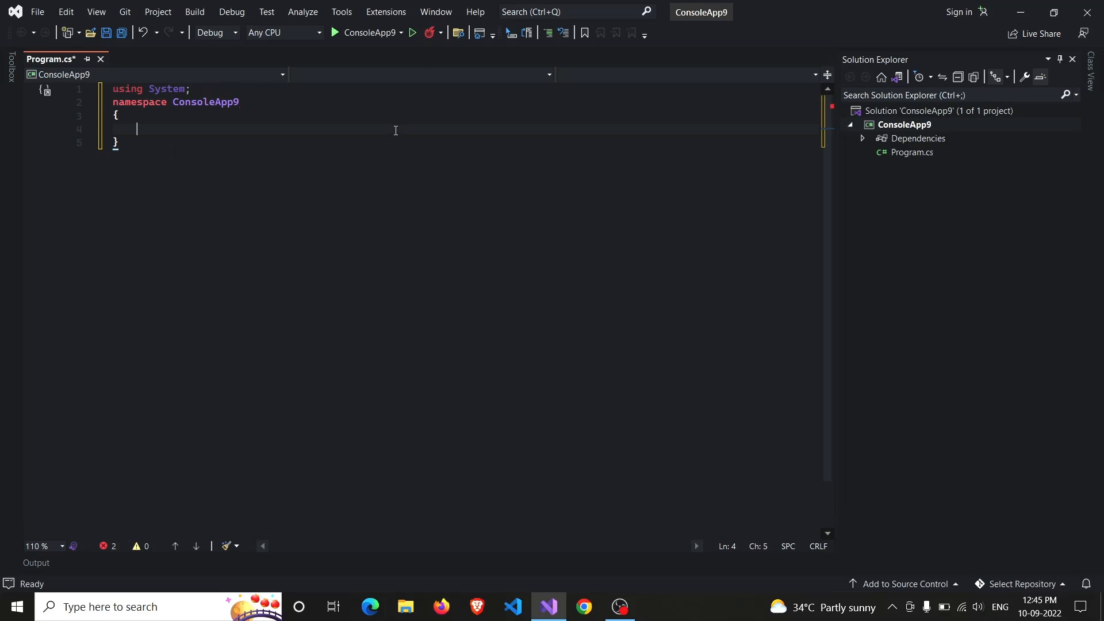
Add class program with an empty public static void Main(string[] args) method
text(class)
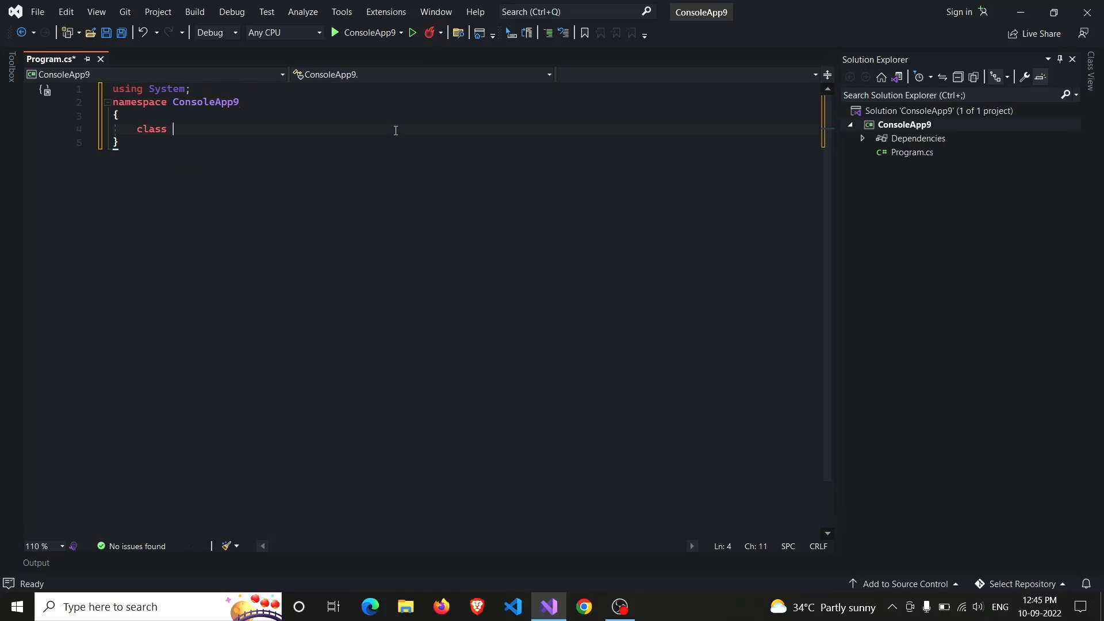
text(pro)
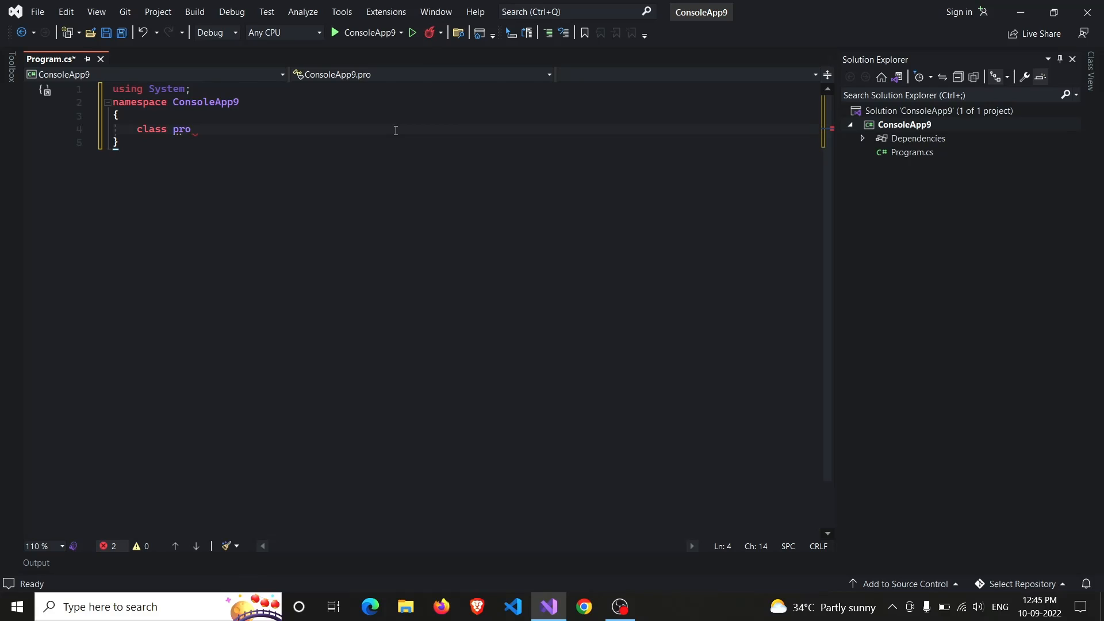
text(gram)
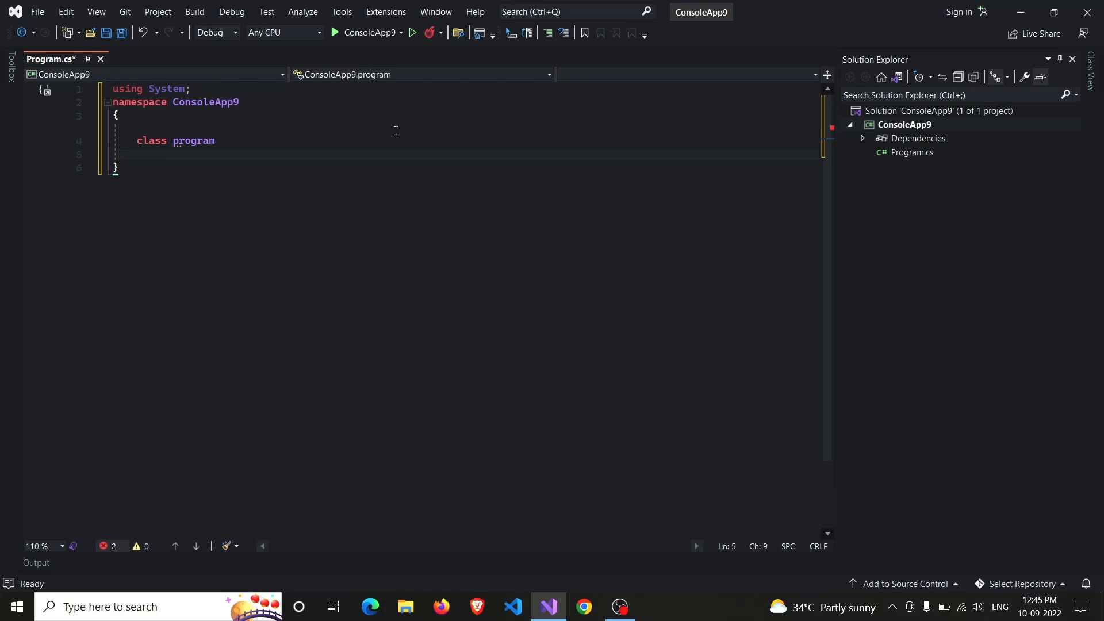
text(publiv)
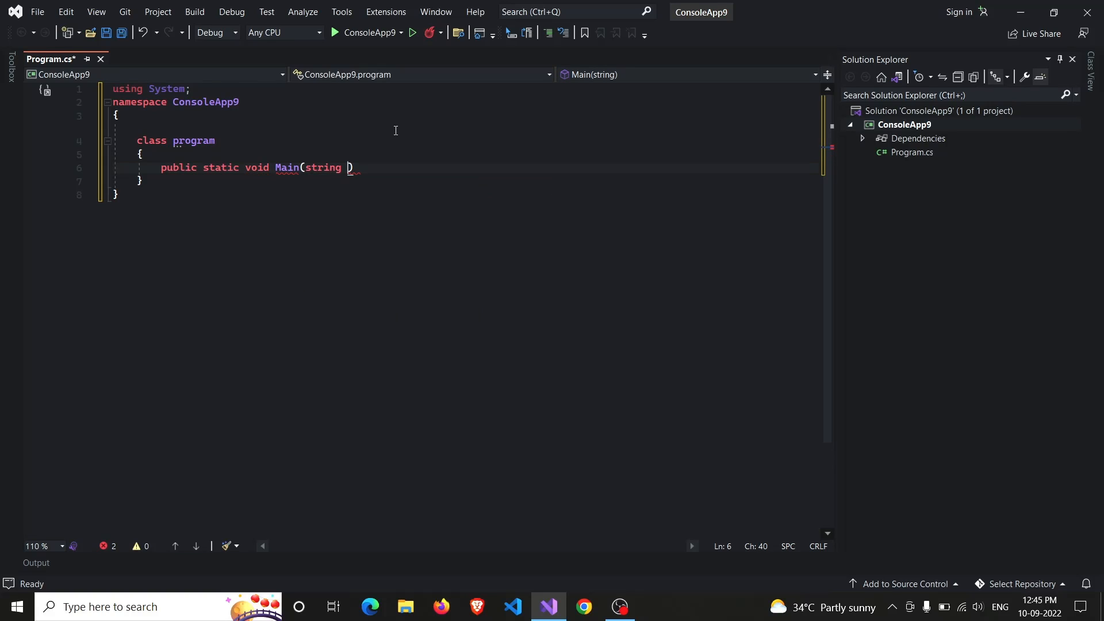
text([] args)
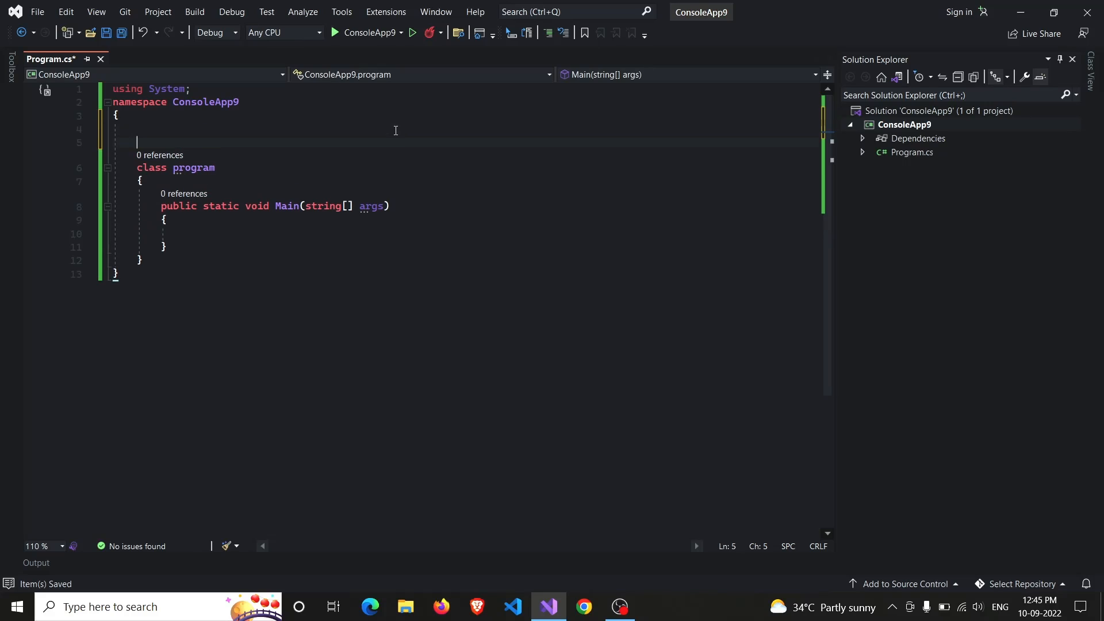
Declare class ToTest with a public int mul(int a, int b) method
text(class)
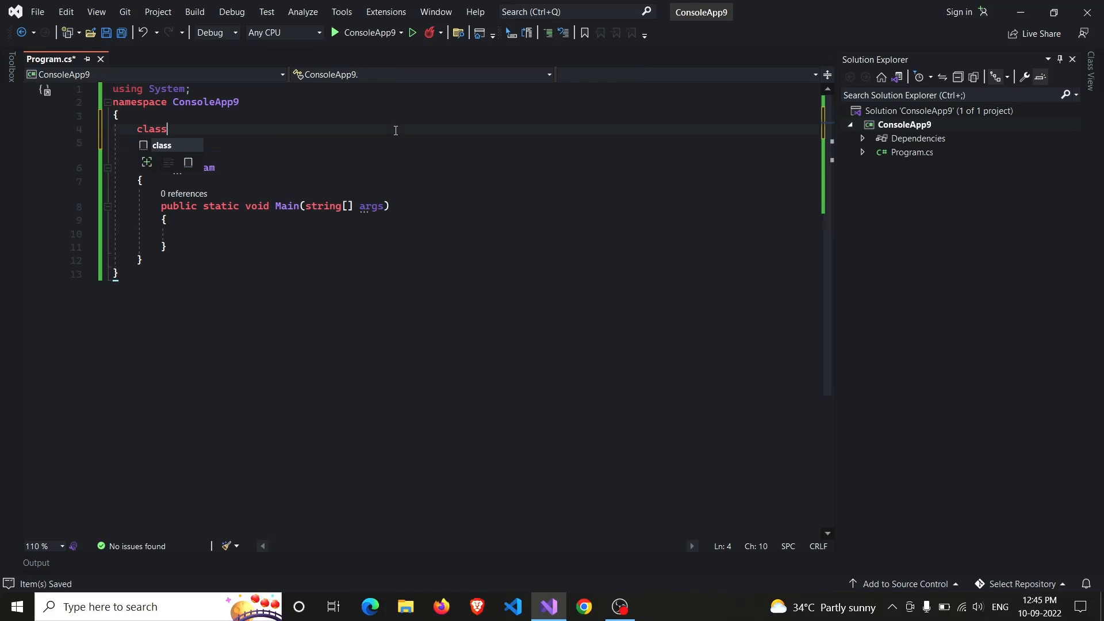
text(ToTe)
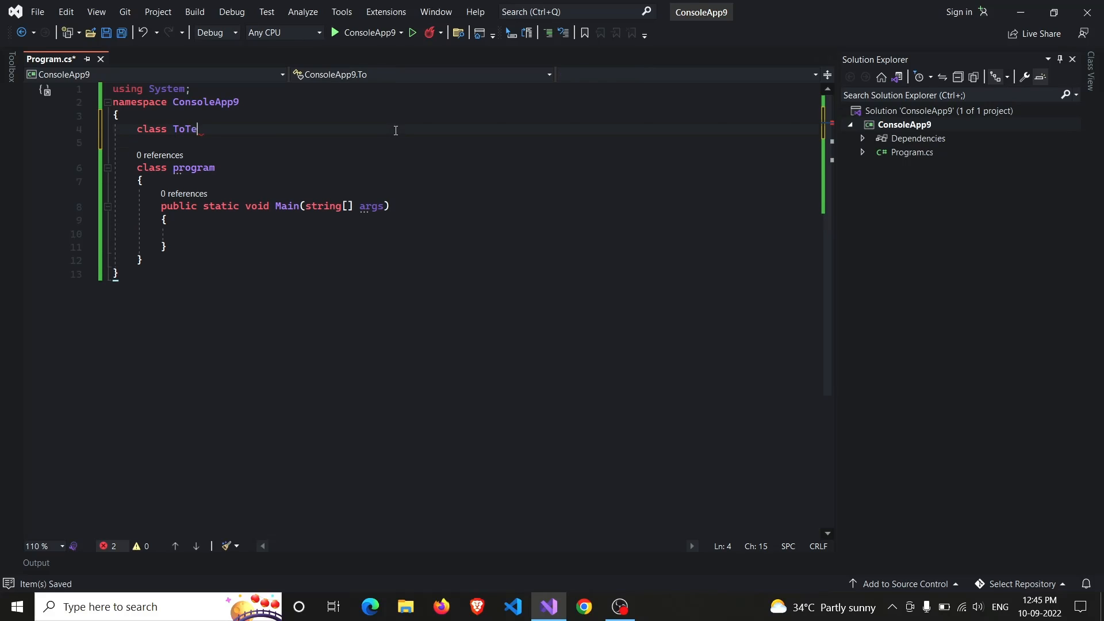
text(st{)
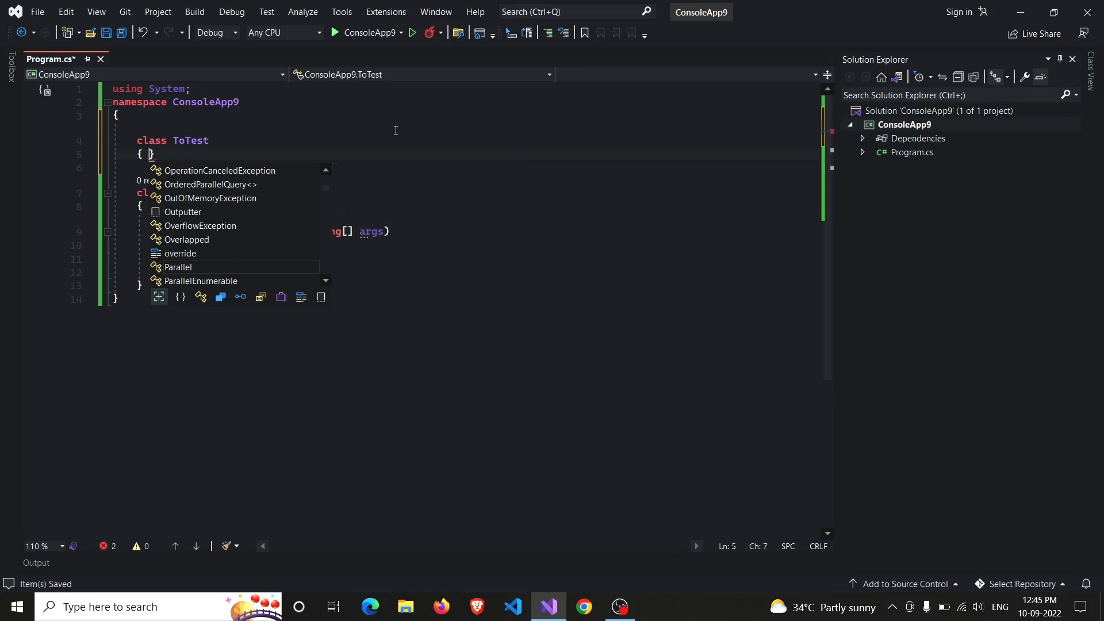
text(publiv)
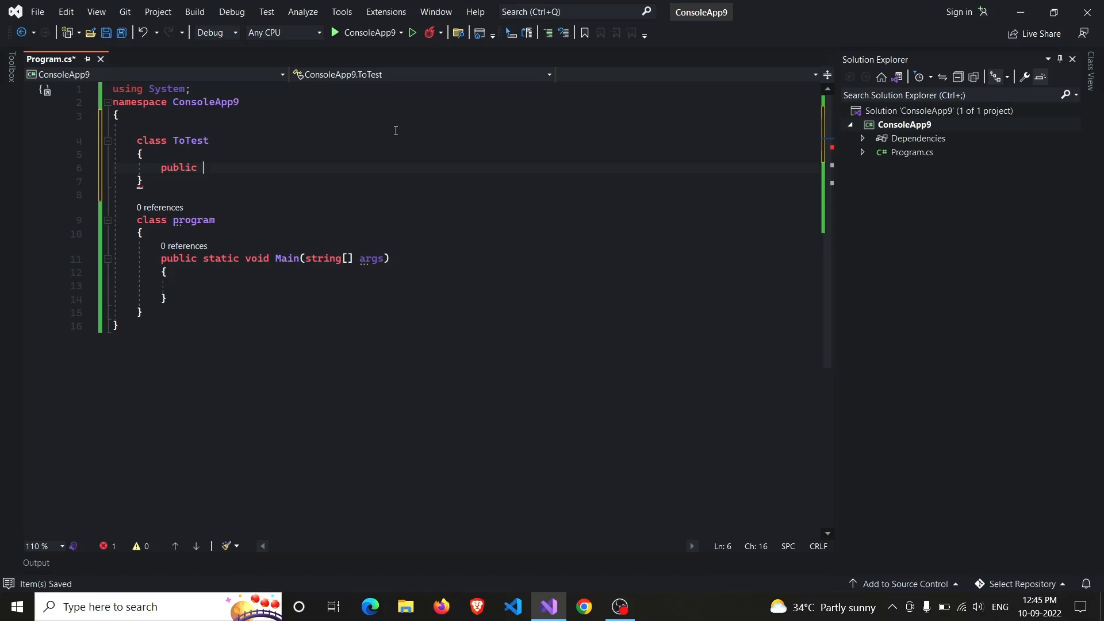
text(int)
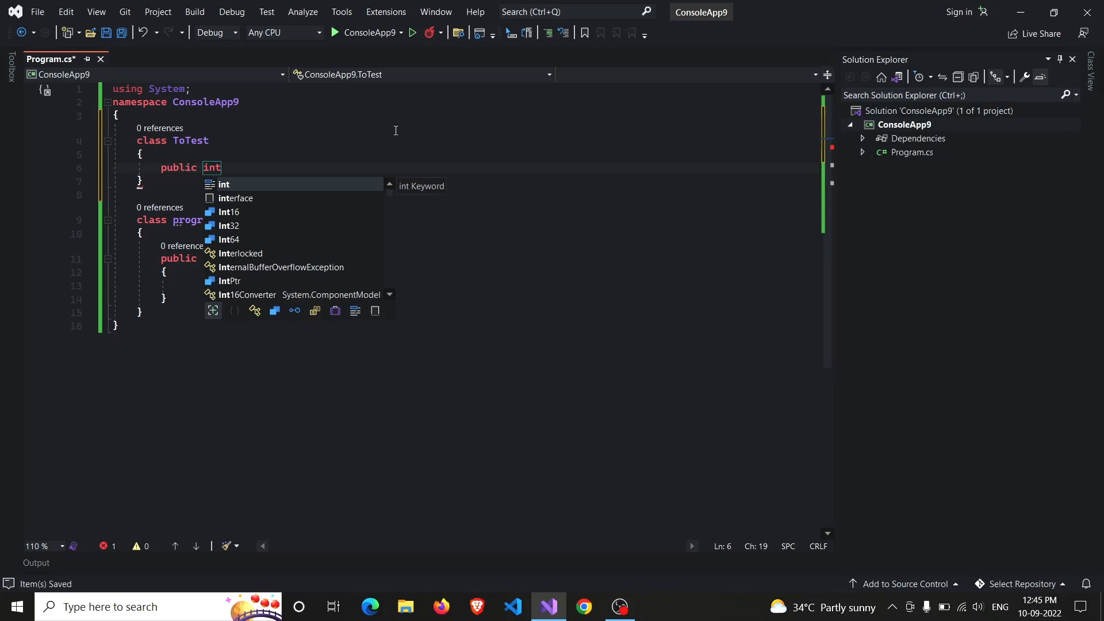
text(m)
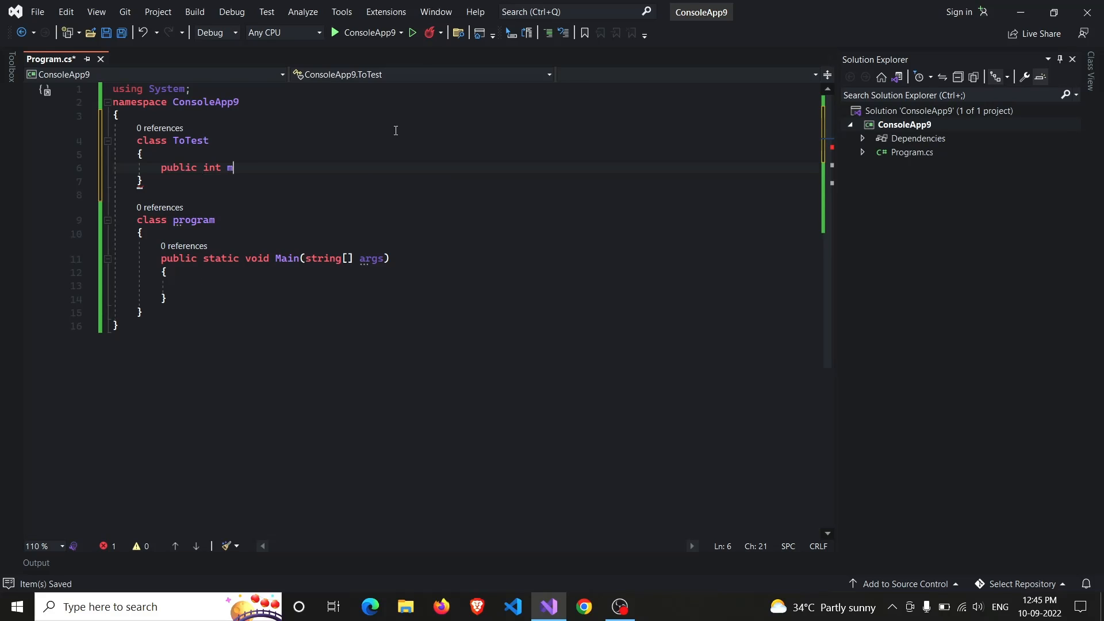
text(ul())
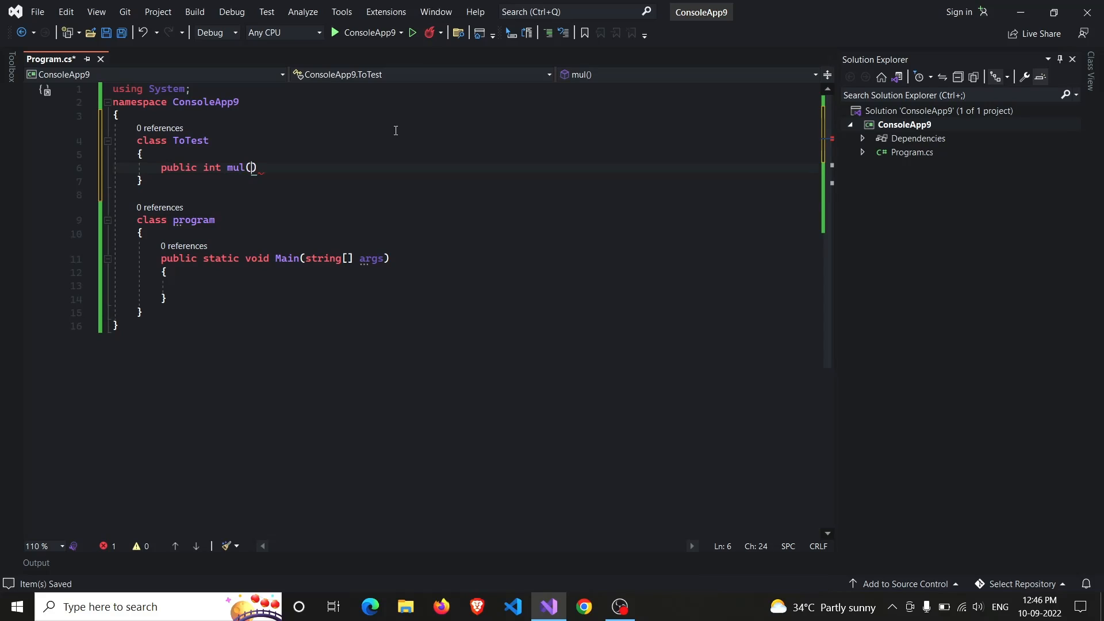
text(int a, int b)
text({)
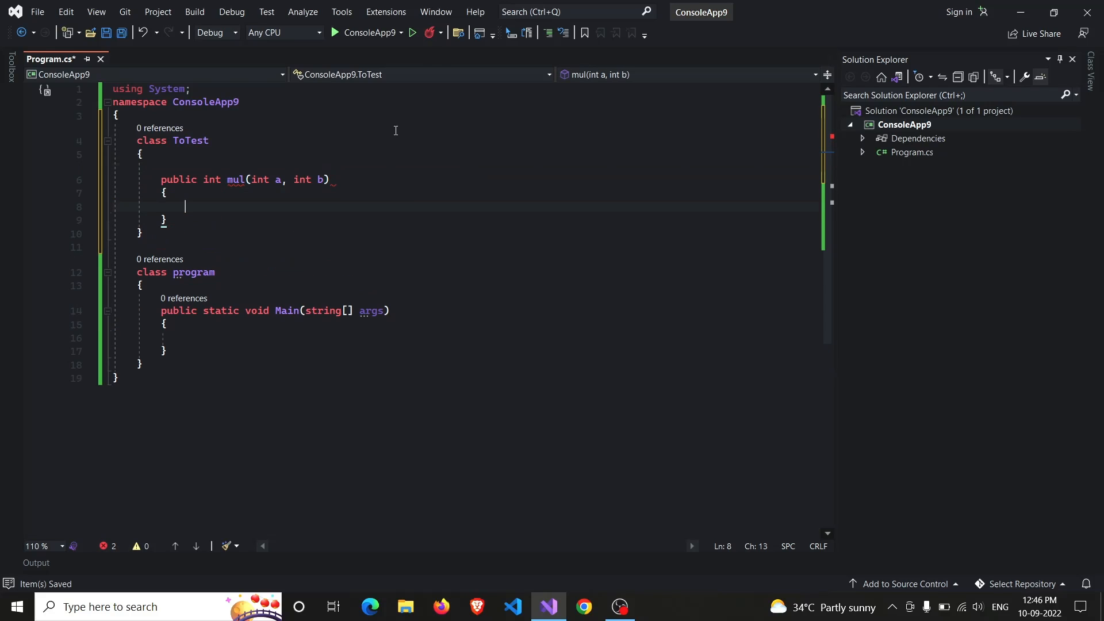
Make mul return a * b + 100
text(reu)
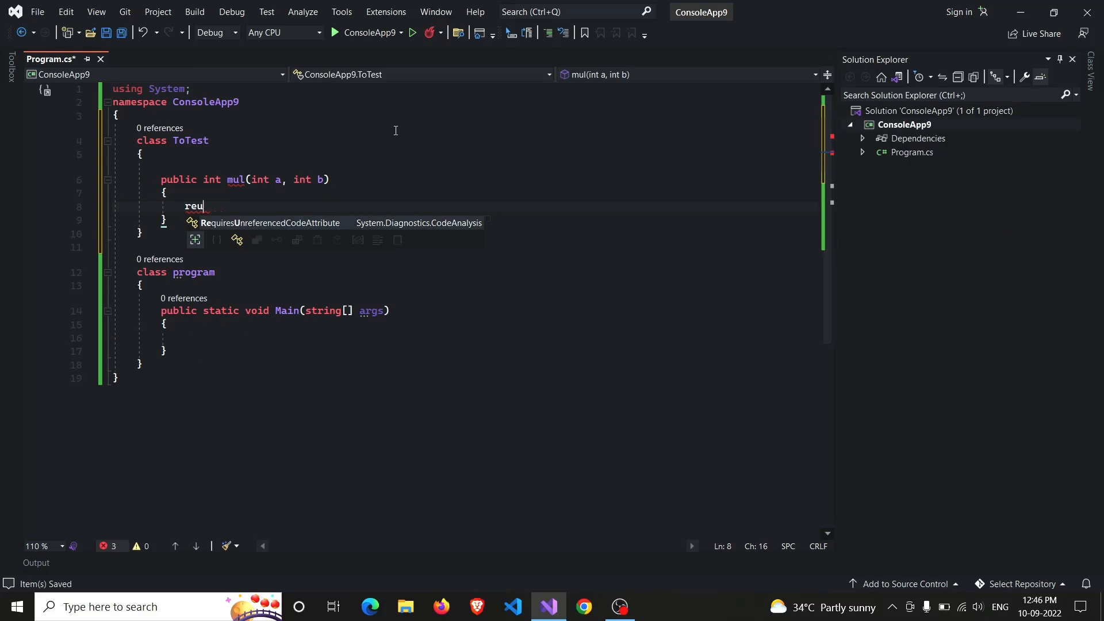
text(return)
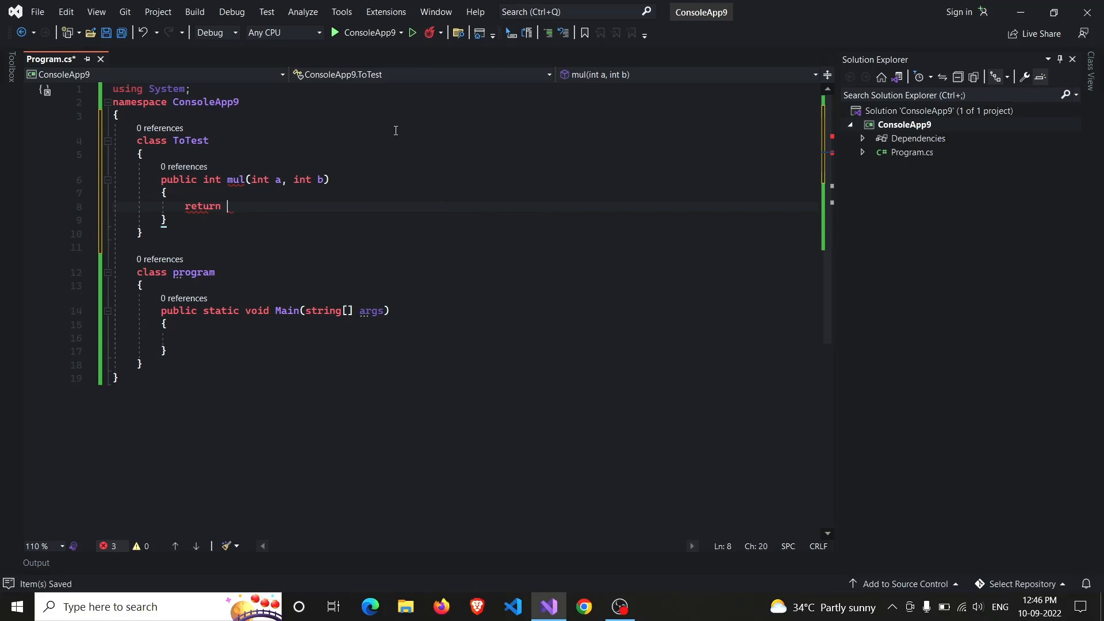
text(a*b)
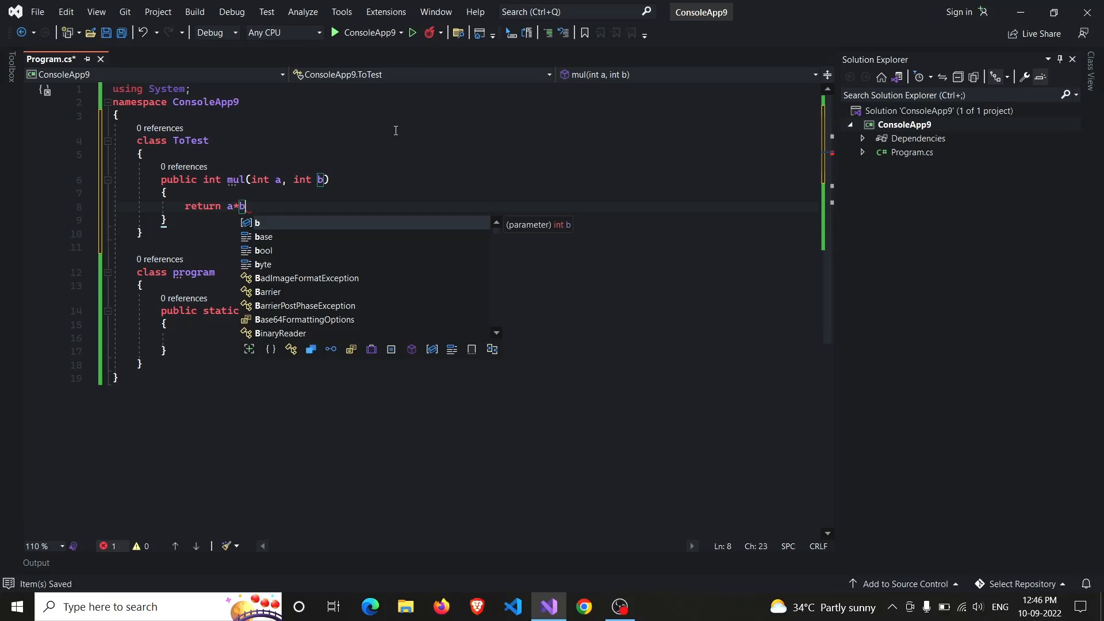
text(+100)
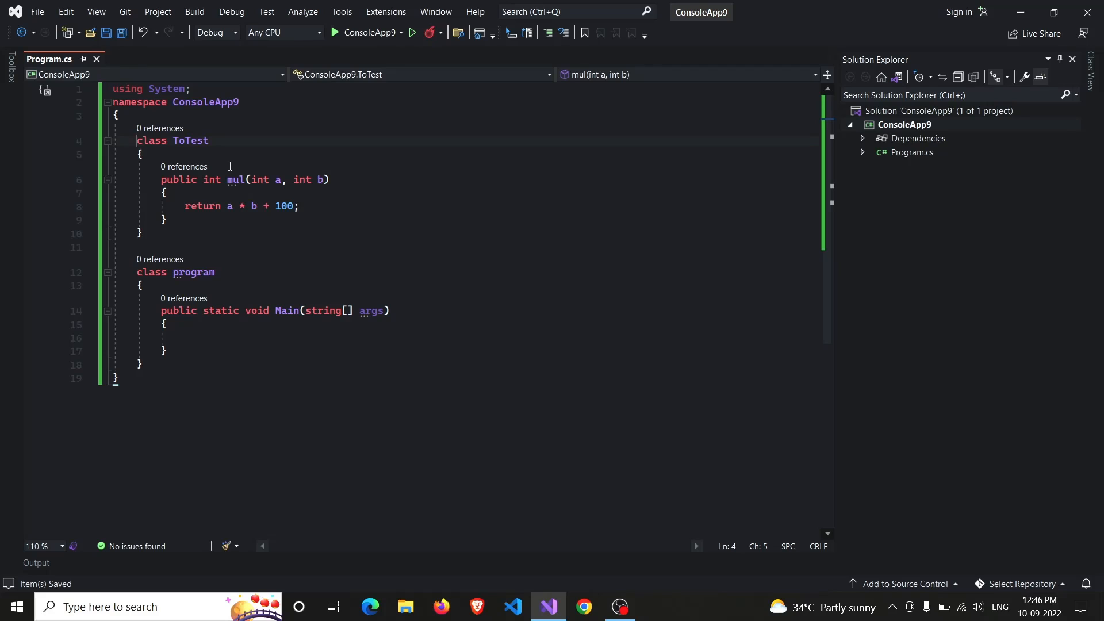
text(public)
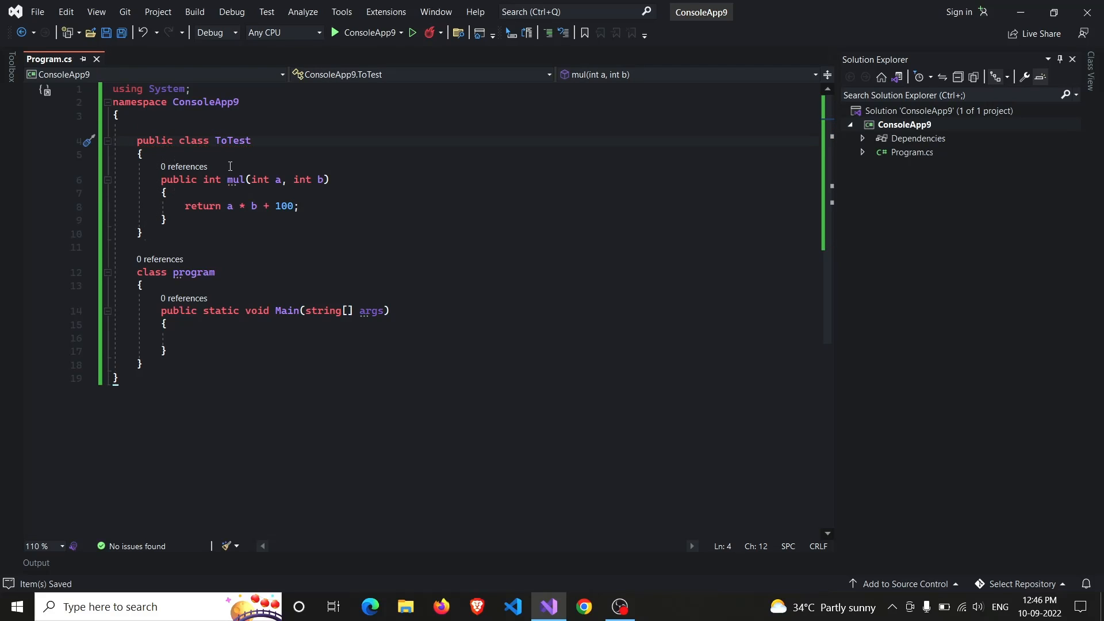
click(159, 140)
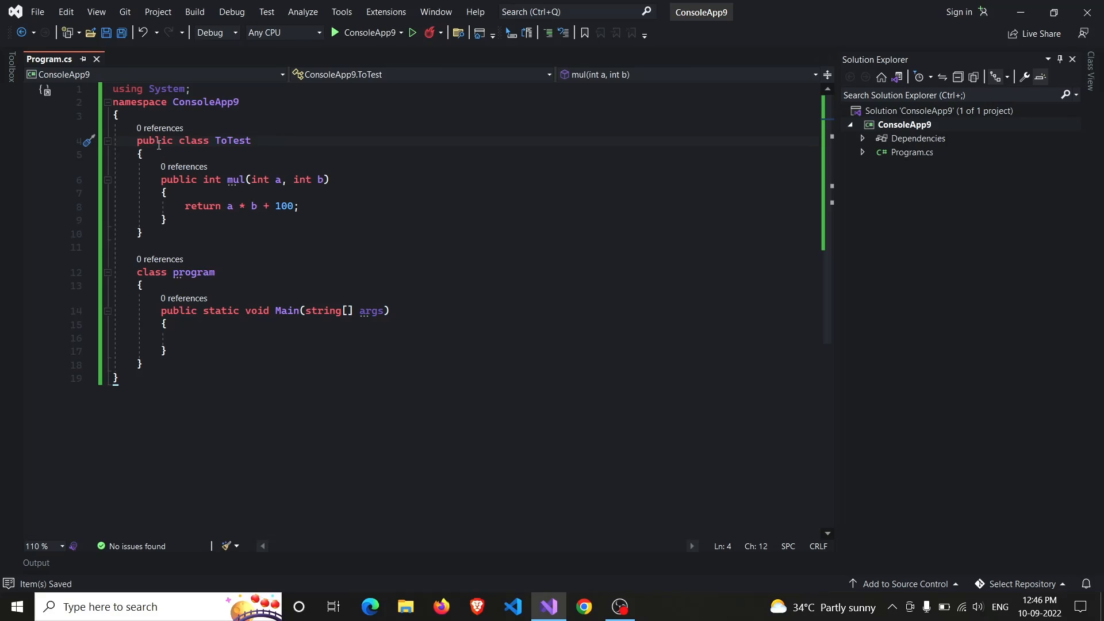
mouse_move(215, 73)
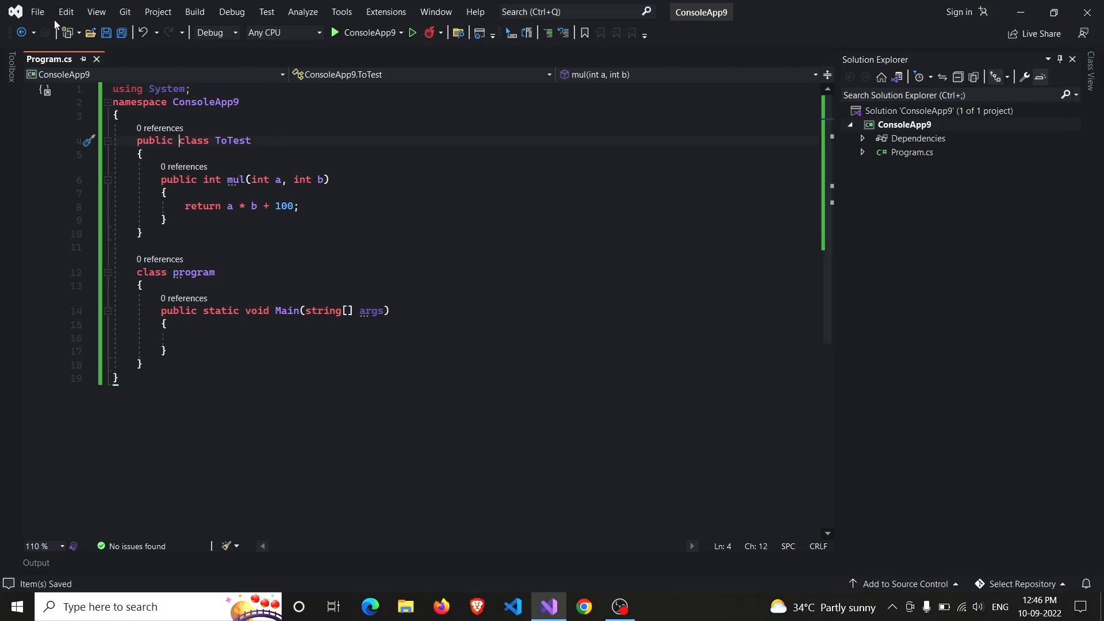
mouse_move(64, 11)
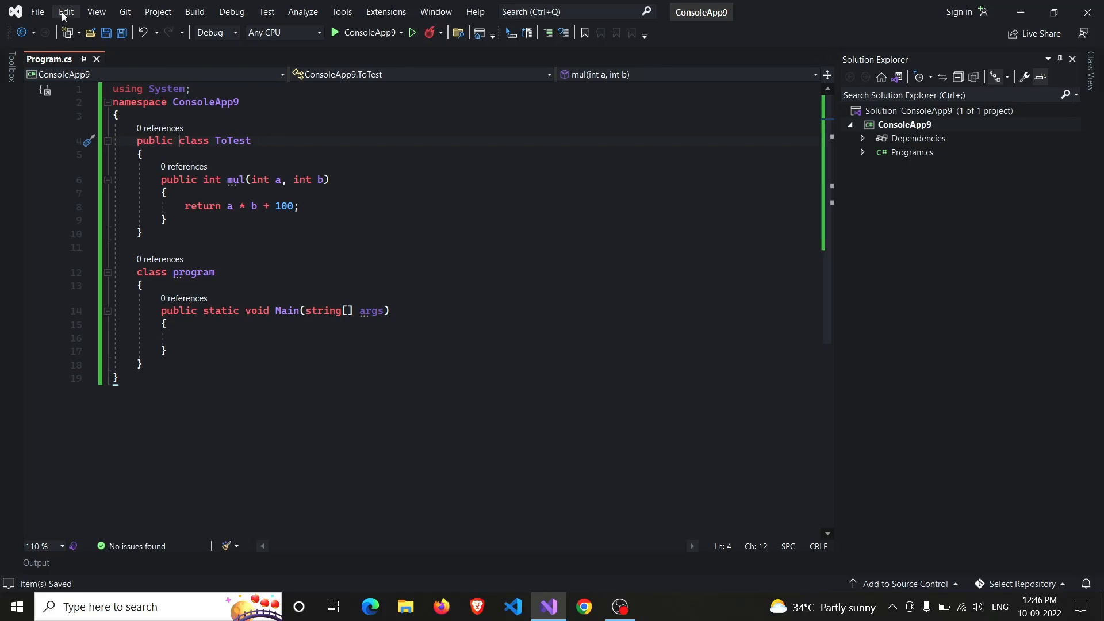
Start a new project from the File menu, search 'NU' and pick the C# NUnit Test Project template
click(65, 12)
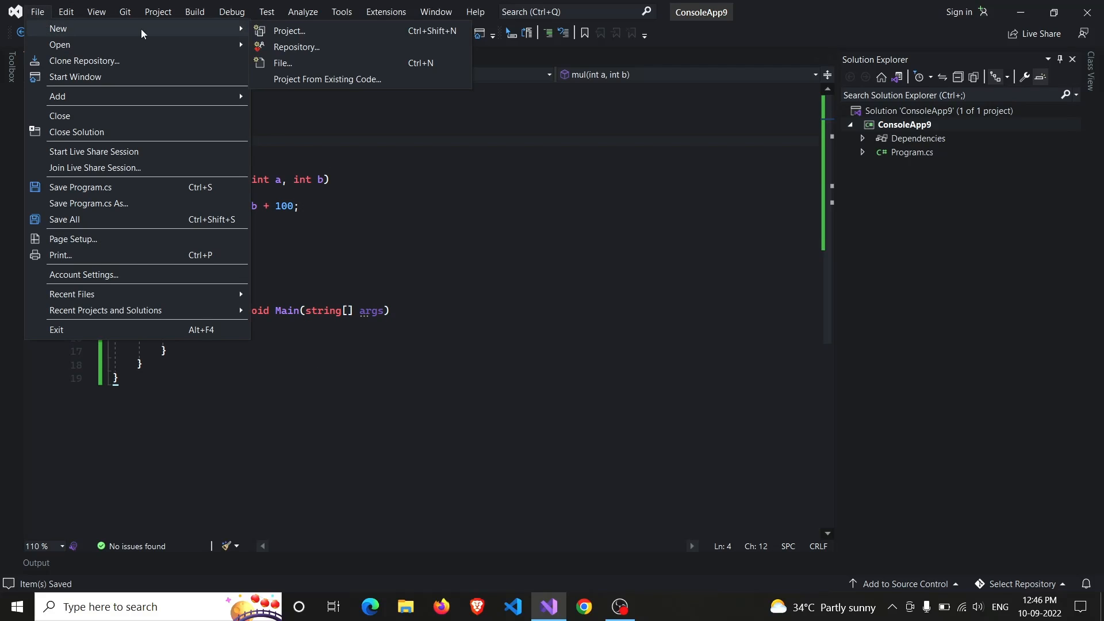
click(289, 31)
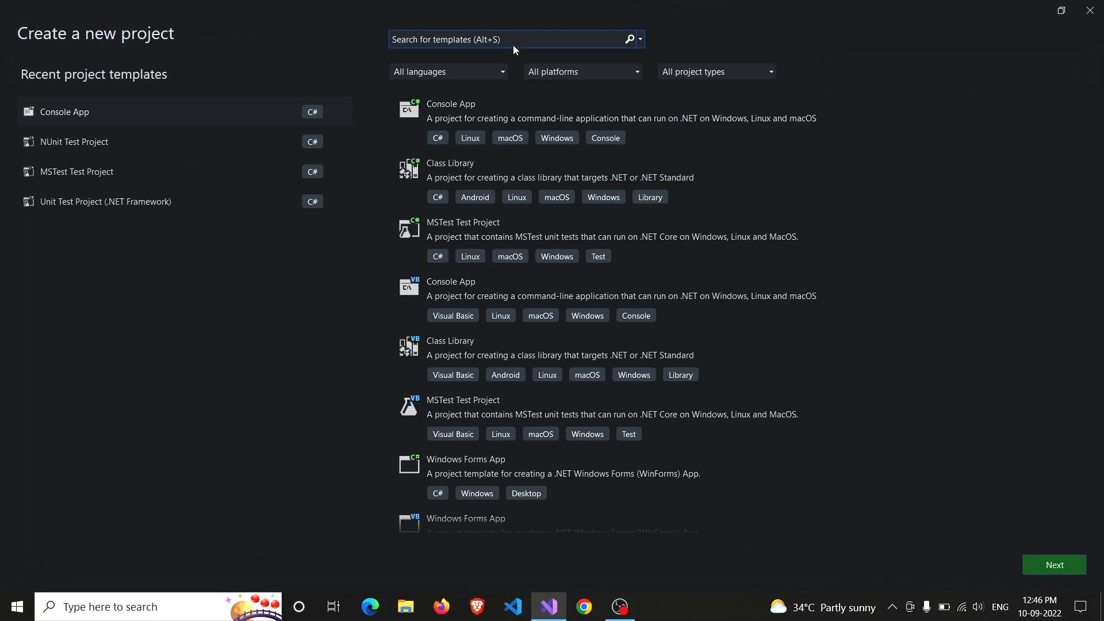
text(NUnit)
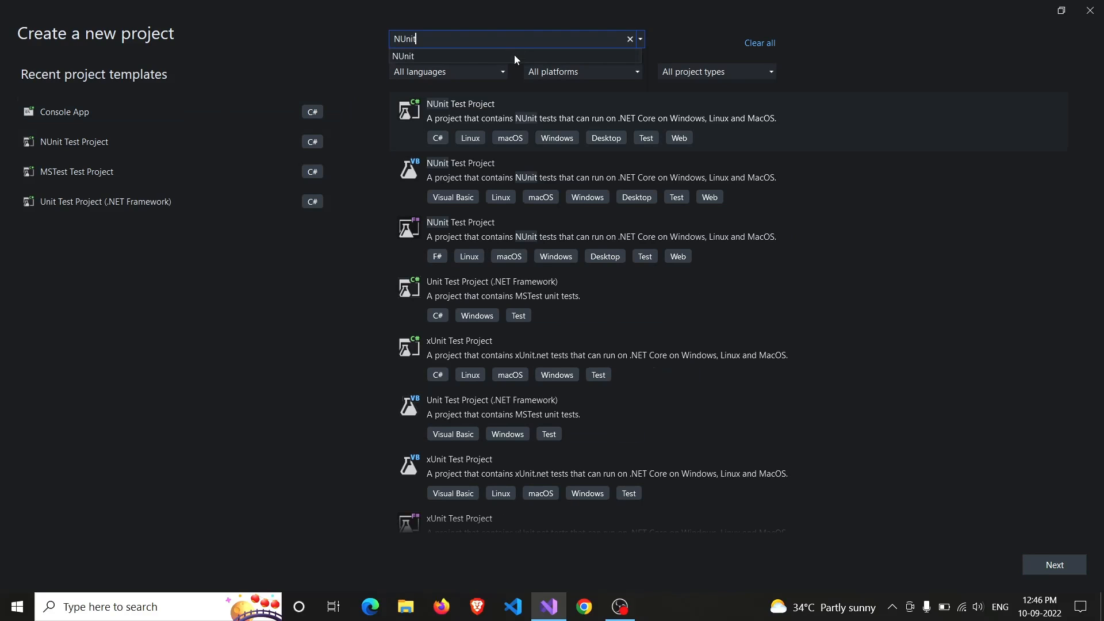
mouse_move(506, 108)
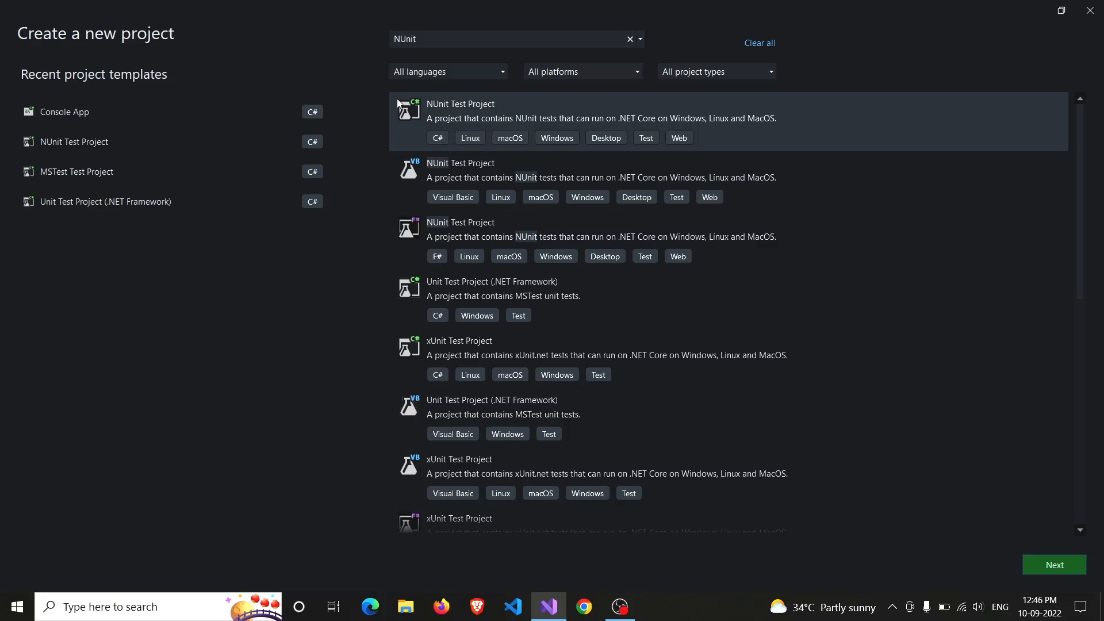
click(1054, 563)
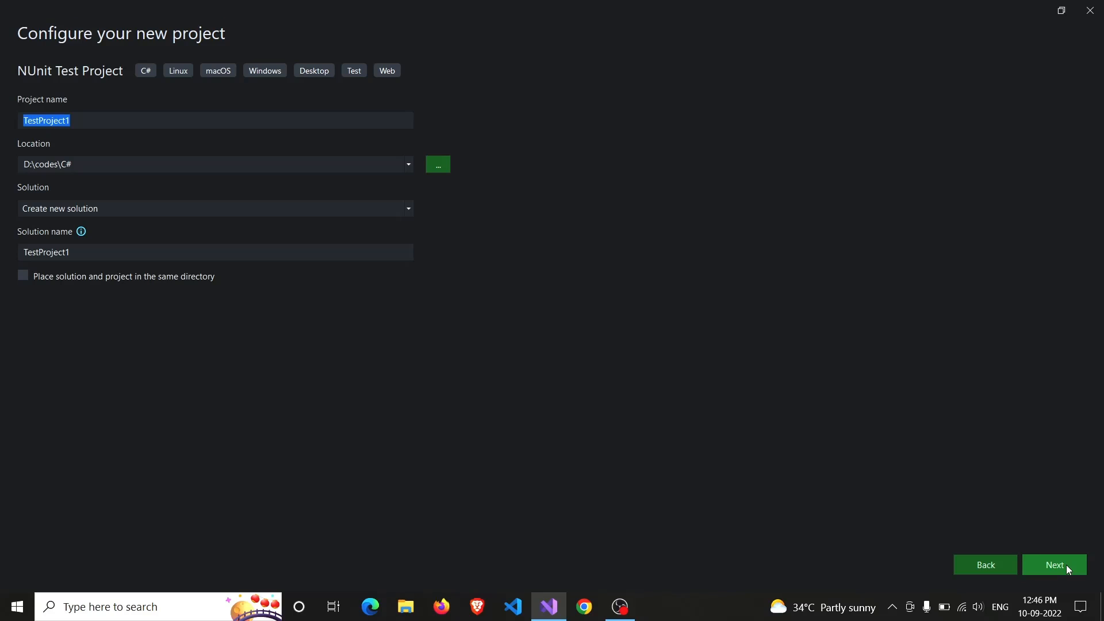
mouse_move(856, 555)
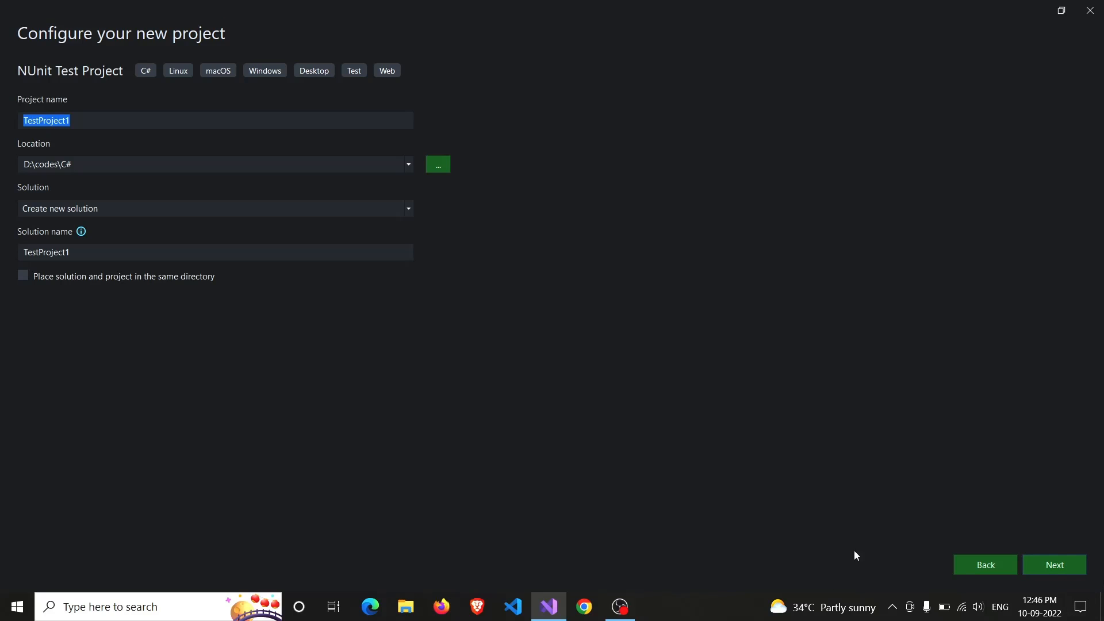
mouse_move(214, 212)
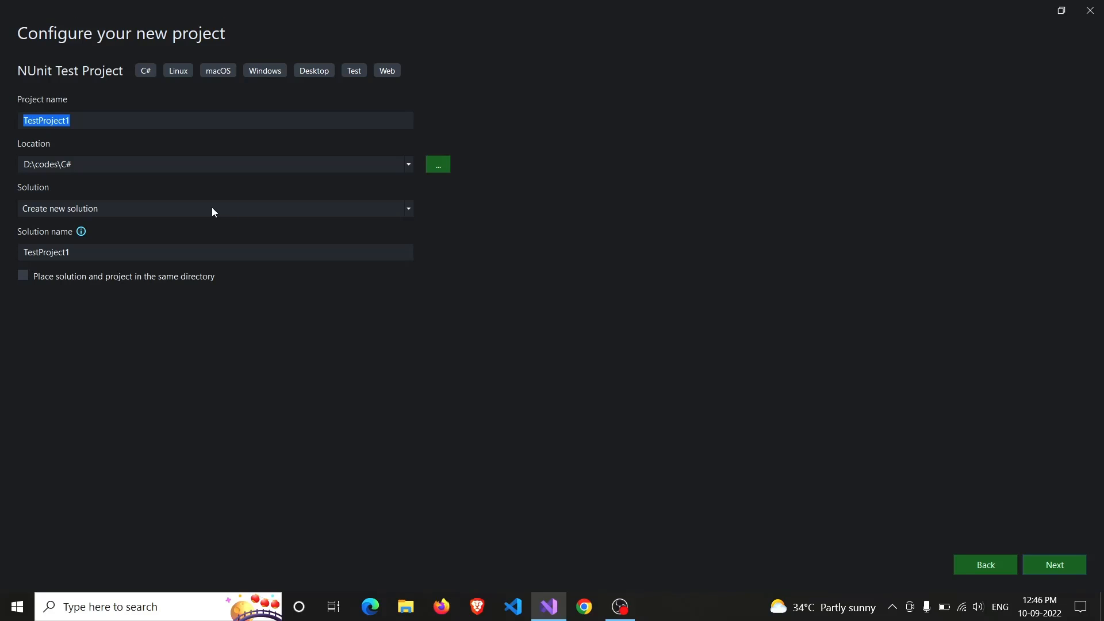
Add TestProject1 to the existing solution on .NET 6.0 and create it
click(215, 208)
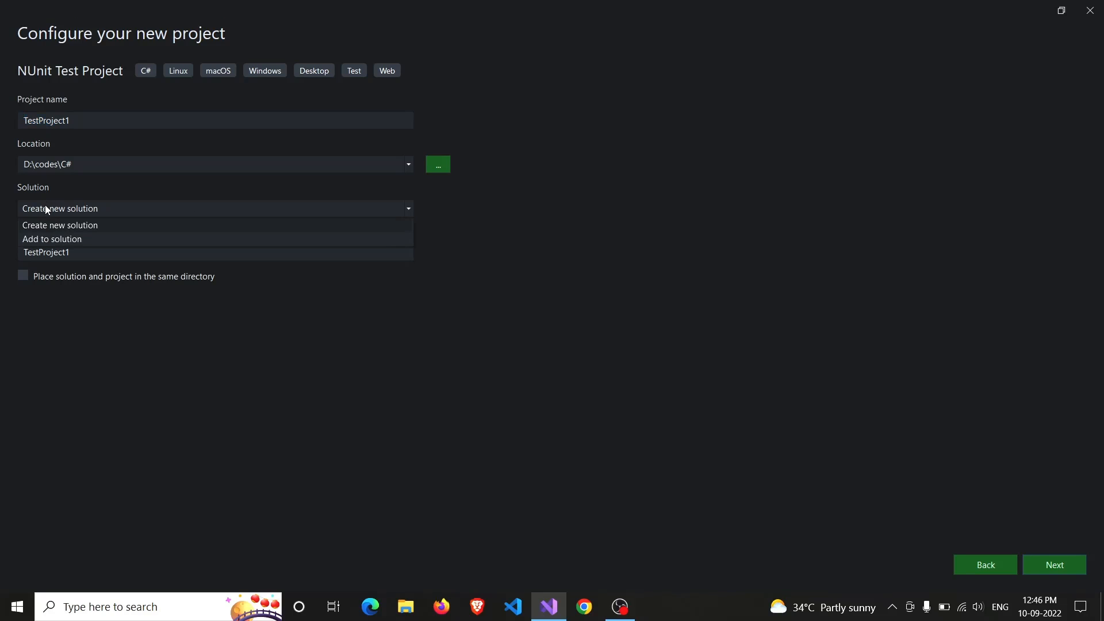
click(52, 239)
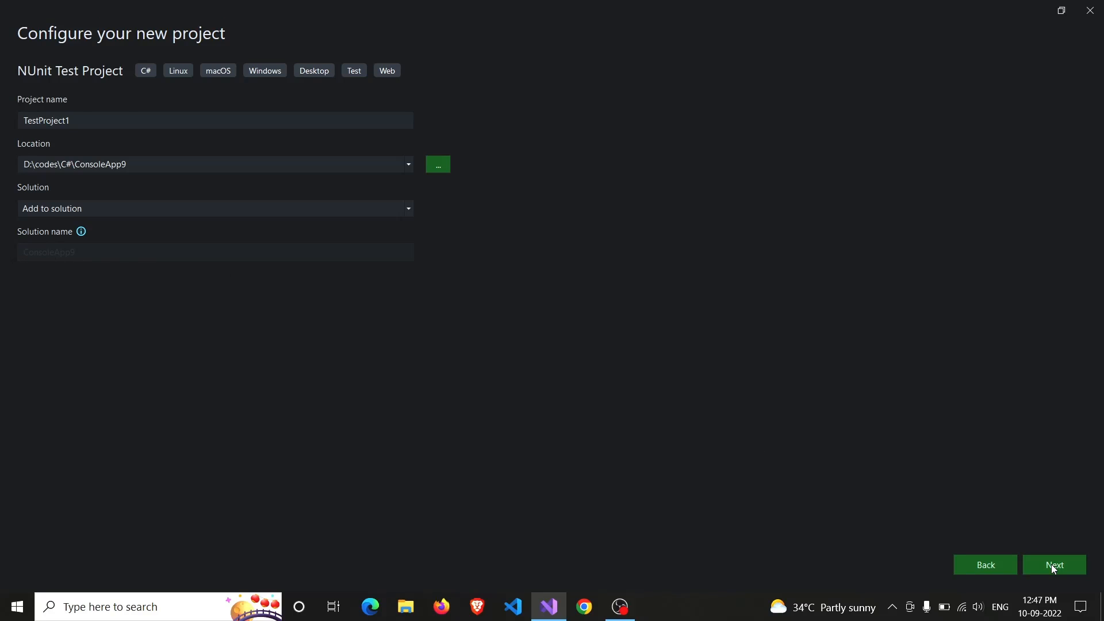
click(1055, 565)
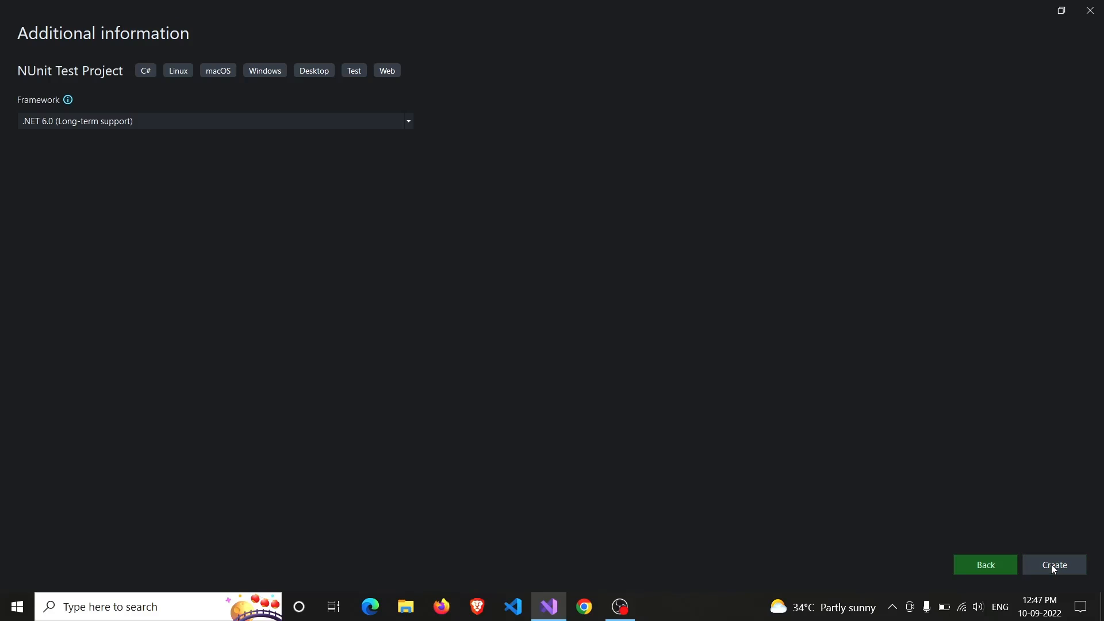
click(1055, 564)
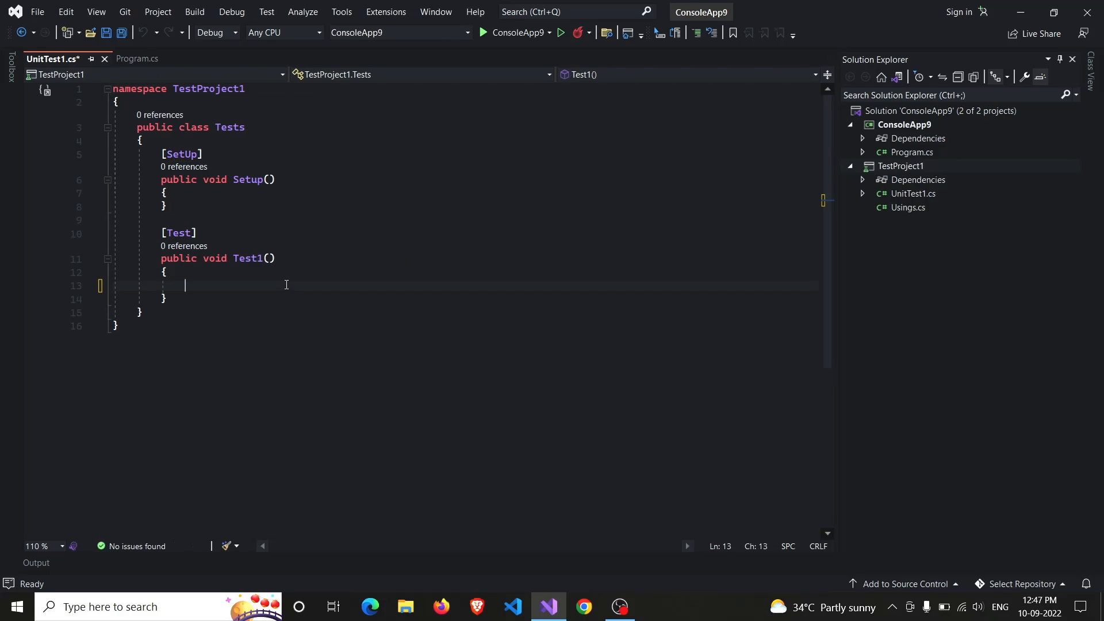
Check the ToTest class name in Program.cs and write 'var obj = new ToTest();' in Test1
click(130, 59)
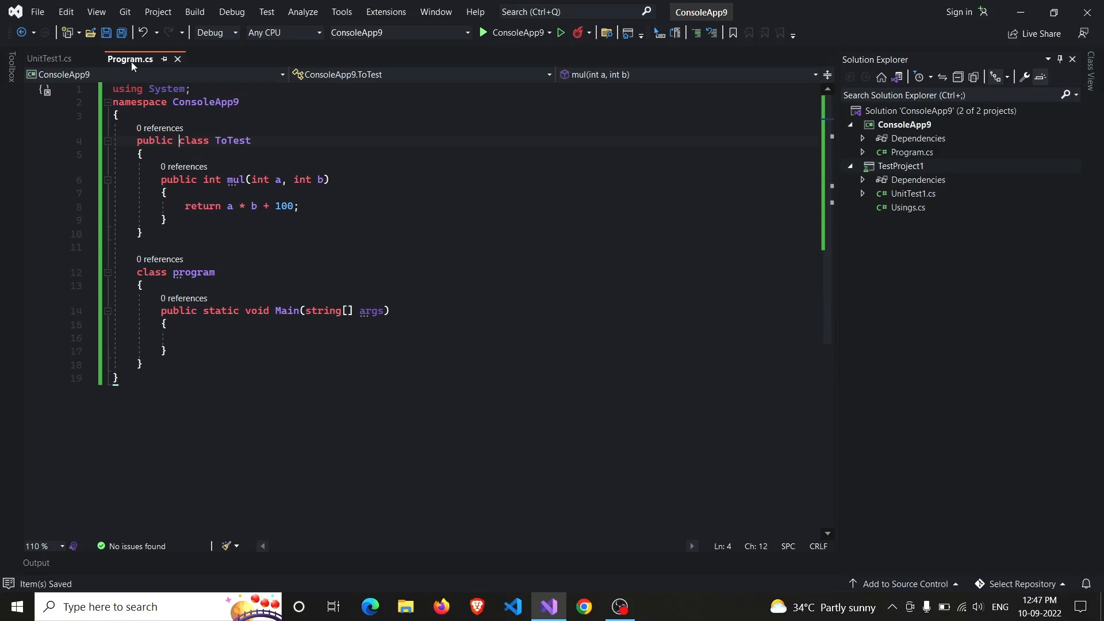
double_click(233, 140)
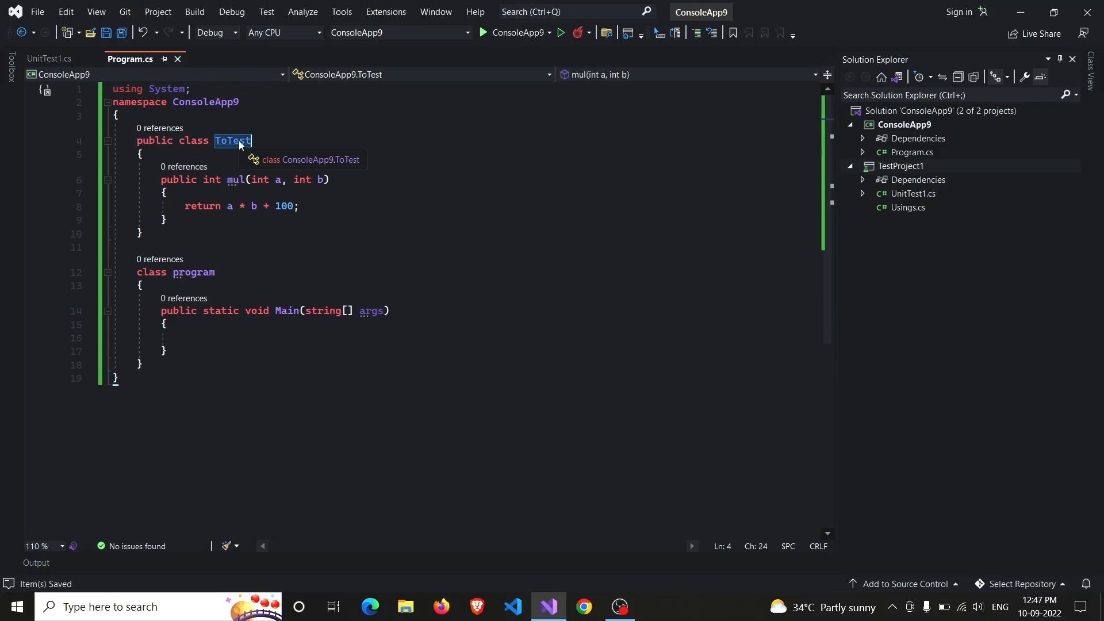
click(51, 59)
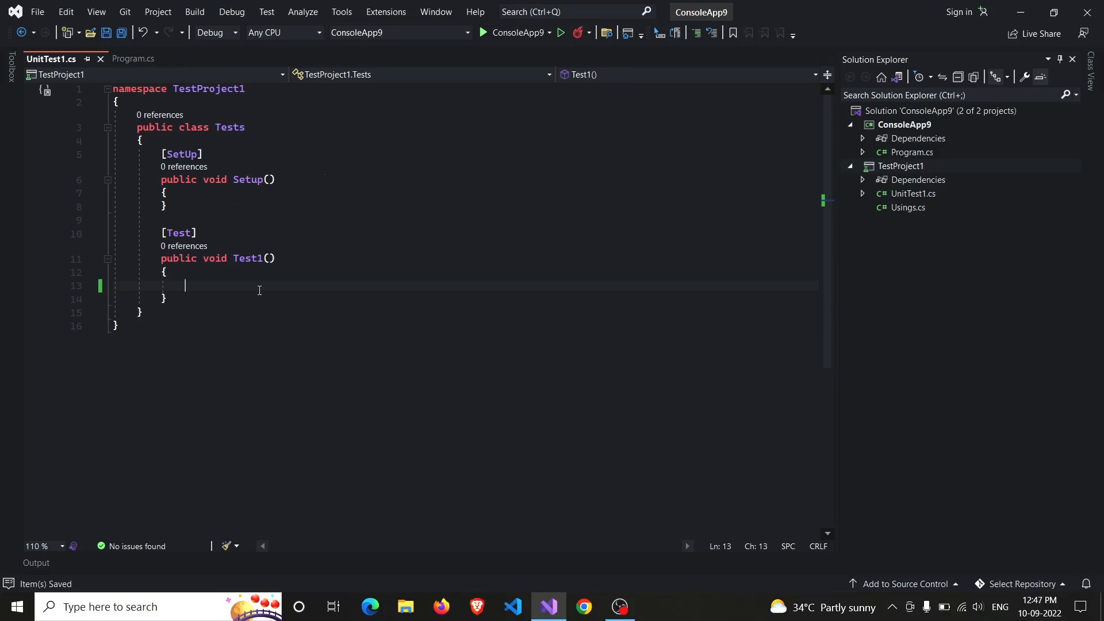
text(var obj = new)
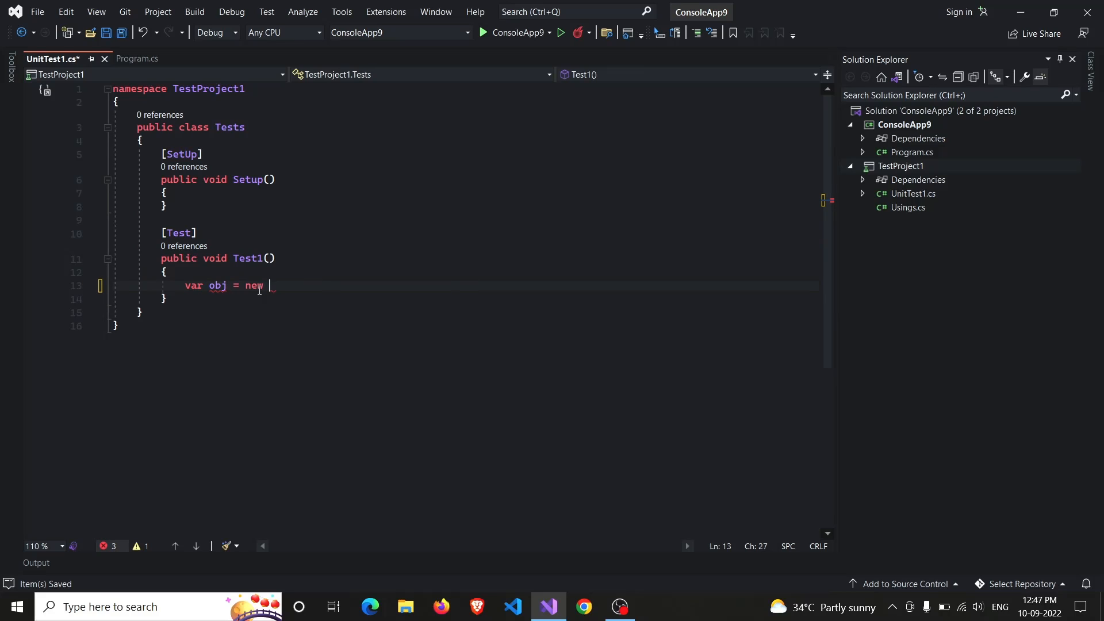
text(ToTest();)
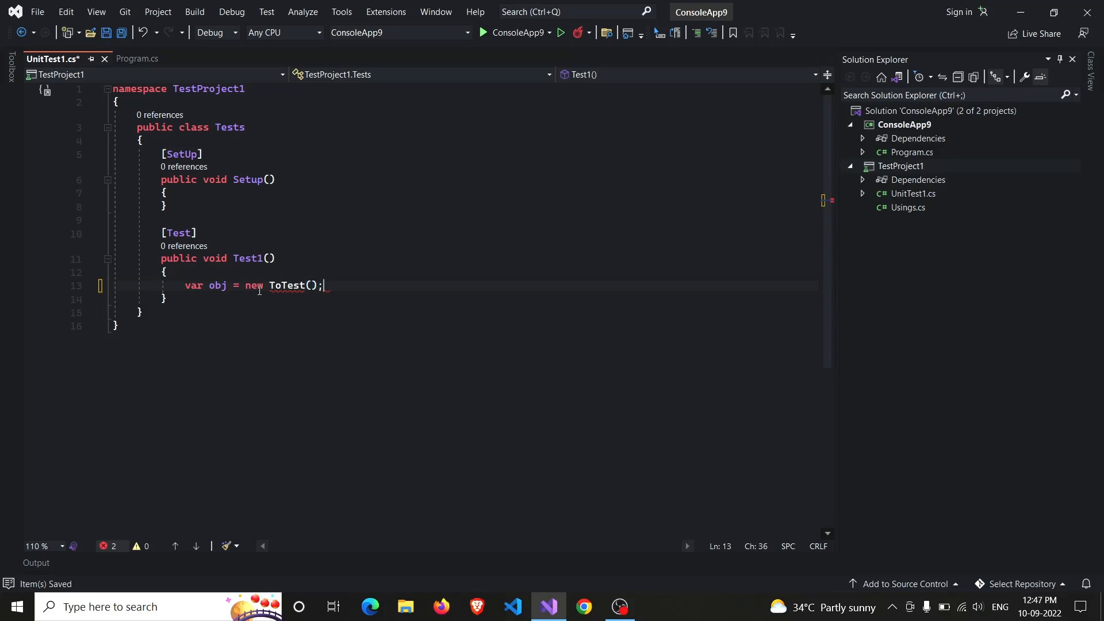
mouse_move(288, 286)
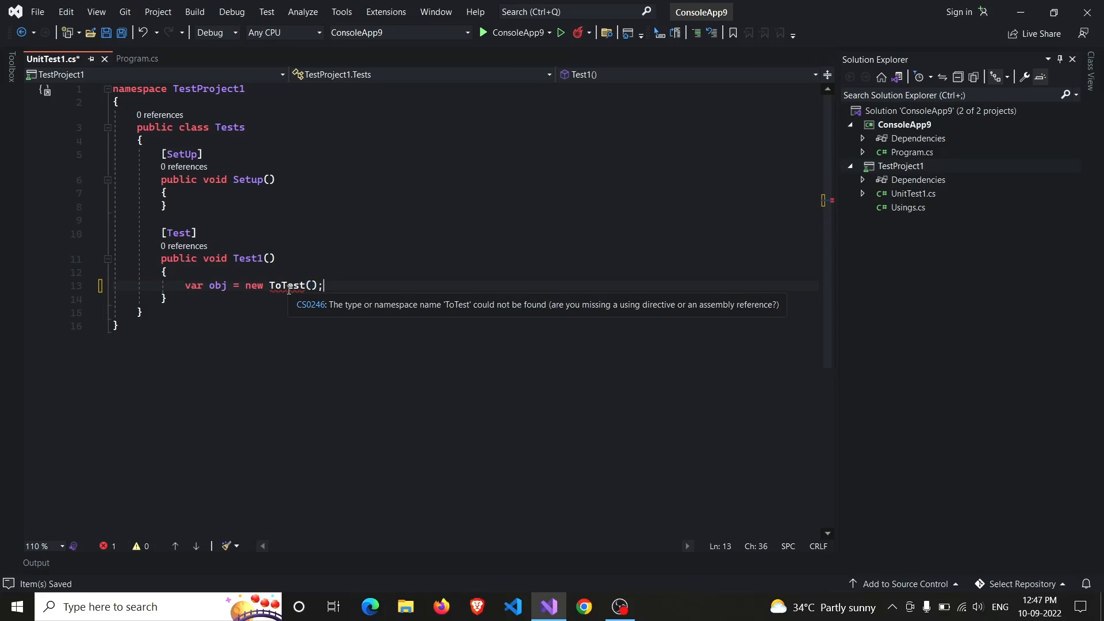
Use Quick Actions to add a ConsoleApp9 reference so ToTest resolves in UnitTest1.cs
click(265, 300)
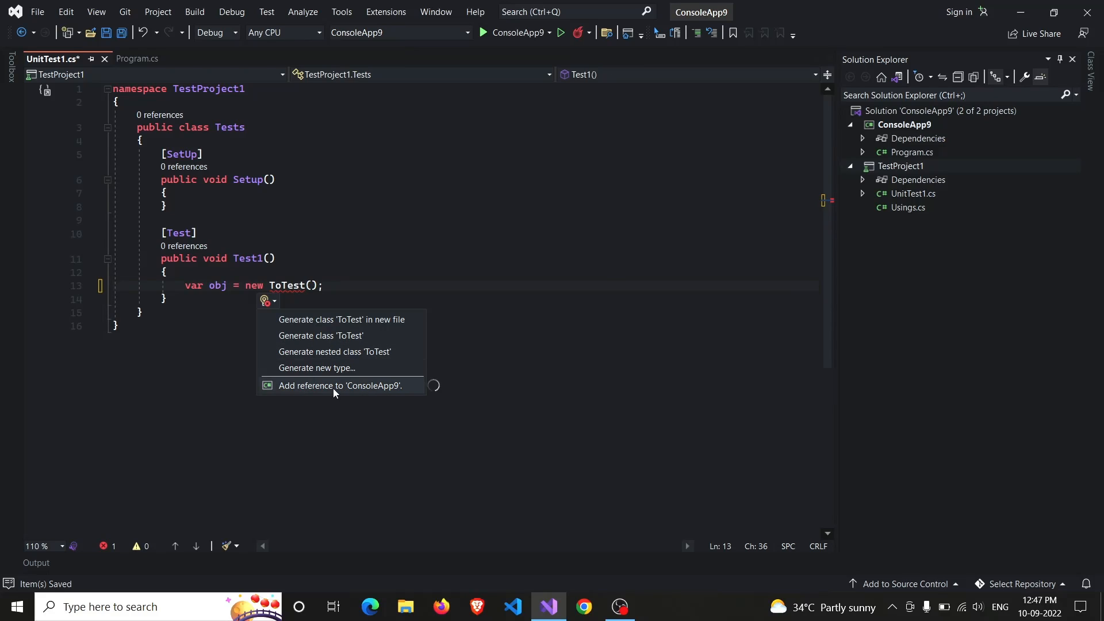
click(341, 386)
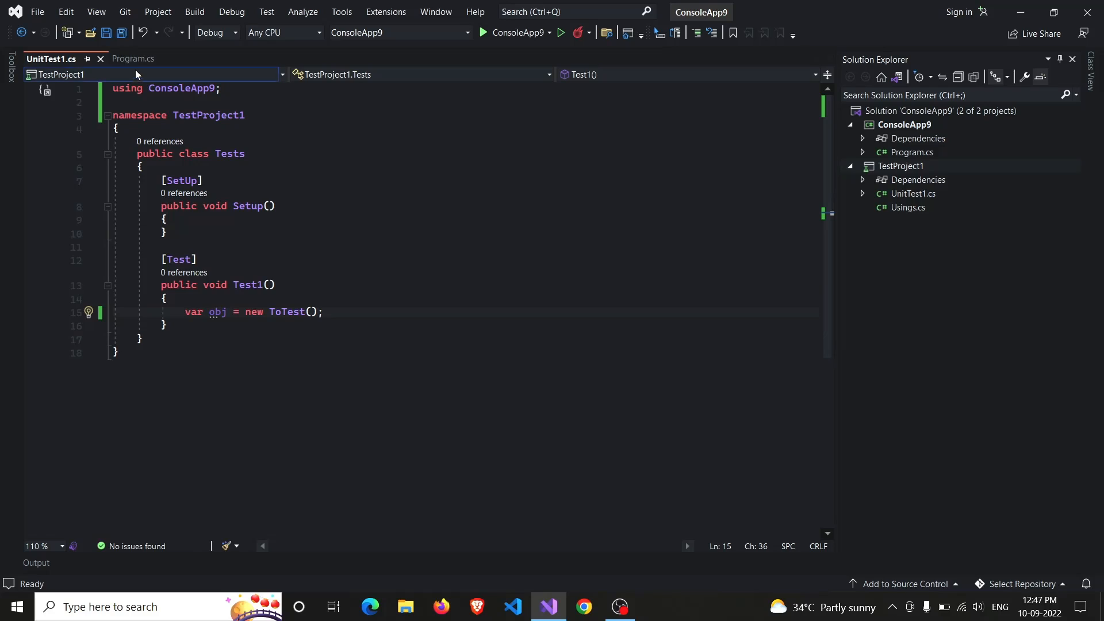
click(132, 59)
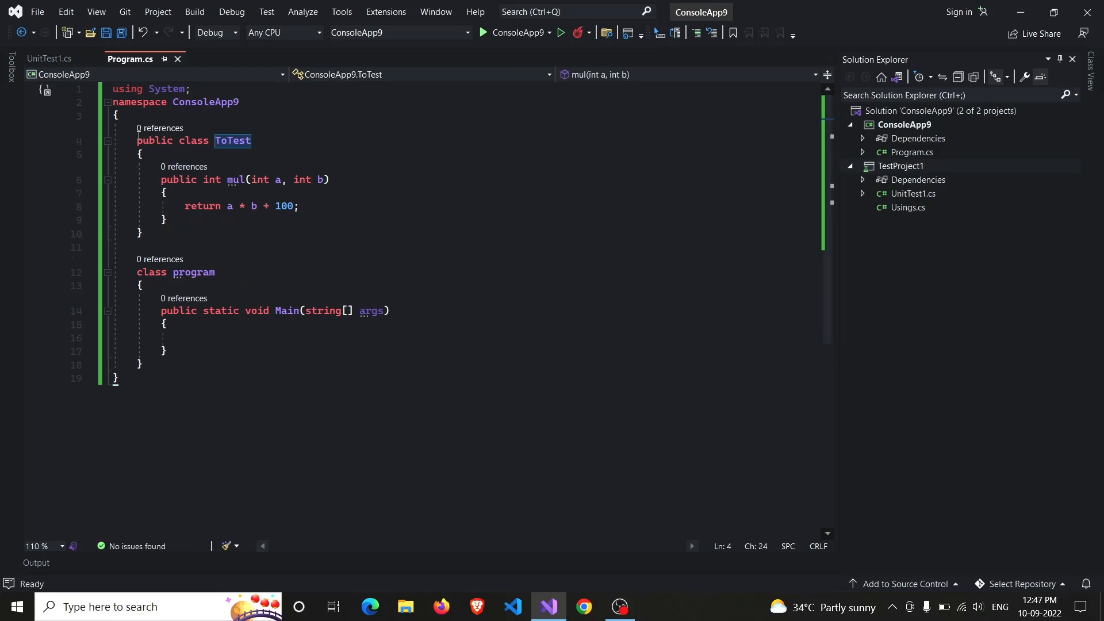
click(49, 59)
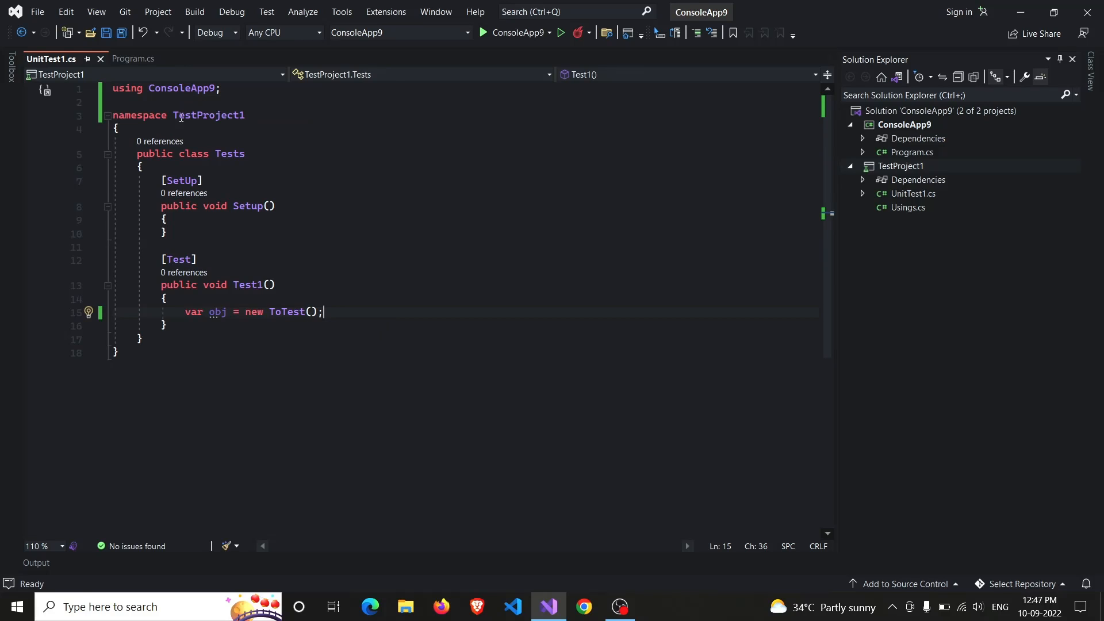
click(130, 59)
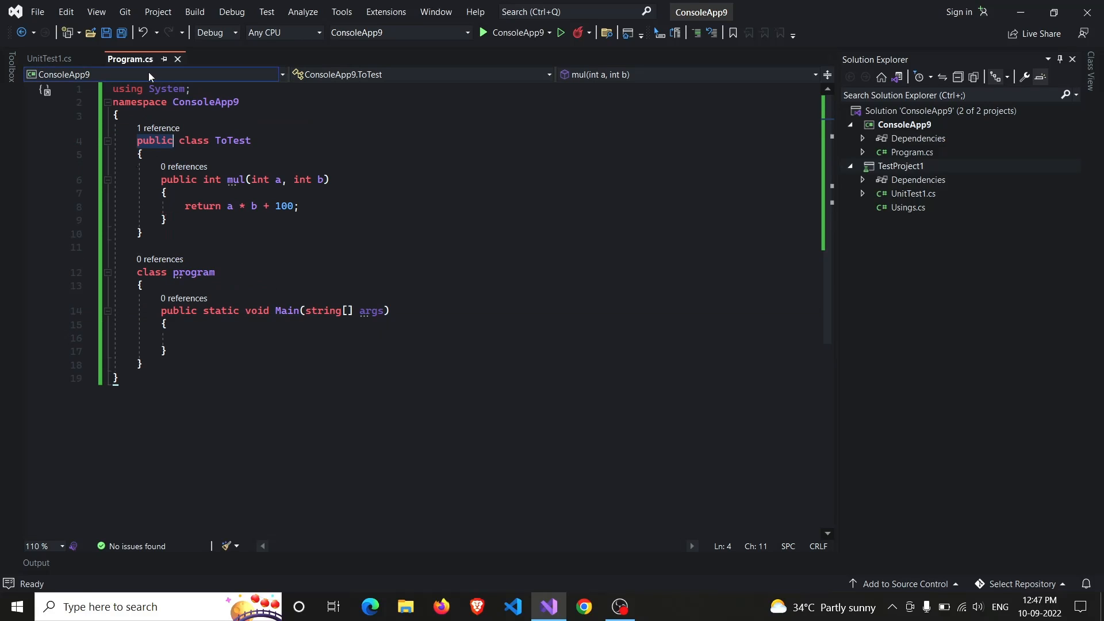
click(51, 58)
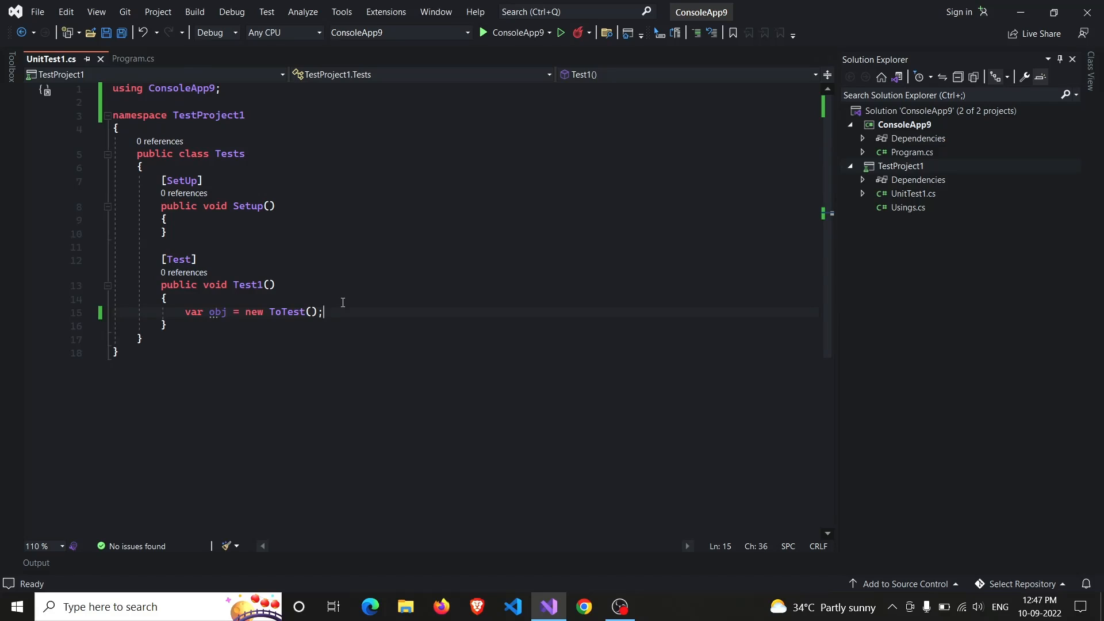
Add 'var res = obj.mul(10, 10);' to Test1, glancing at mul in Program.cs
text(obj)
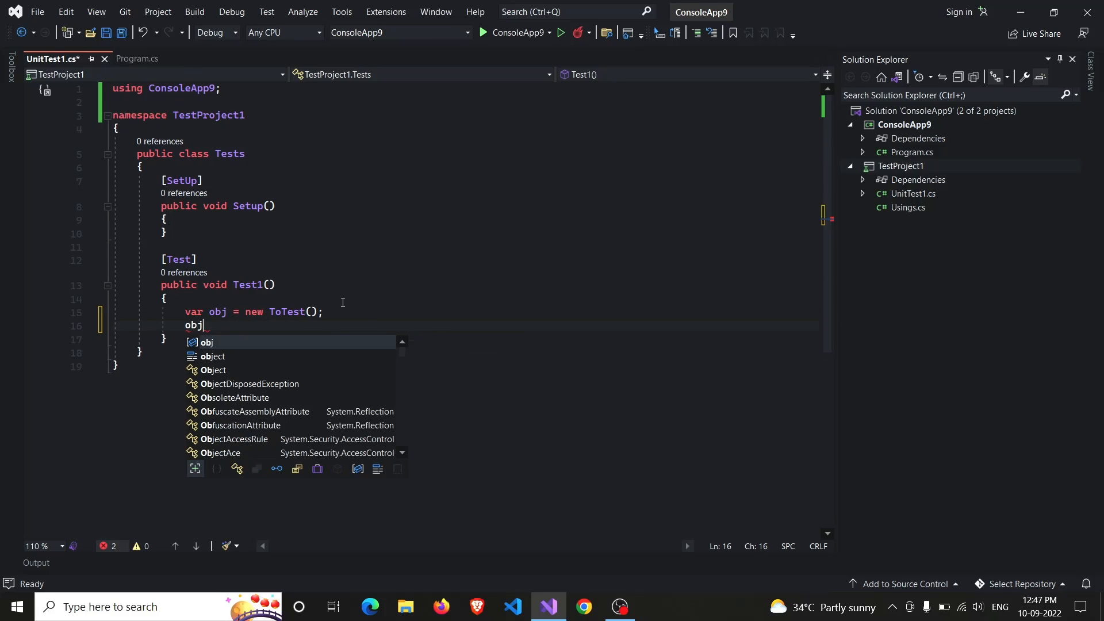
text(.mul(10,)
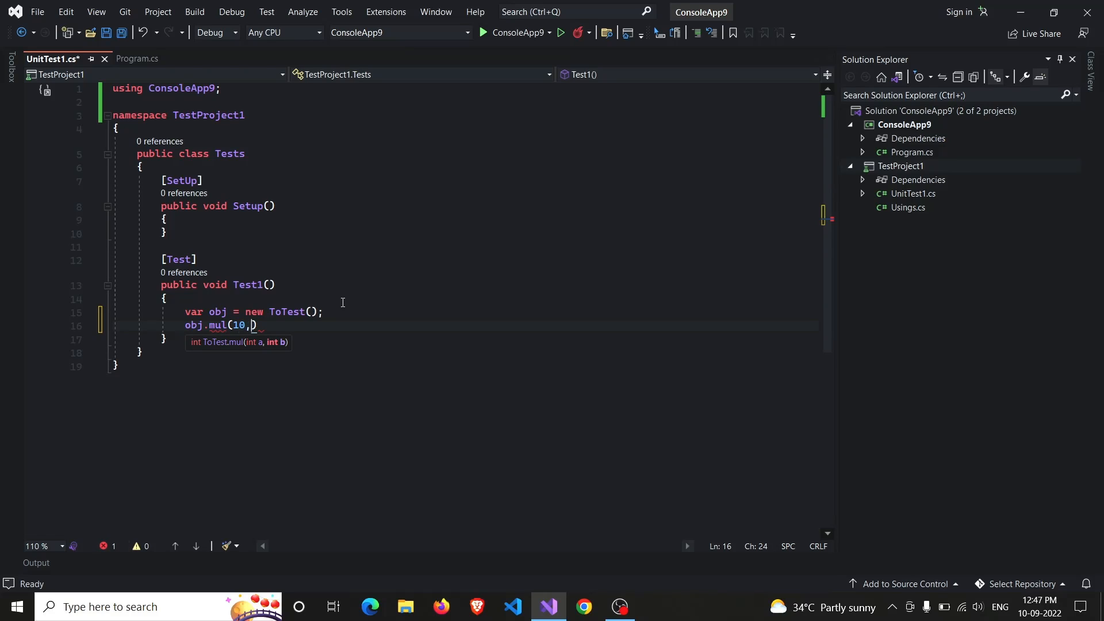
text(10);)
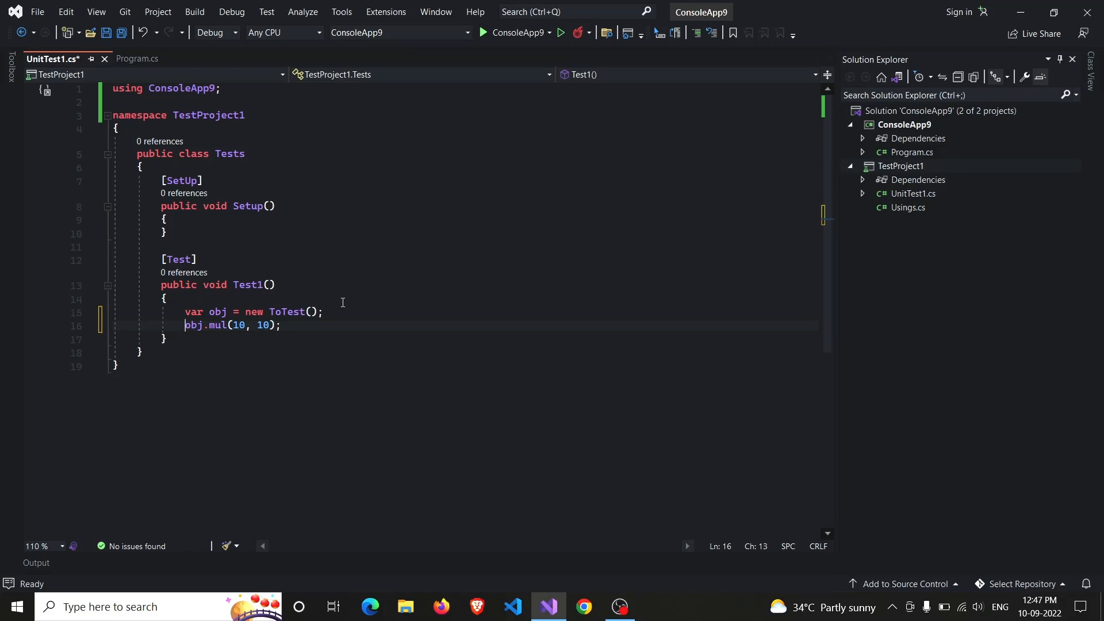
text(var res =)
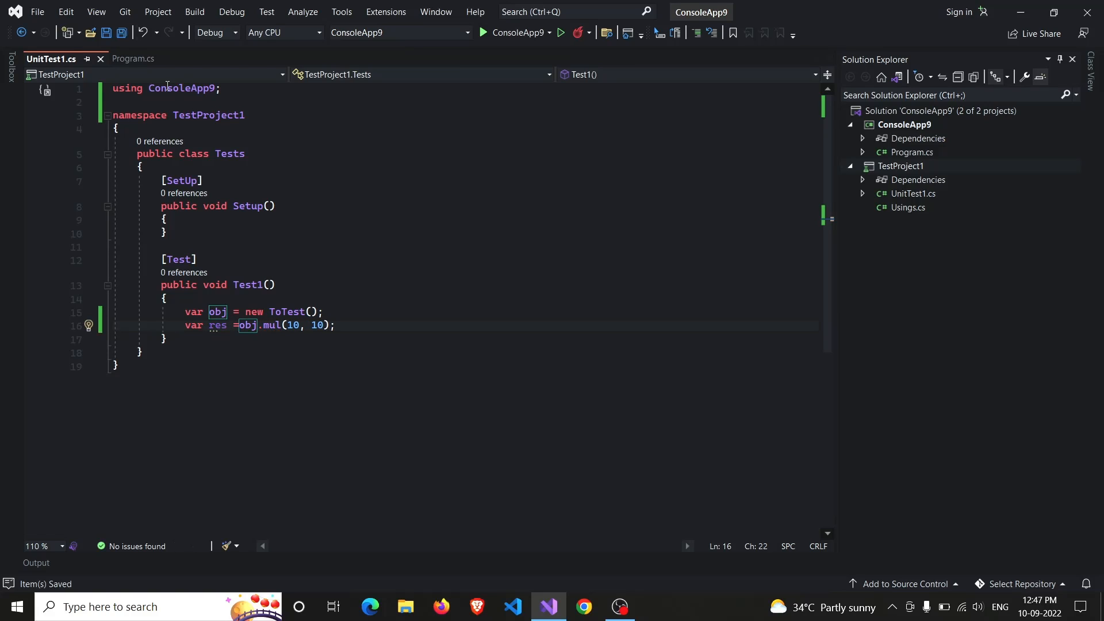
click(131, 59)
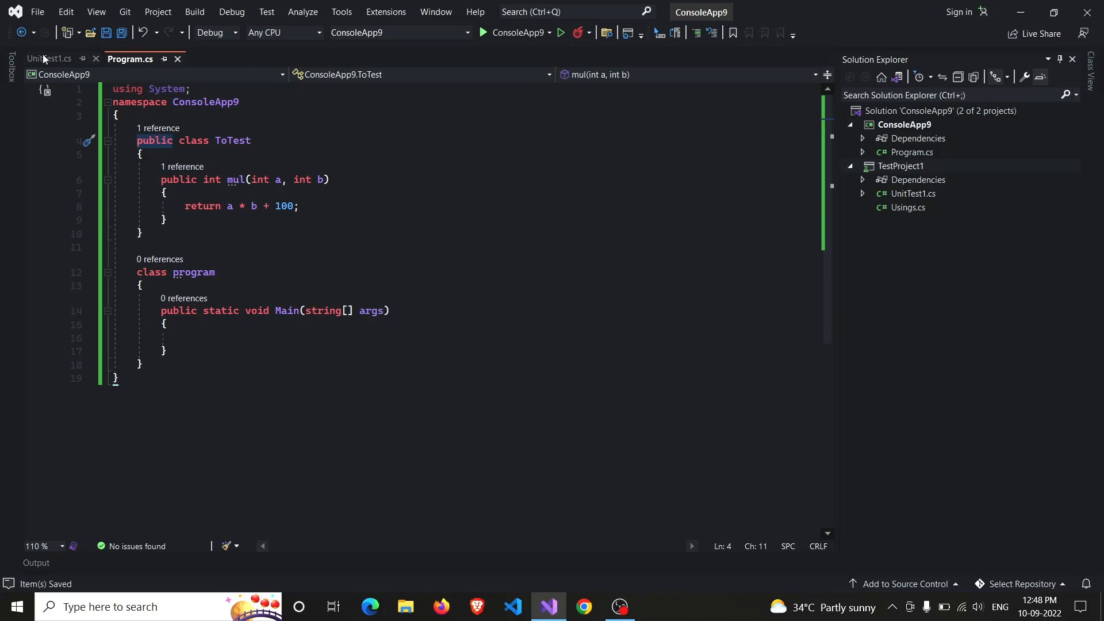
click(48, 59)
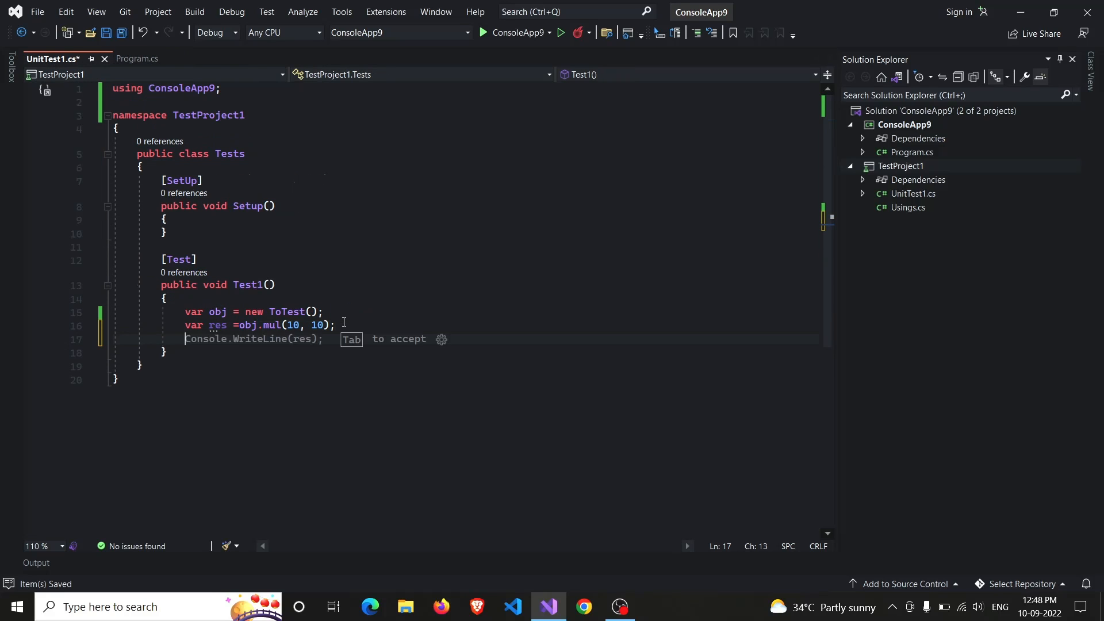
Add Assert.AreEqual with res, accepting the IntelliCode suggestion, and set the expected value to 200
text(Asse)
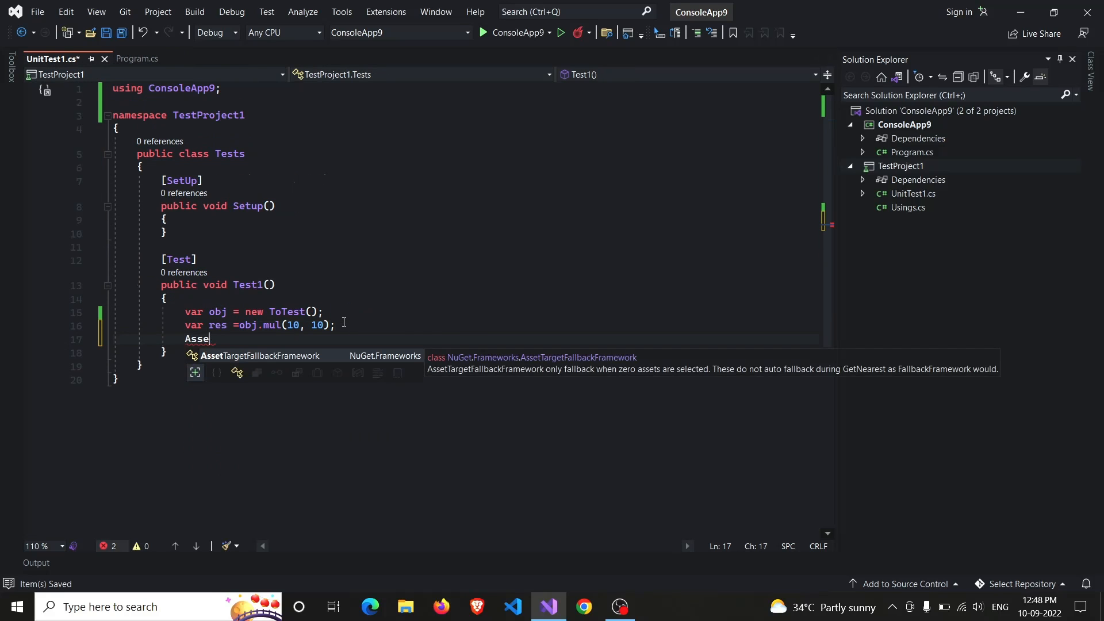
text(rt)
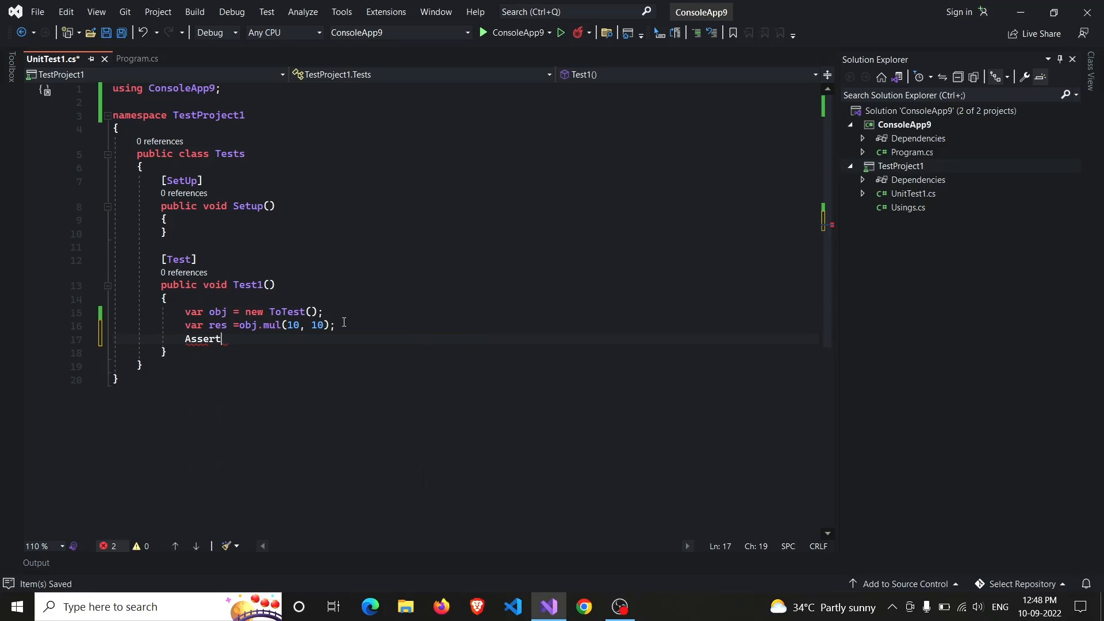
text(.AreEqual(10, res);)
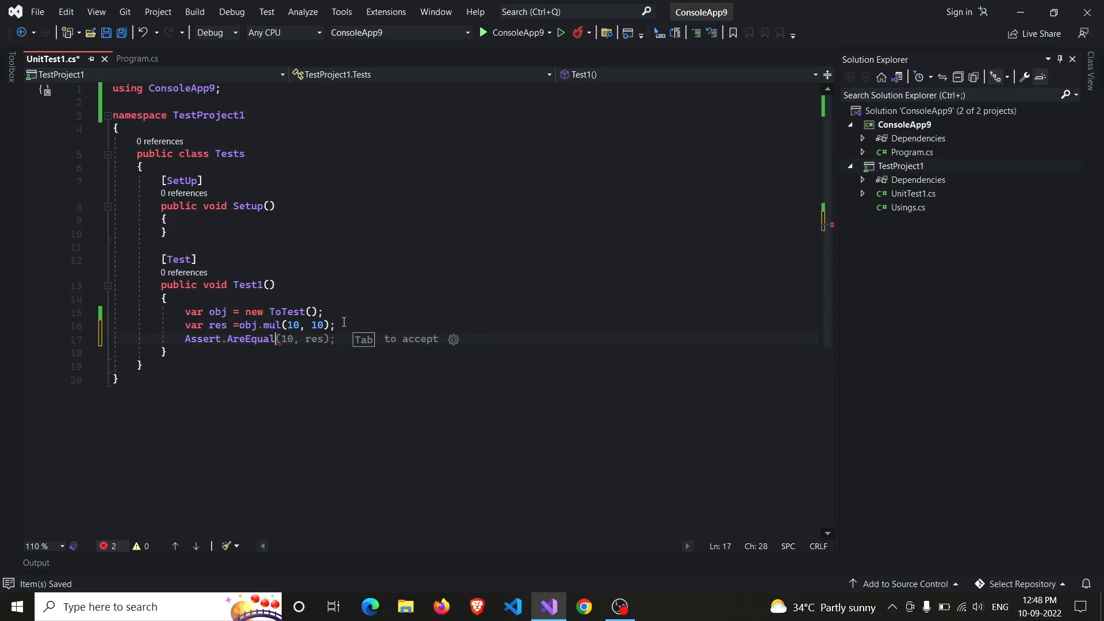
key(Tab)
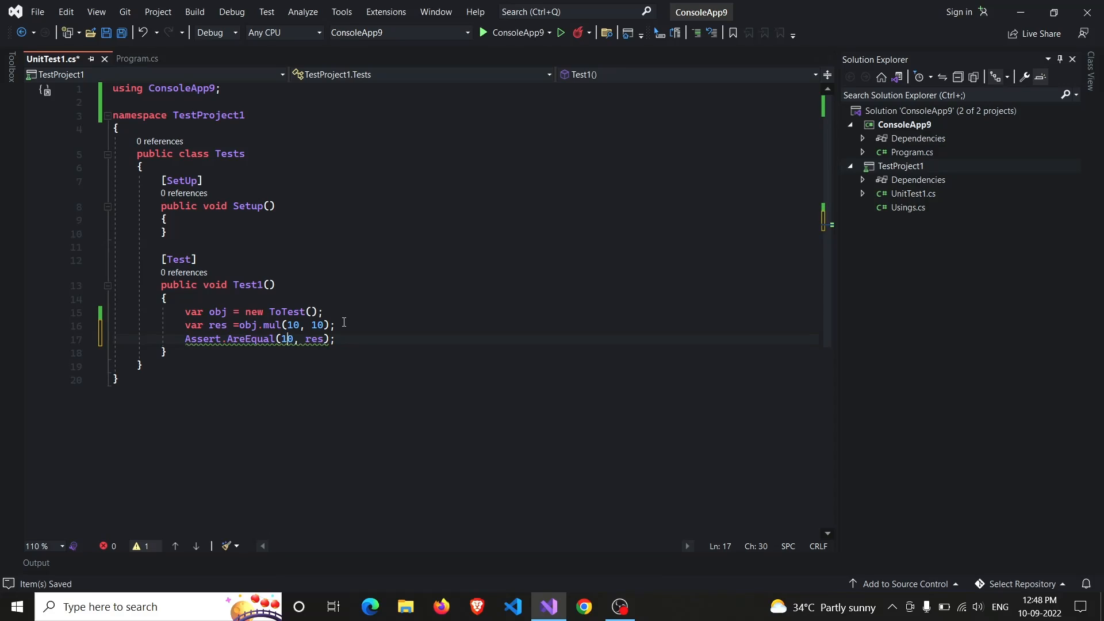
text(2)
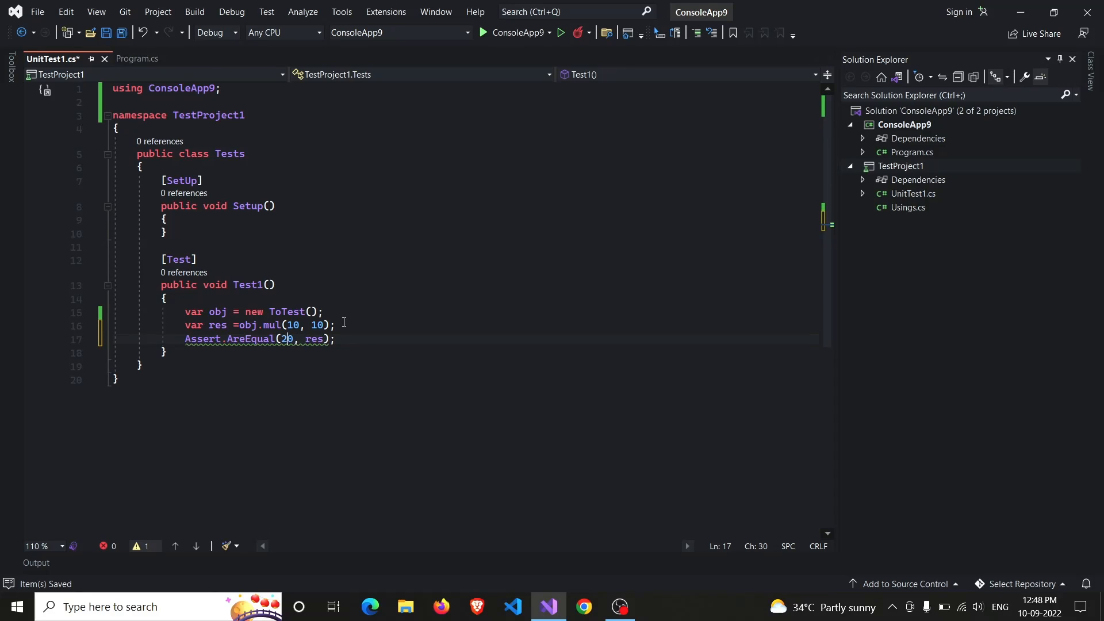
text(0)
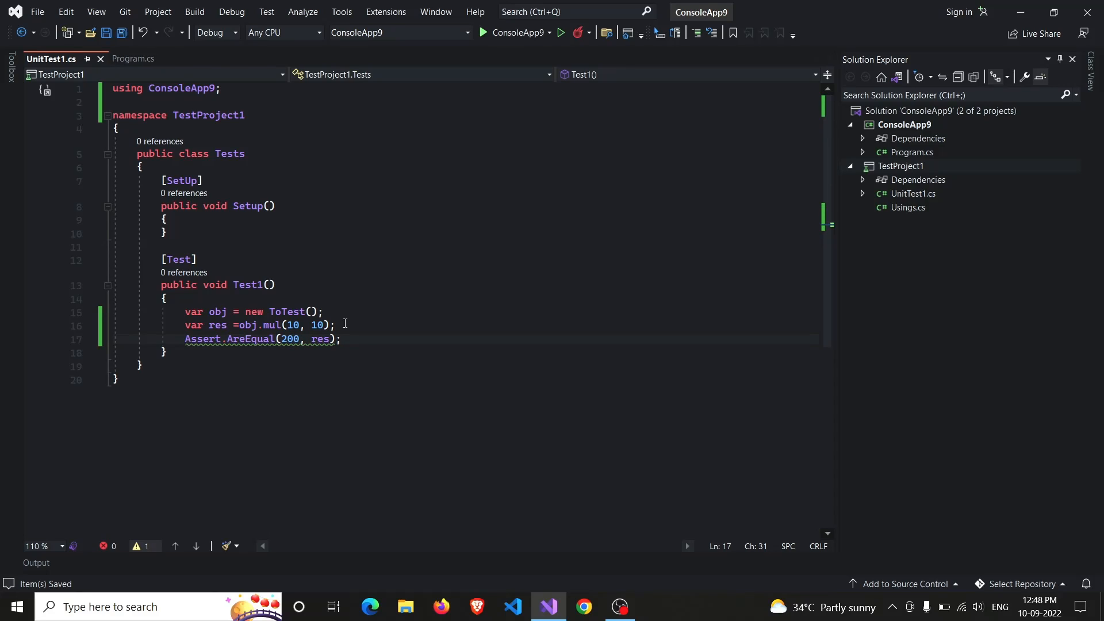
Open Test Explorer from the Test menu and run all tests
click(265, 11)
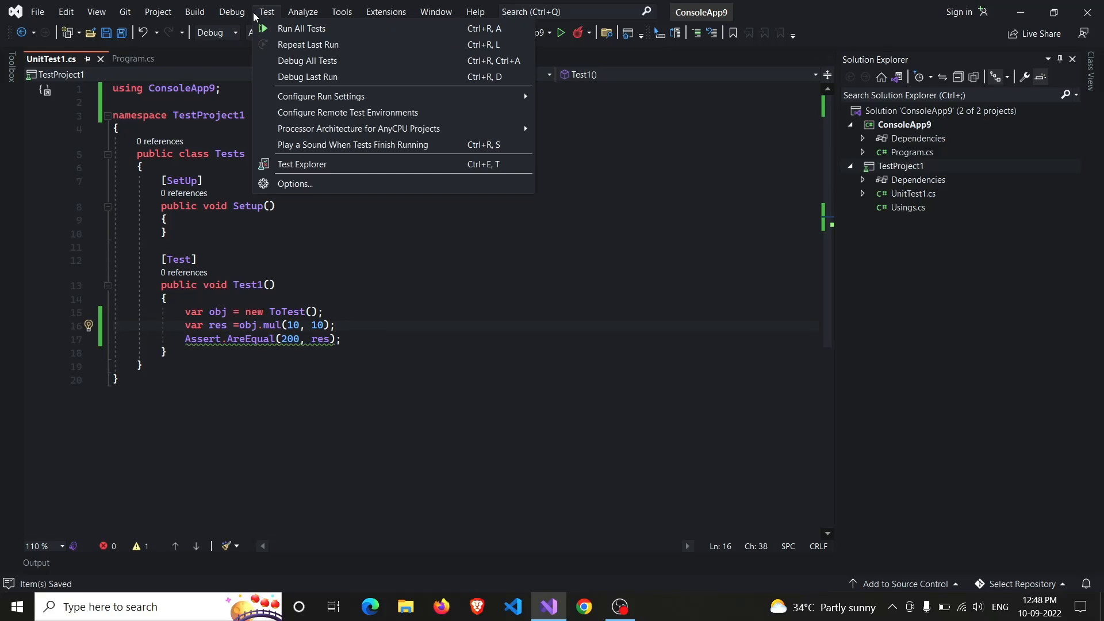
click(303, 165)
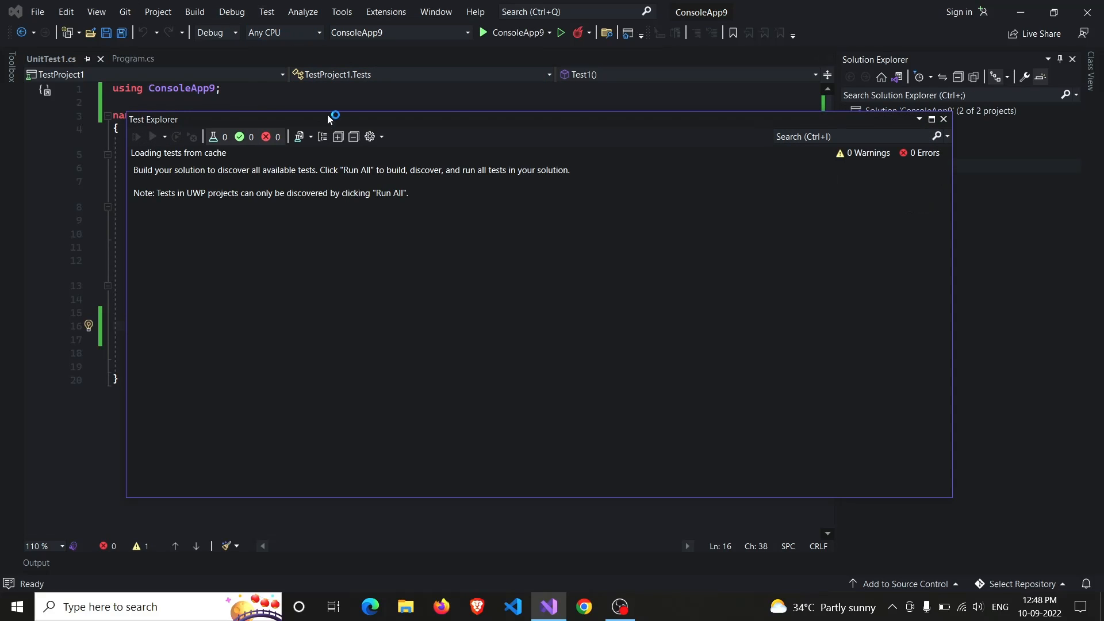
click(136, 137)
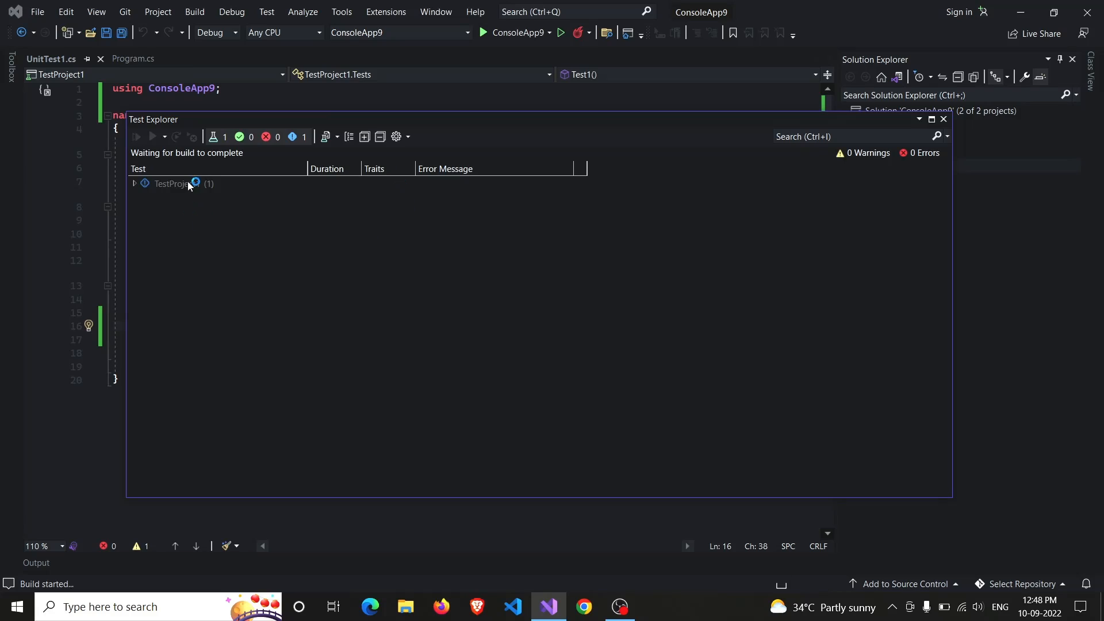
Confirm TestProject1's Test1 passes, rerun it, and close Test Explorer
click(176, 184)
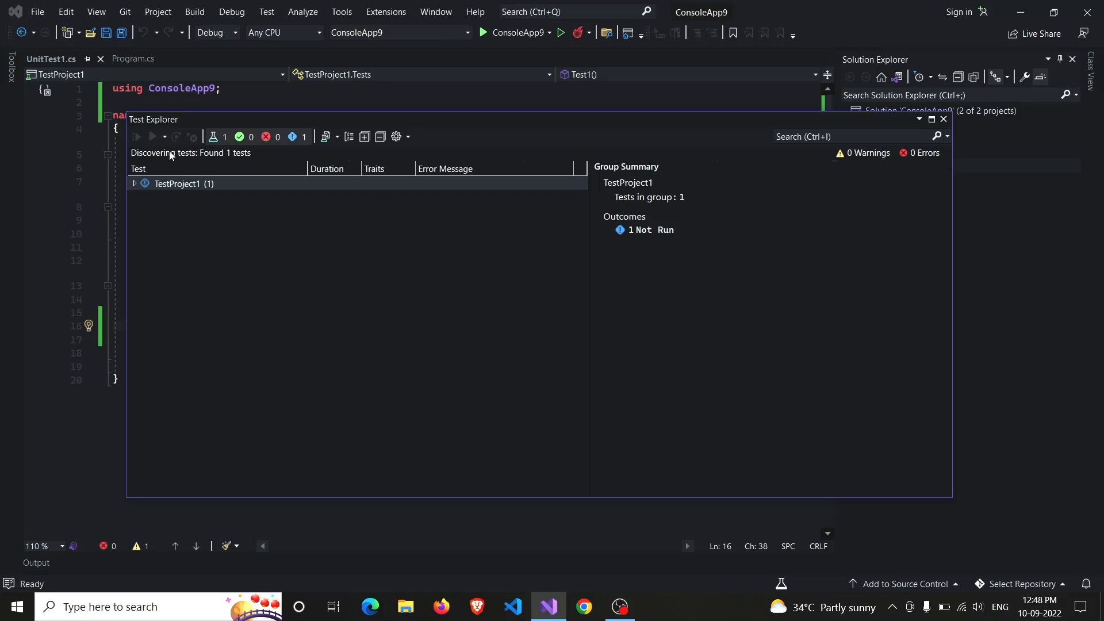
click(135, 137)
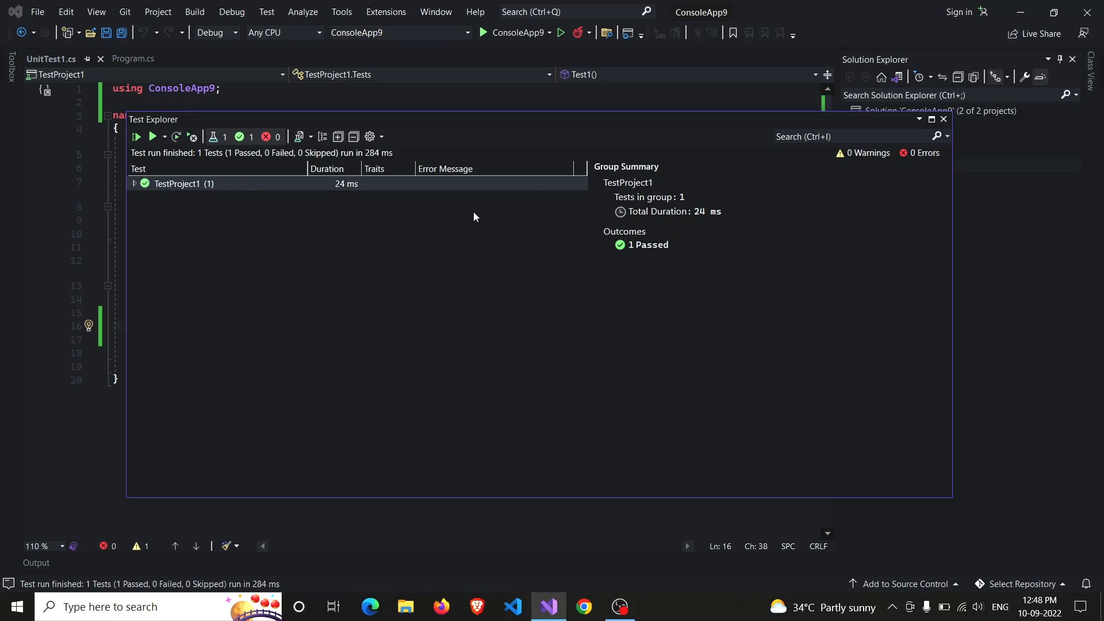
click(943, 118)
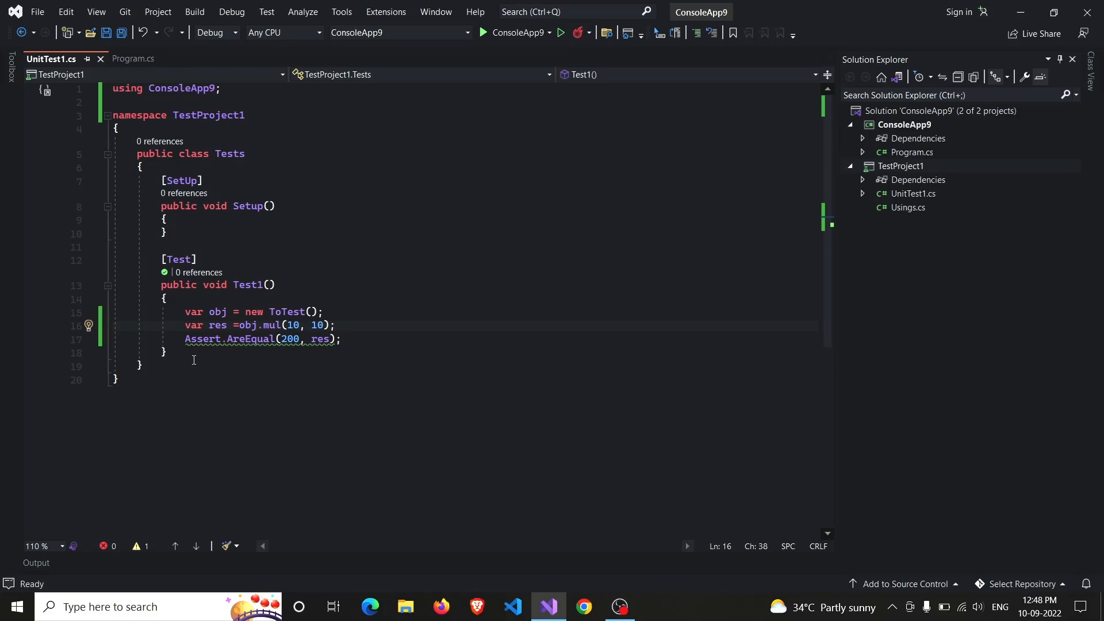
Add a [Test] public void Test2() method with an empty body below Test1
key(enter)
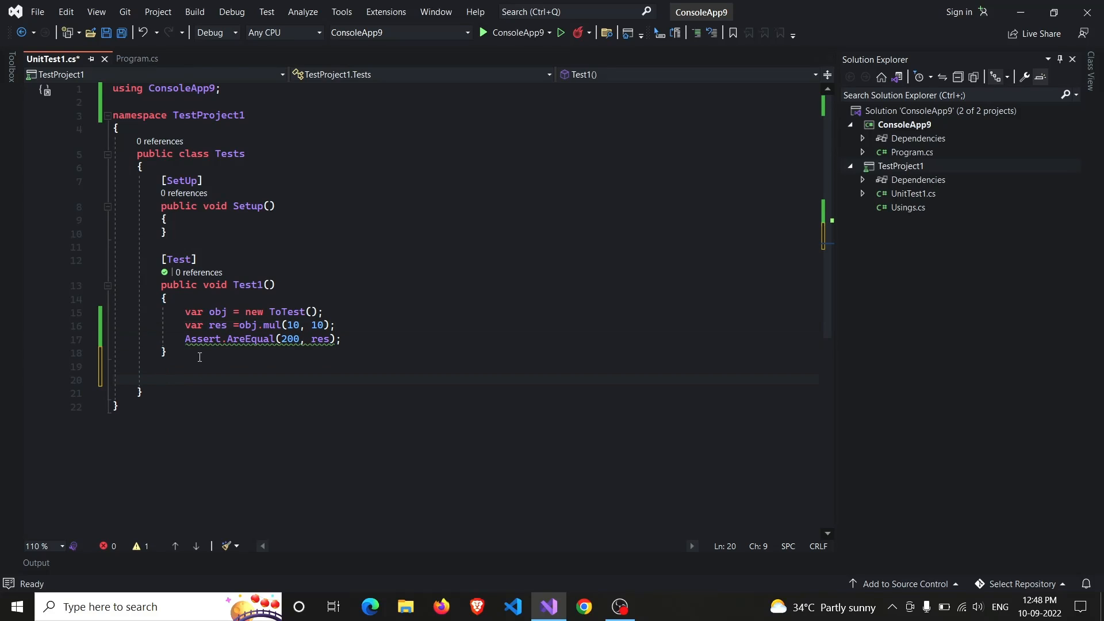
text([Test)
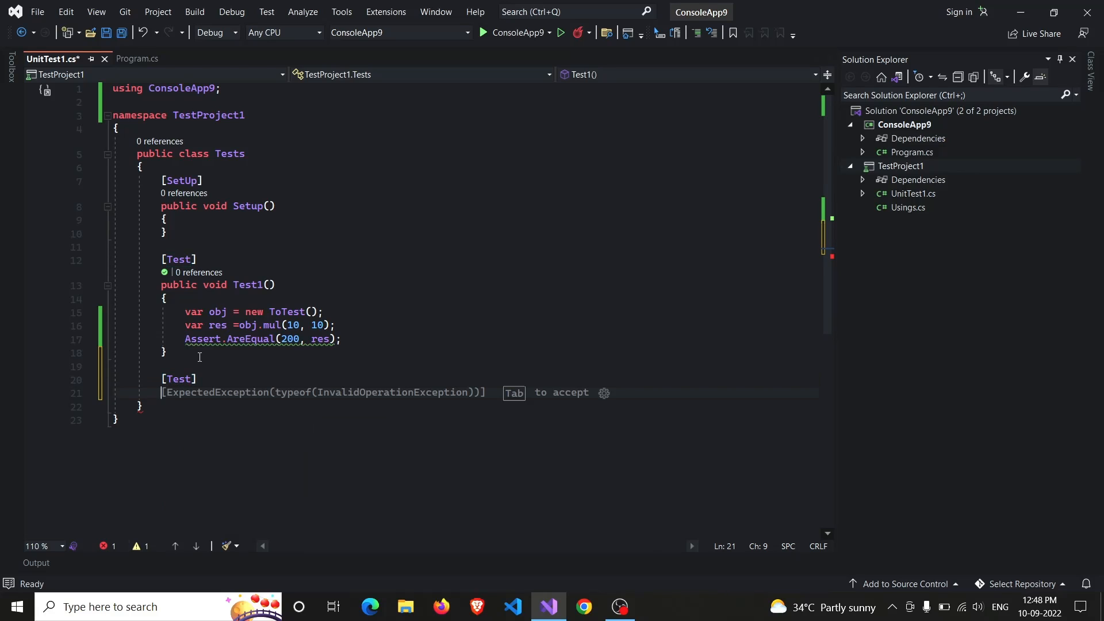
text(publiv)
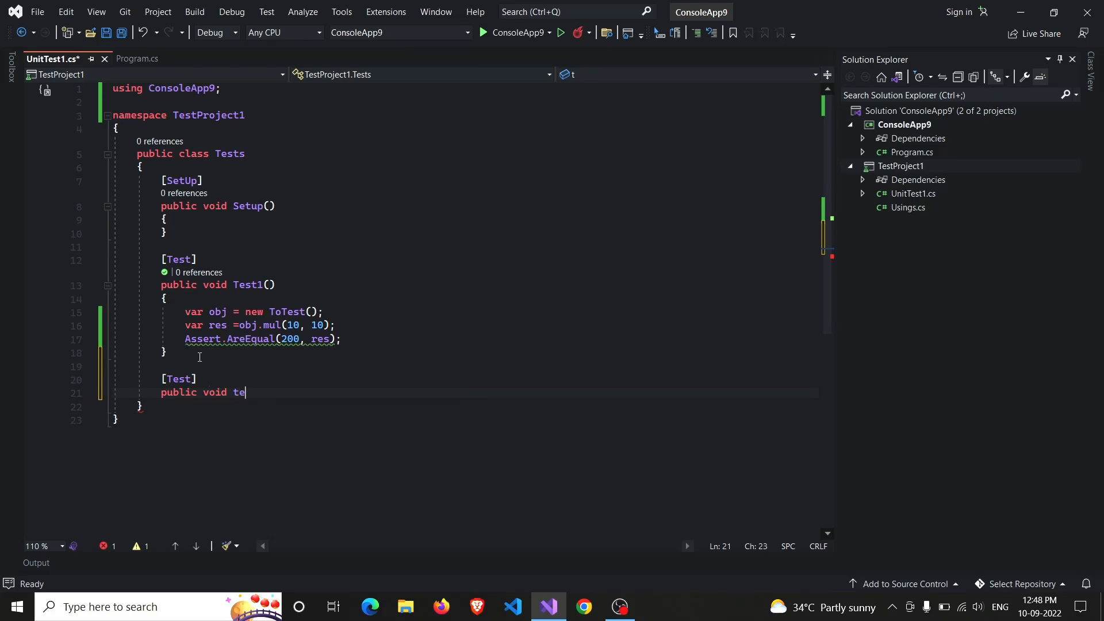
key(Backspace)
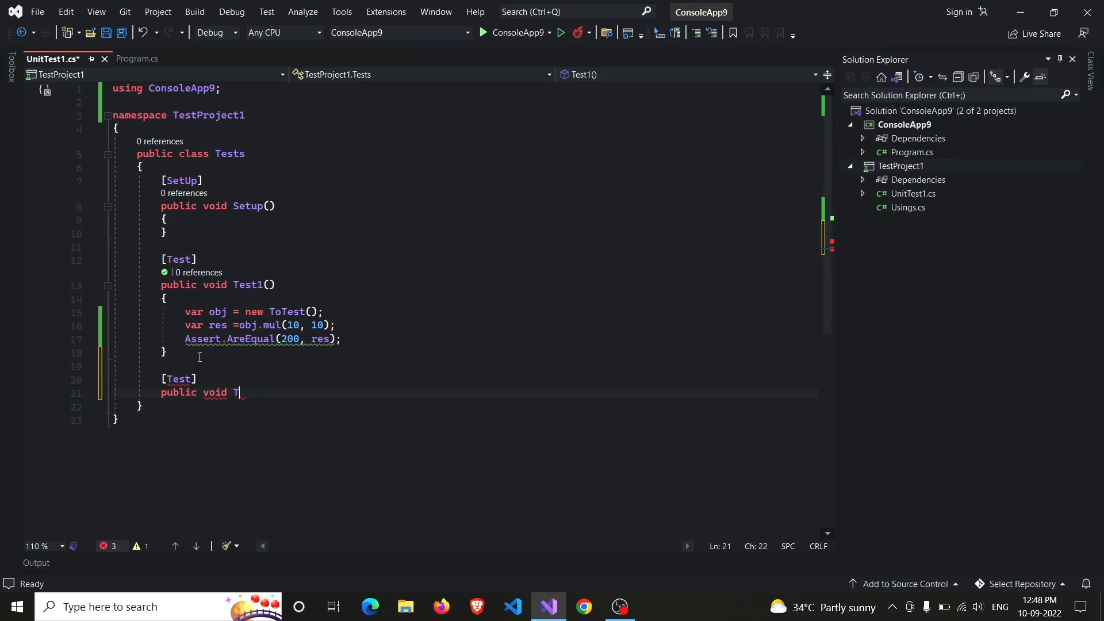
text(est2()
text({ })
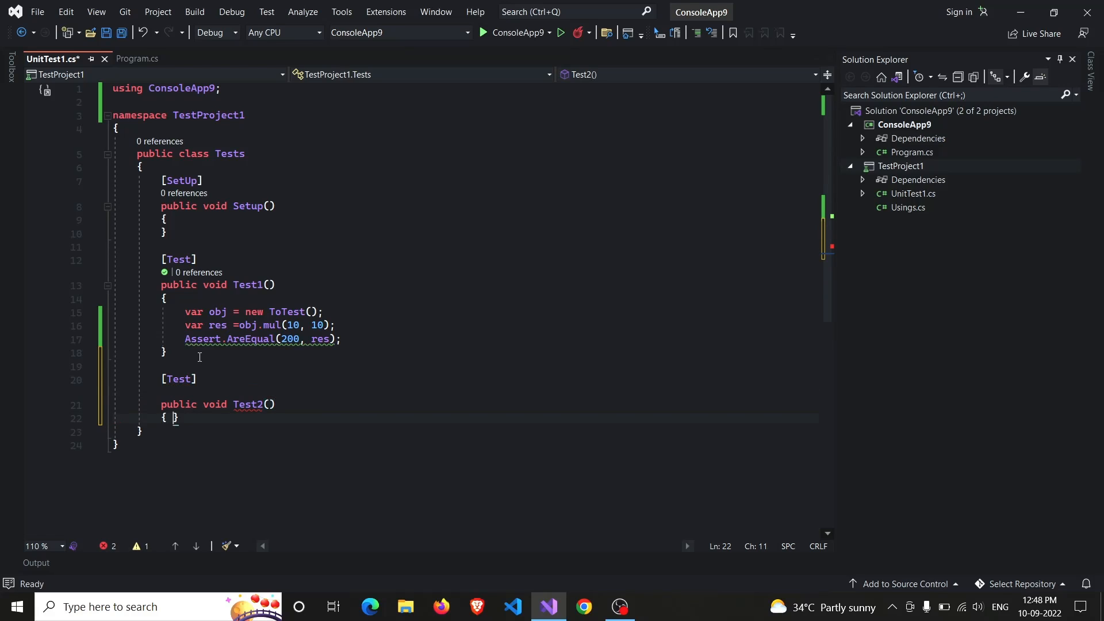
key(enter)
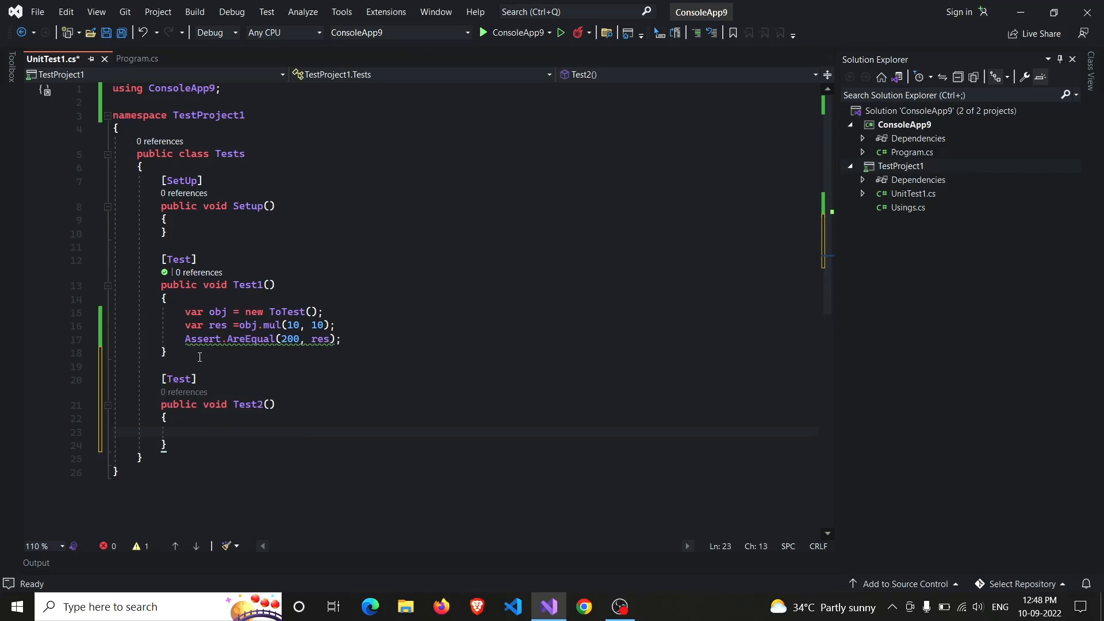
In Test2, create 'var obj = new ToTest();' and 'var res = obj.mul(20, 10);'
text(var obh)
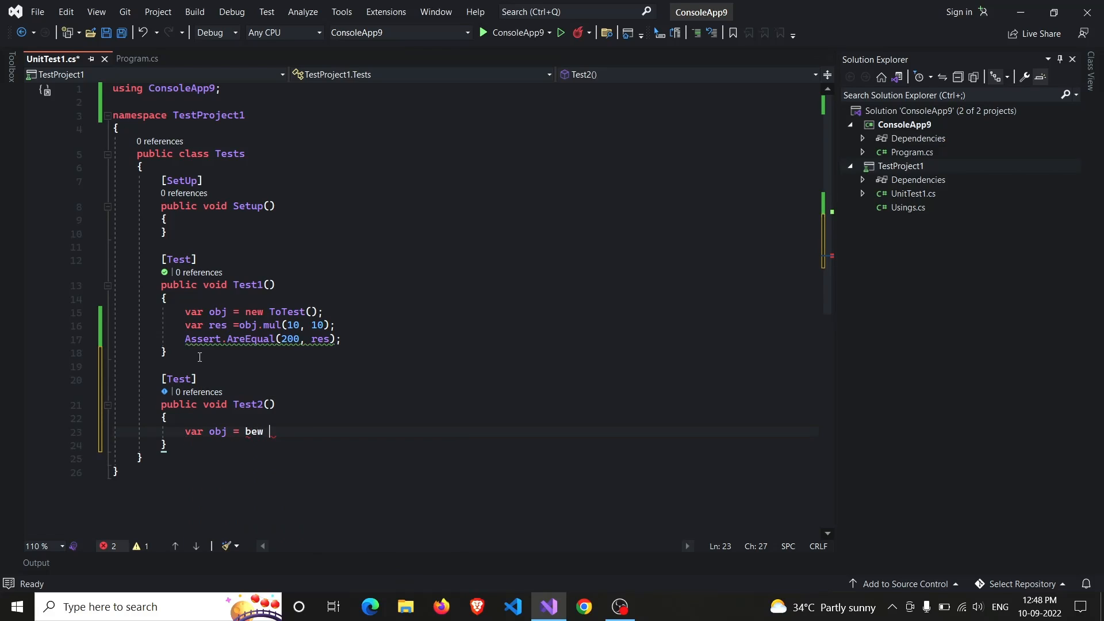
text(To)
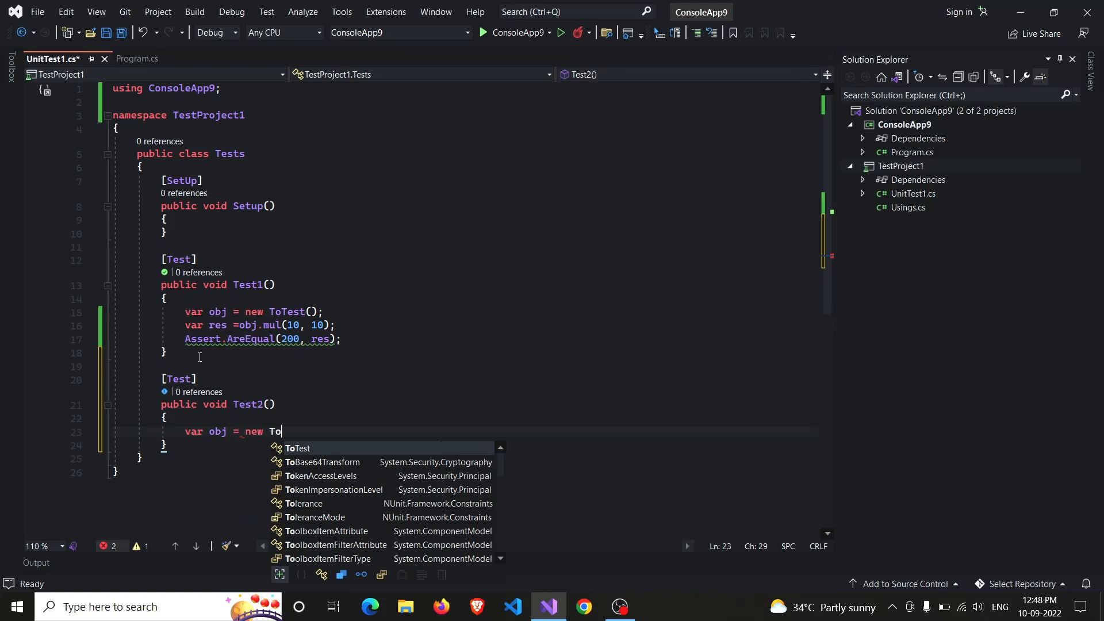
text(t();)
text(var res)
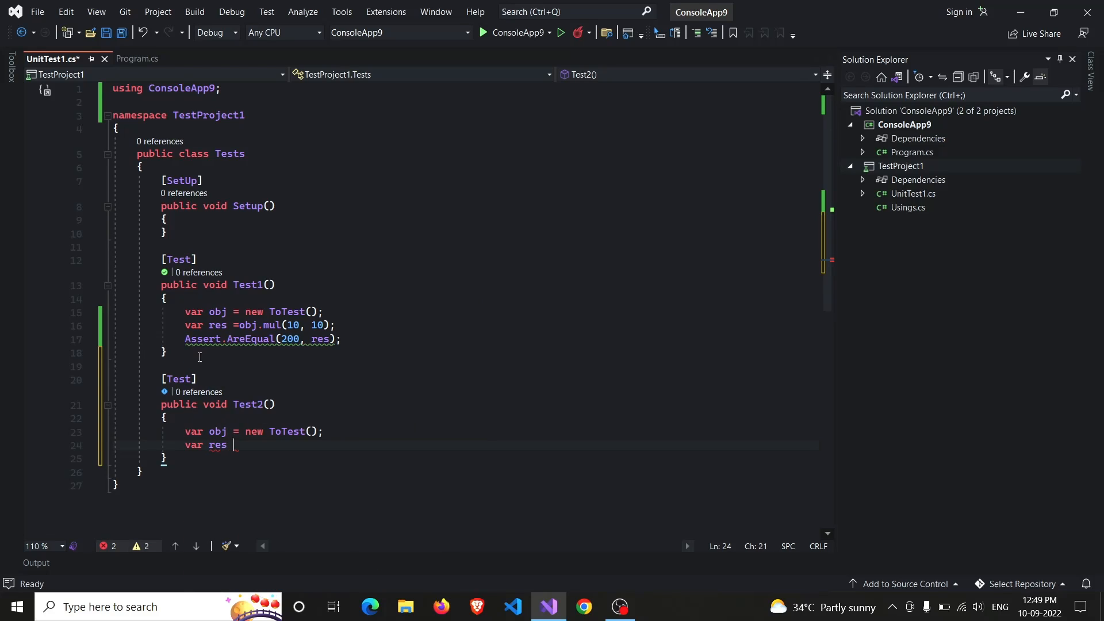
text(=)
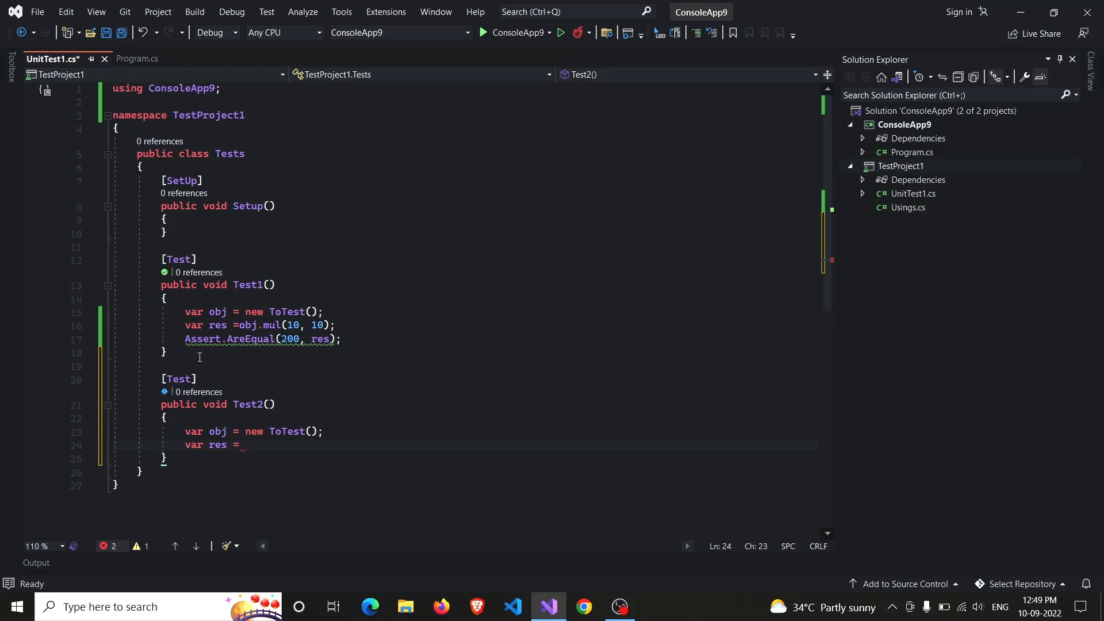
text(obj.)
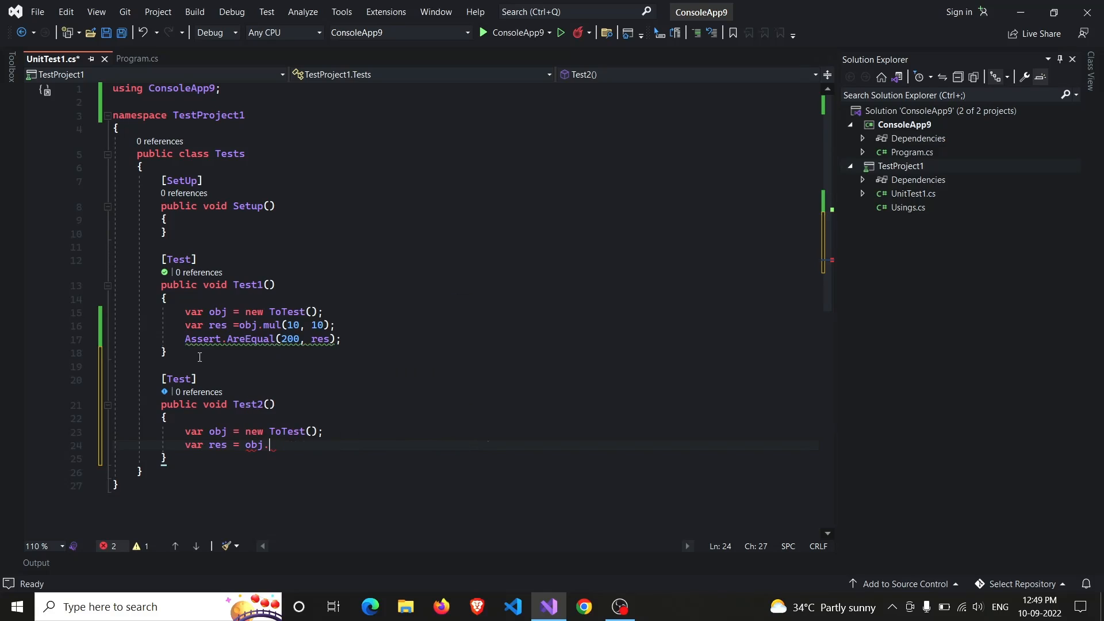
text(mul(10, 10);)
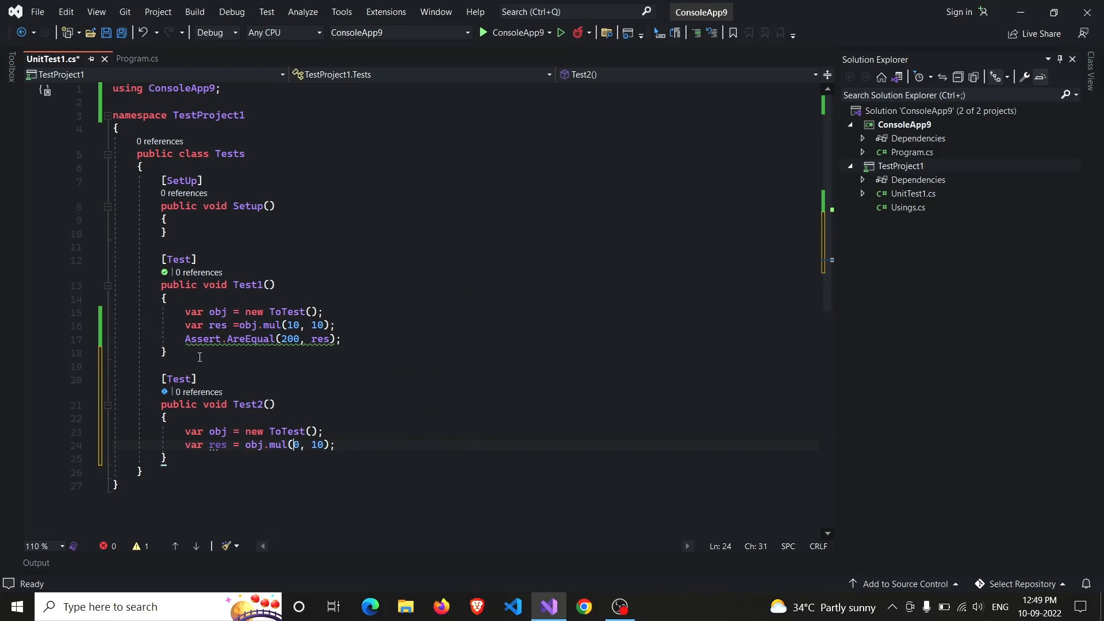
text(2)
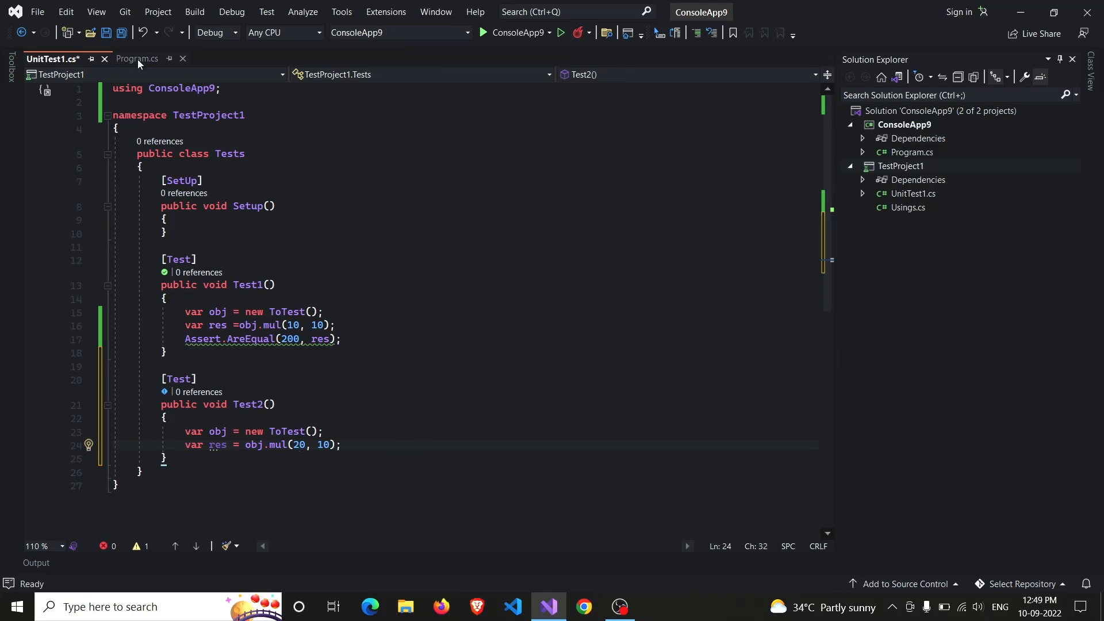
After checking mul in Program.cs, add Assert.AreEqual(300, res); to Test2, save, run all tests and close Test Explorer
click(135, 59)
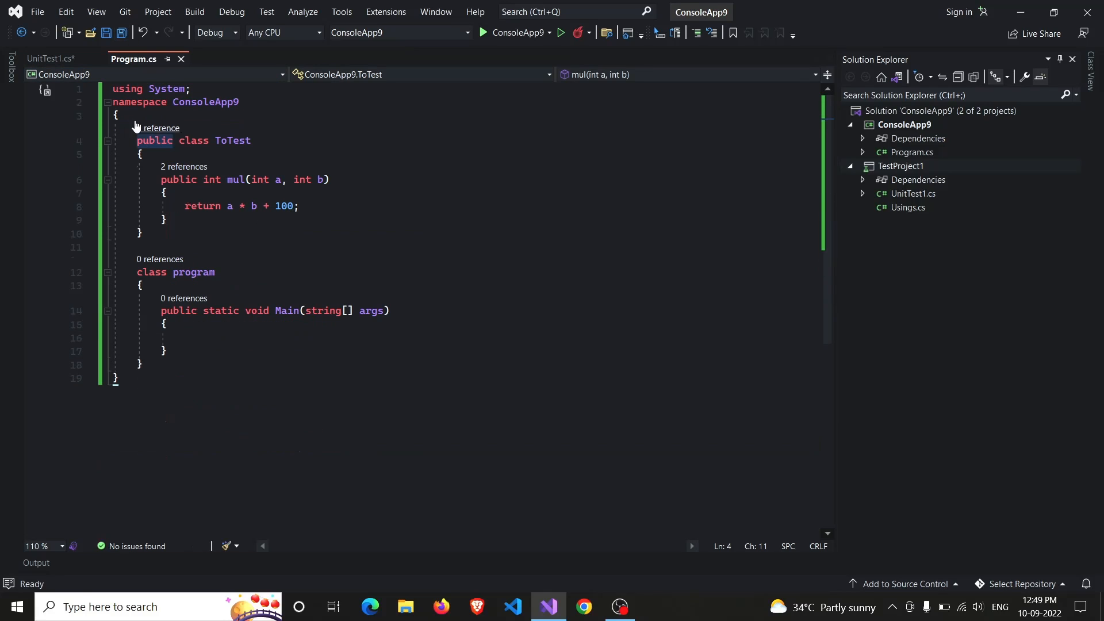
click(49, 58)
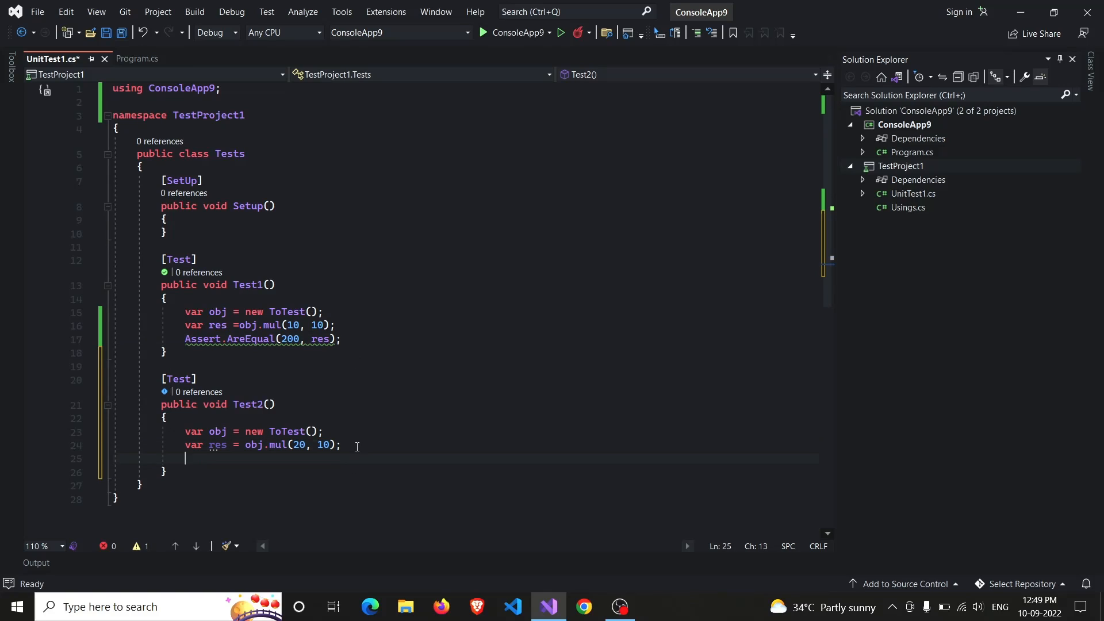
text(Assert.AreEqual(200, res);)
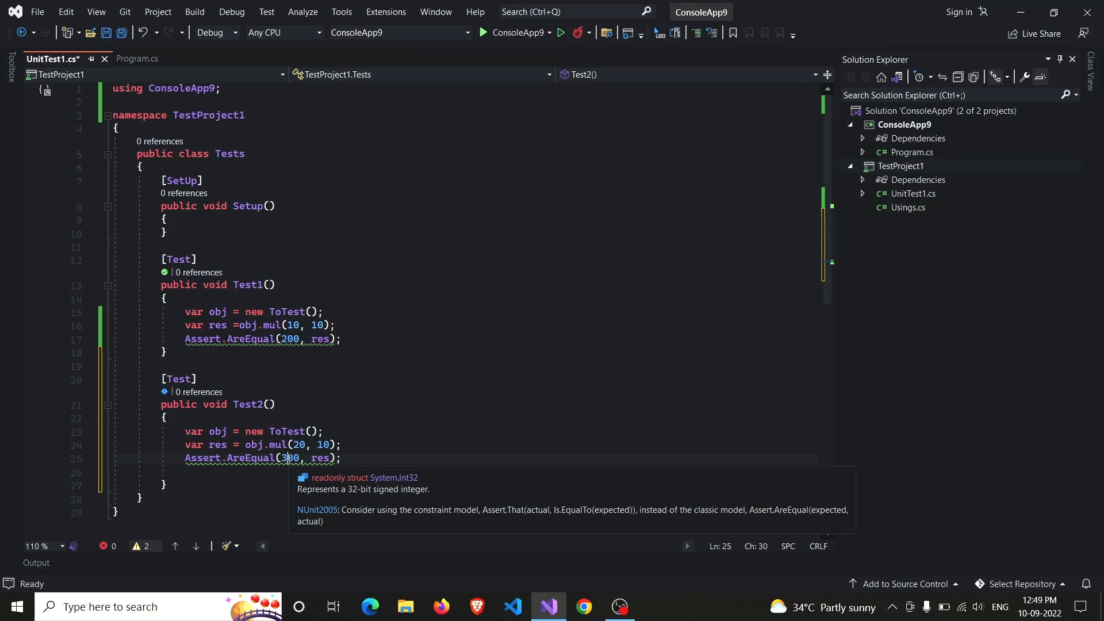
key(ctrl+s)
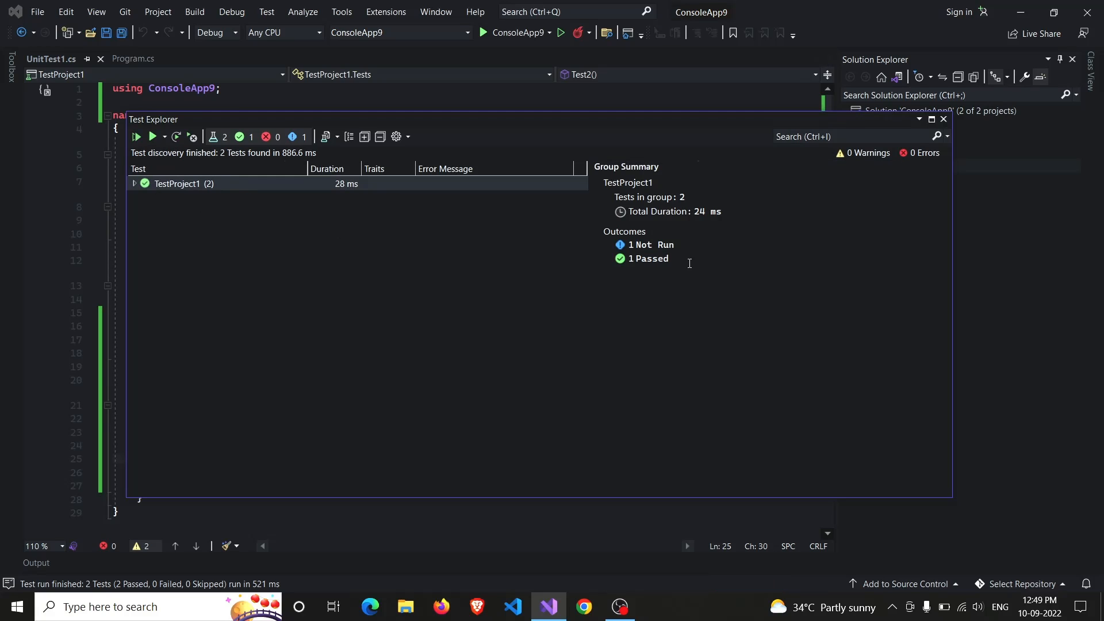
click(944, 119)
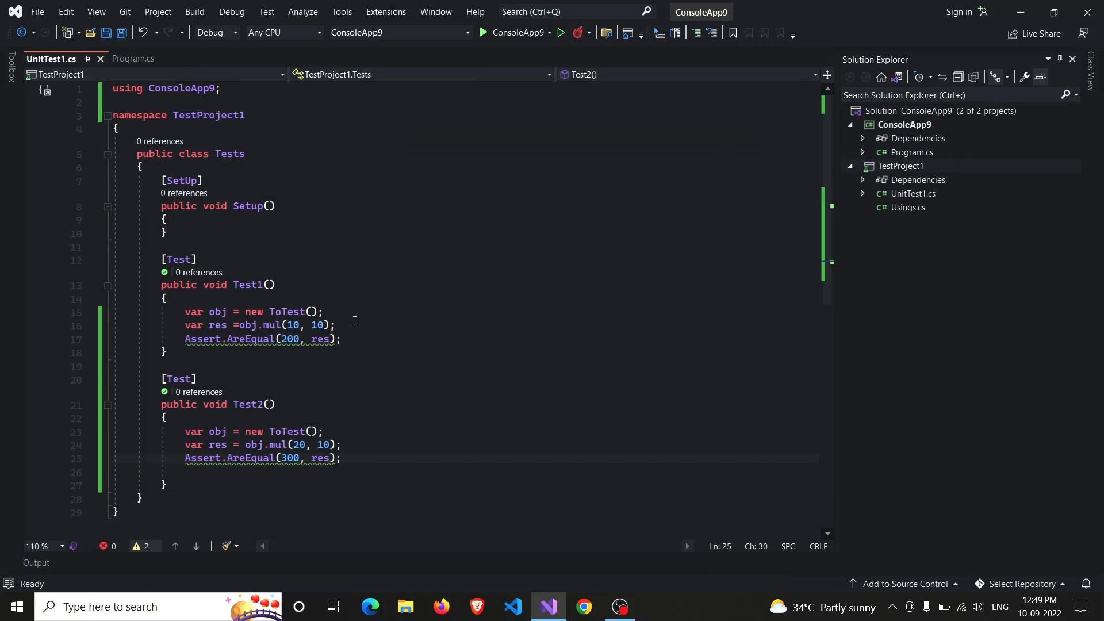
mouse_move(184, 313)
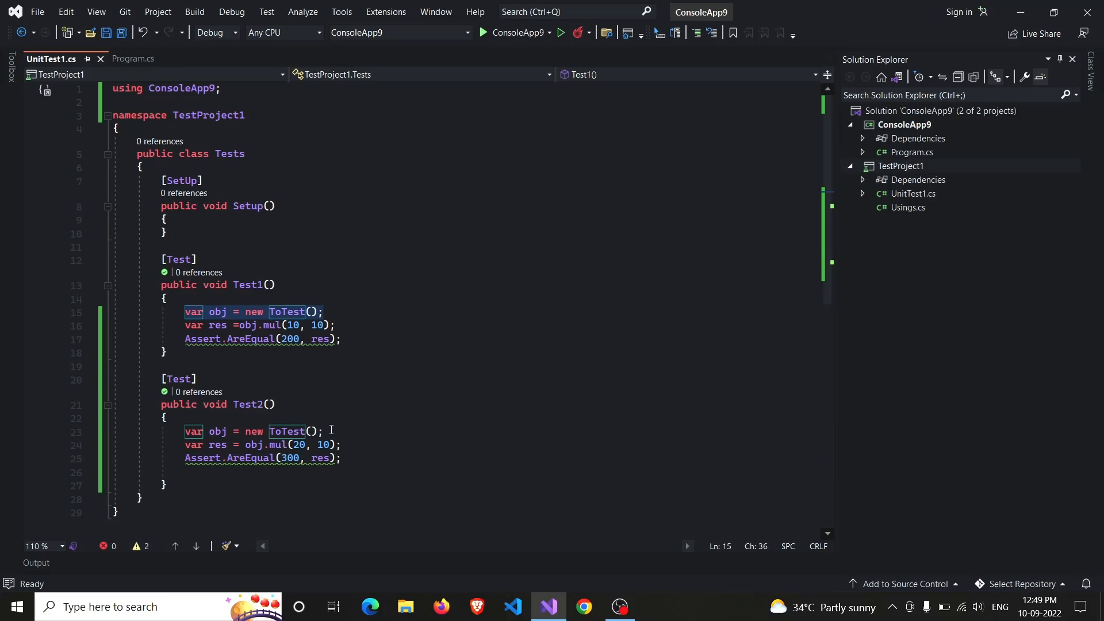
Declare 'private ToTest obj;' as a class field and assign obj = new ToTest(); in Setup, removing per-test creation
click(185, 431)
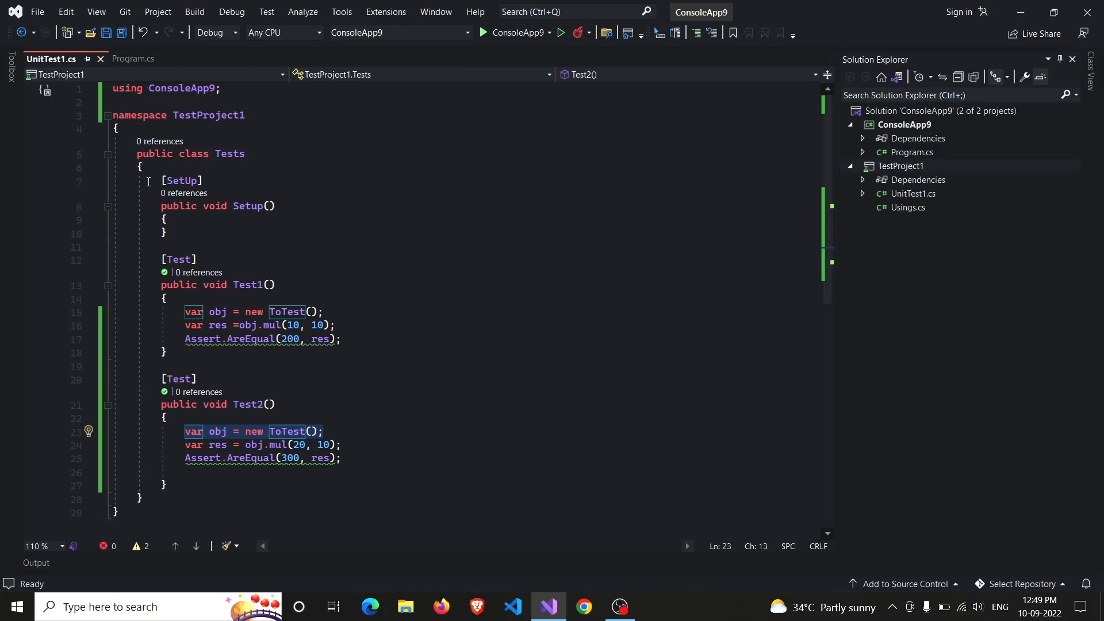
click(167, 234)
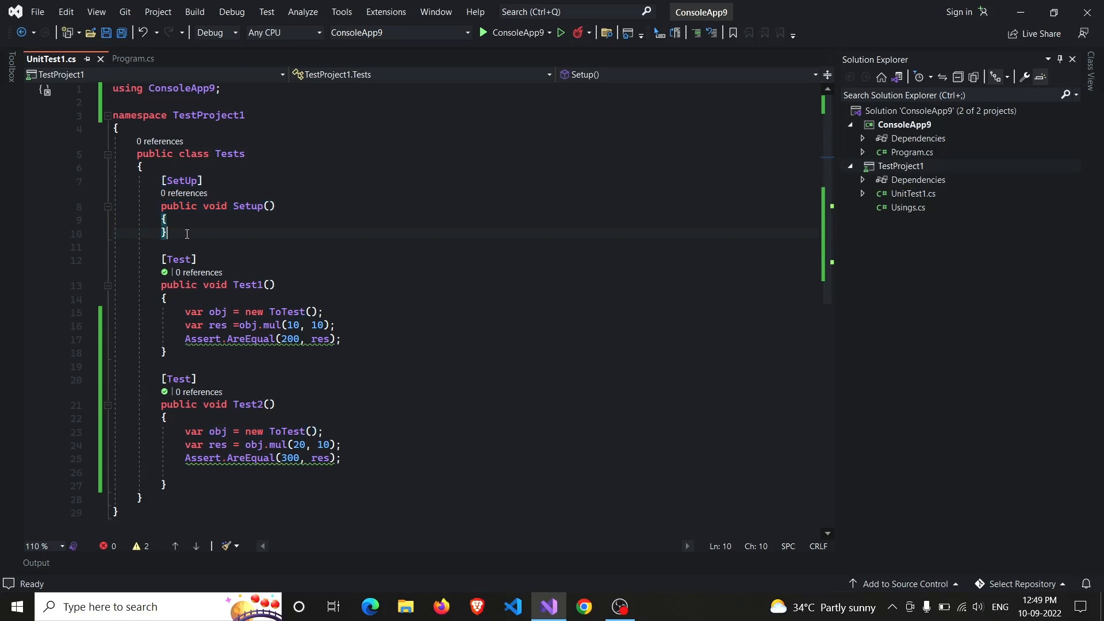
mouse_move(183, 193)
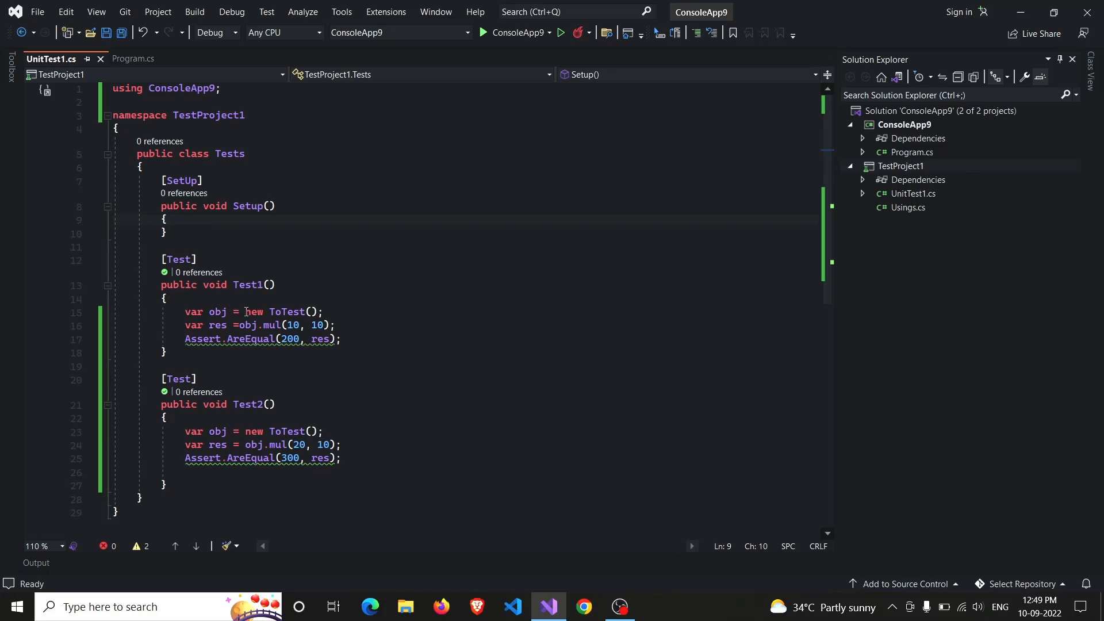
mouse_move(185, 311)
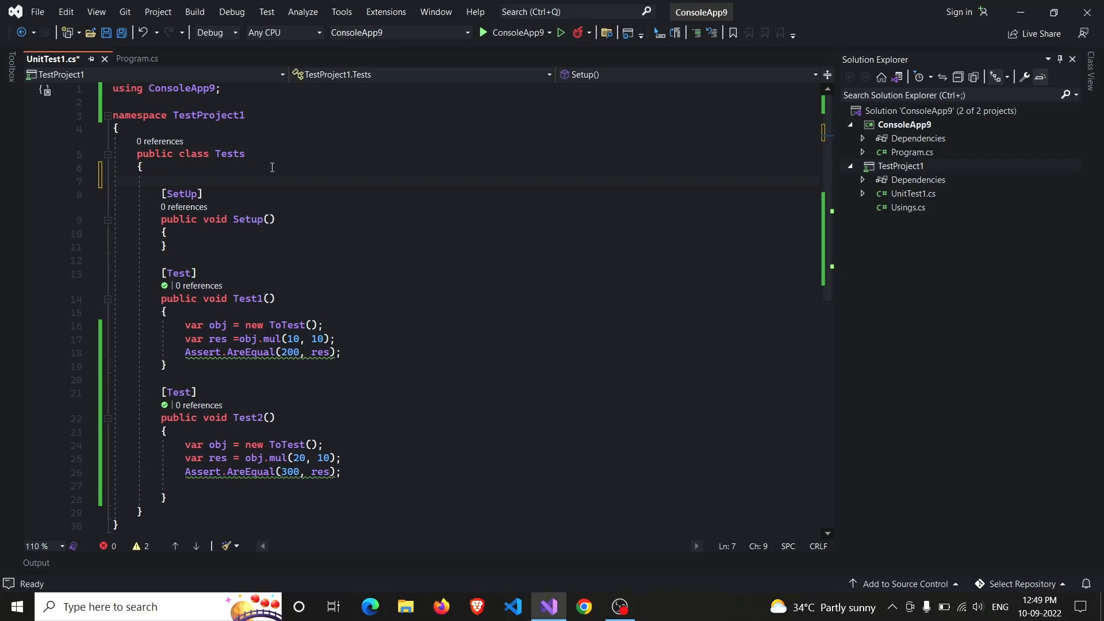
text(private)
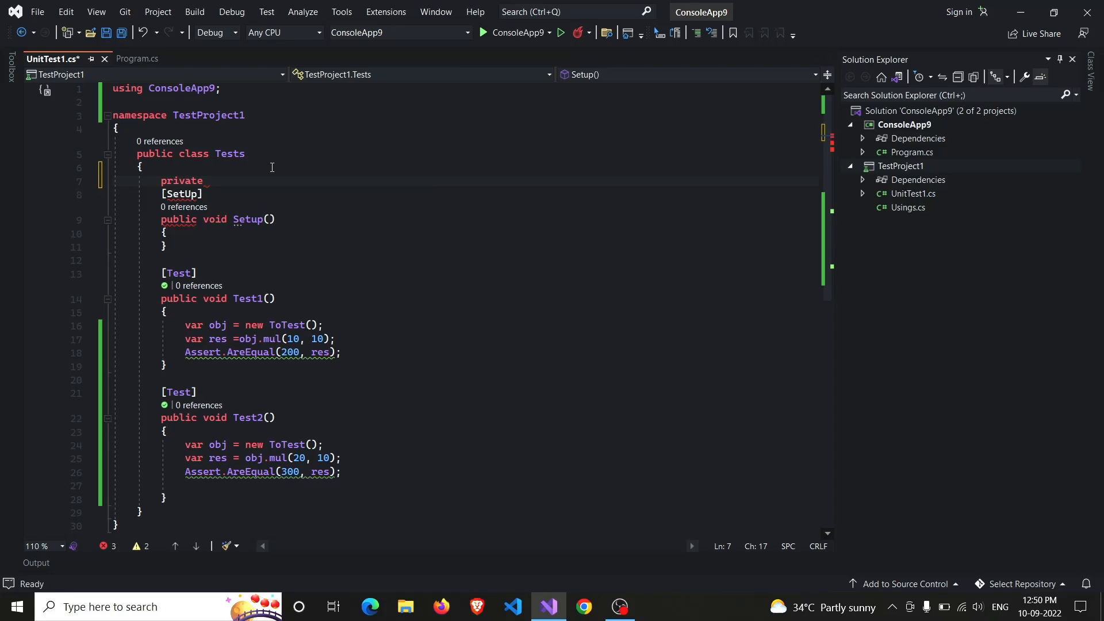
text(ToTest v)
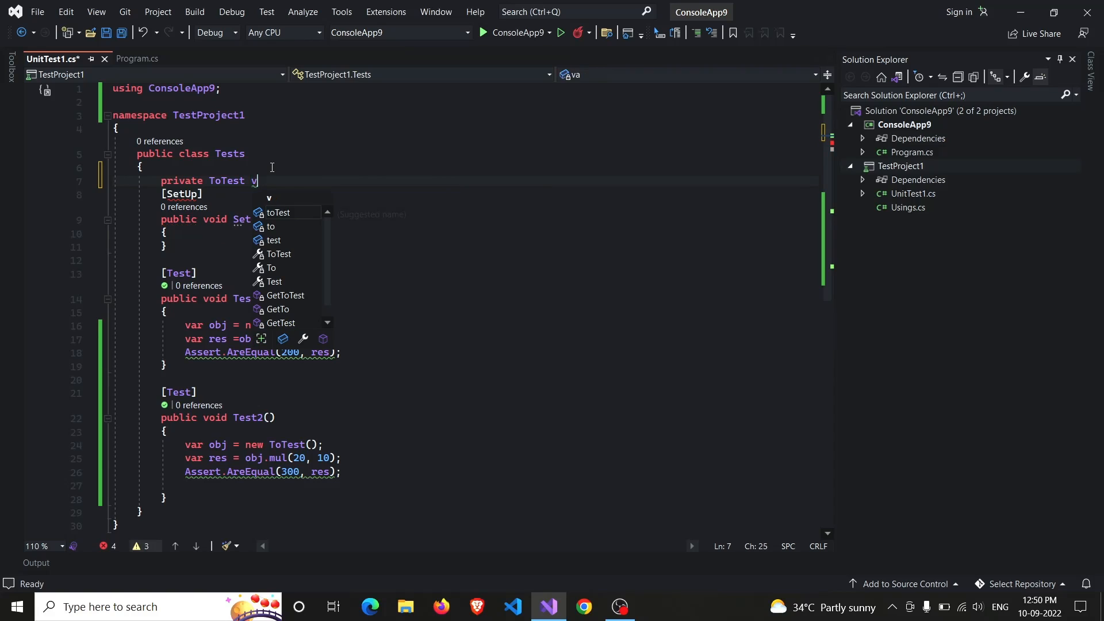
text(obj;)
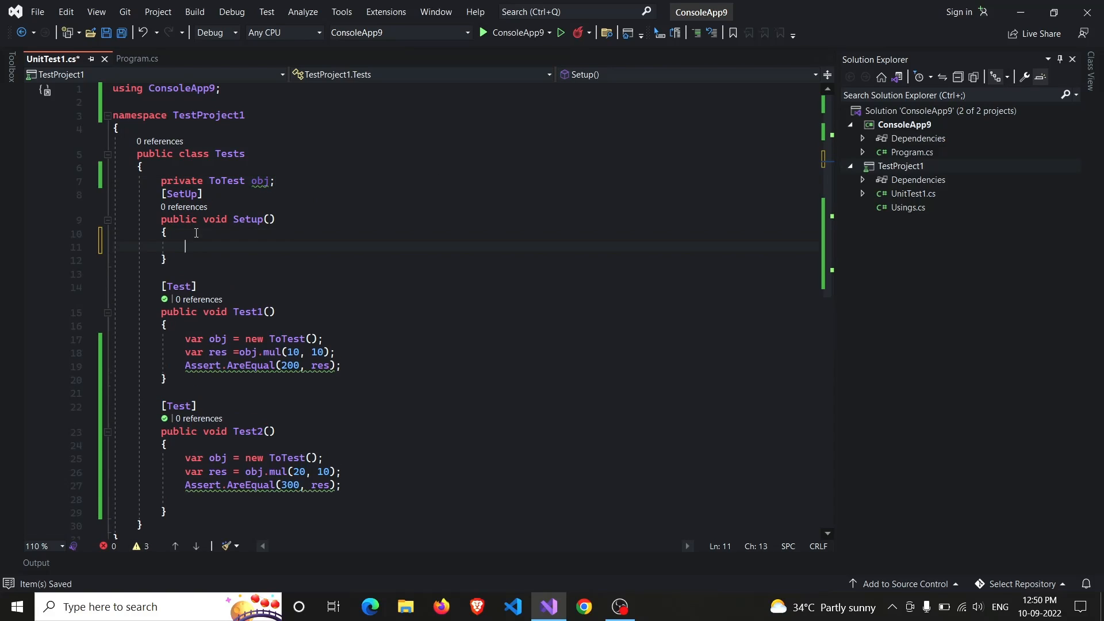
text(obj= new ToTest();)
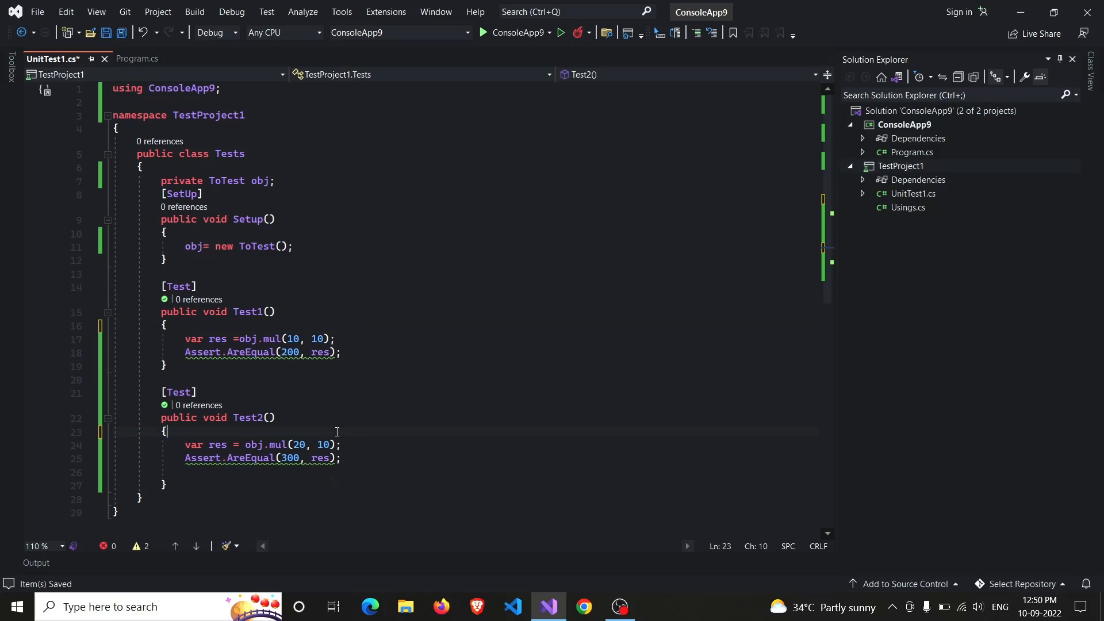
mouse_move(266, 11)
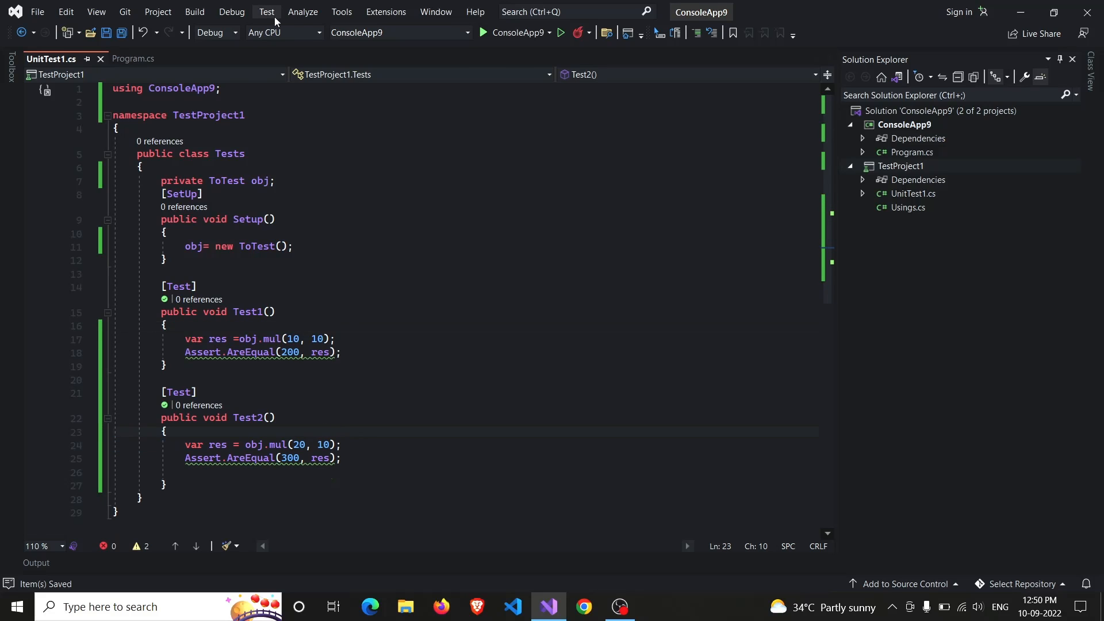
click(266, 12)
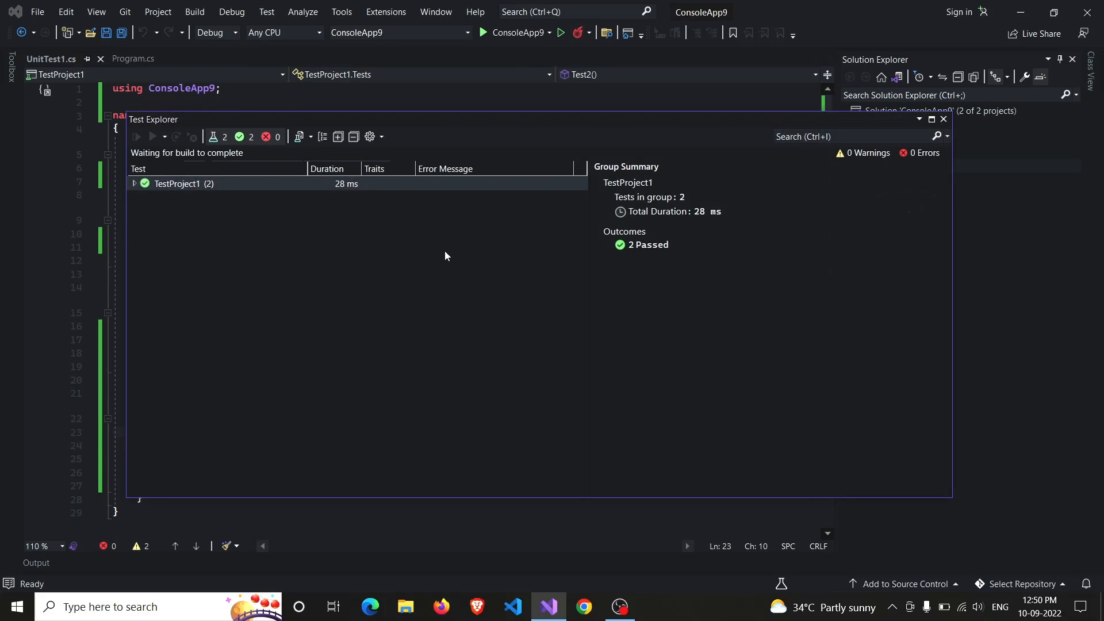
click(152, 137)
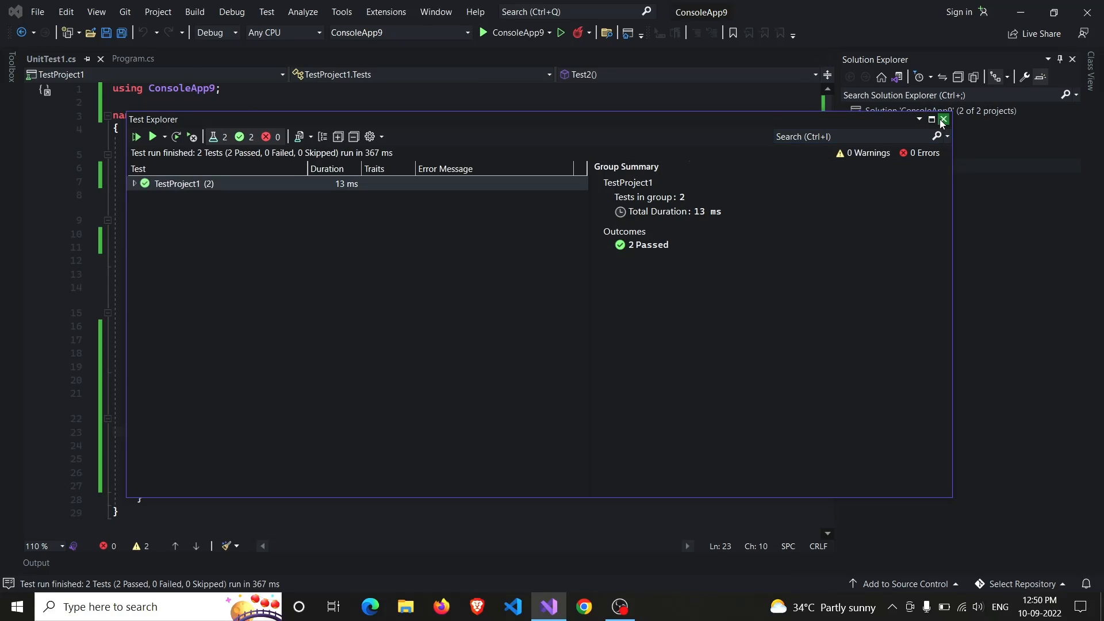
click(942, 119)
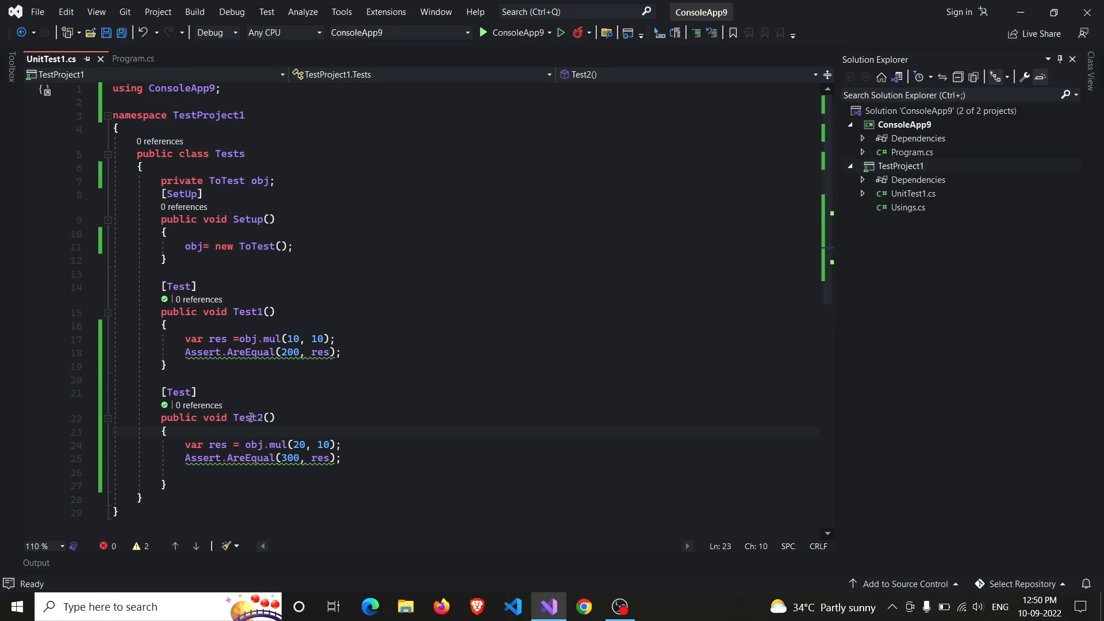
mouse_move(295, 471)
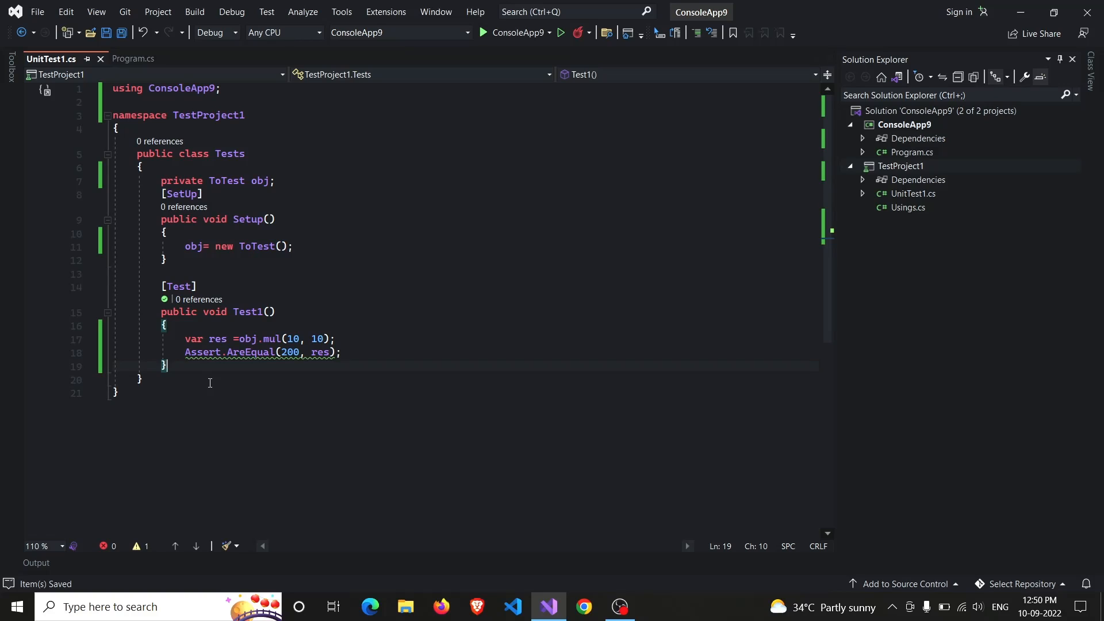
Add a line under [Test] and extend Test1's signature to (int a, int b, int result)
click(210, 286)
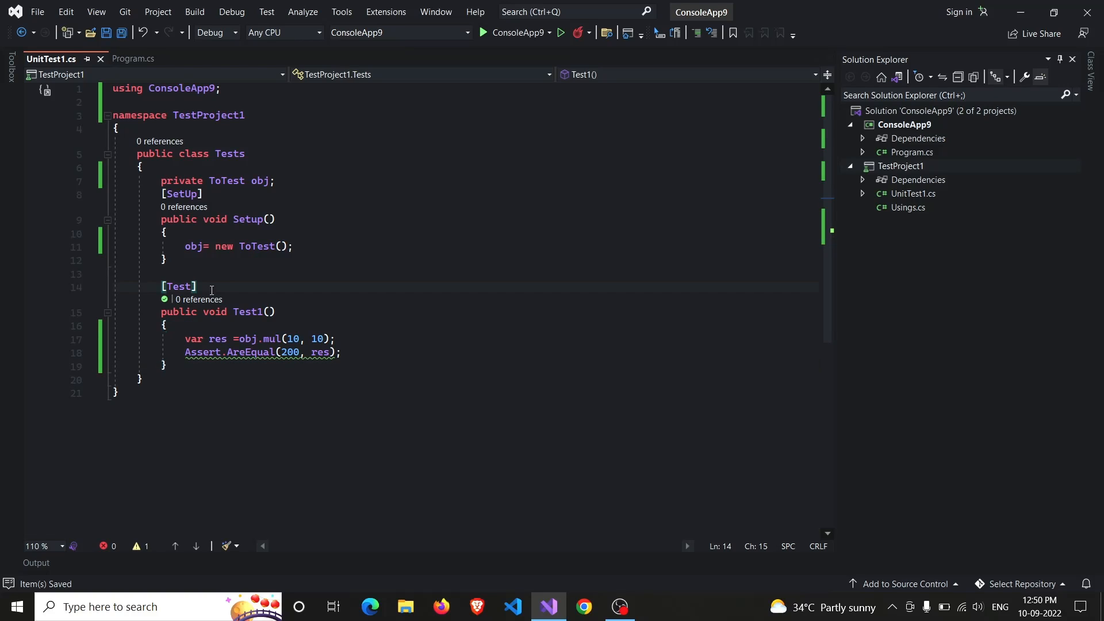
key(enter)
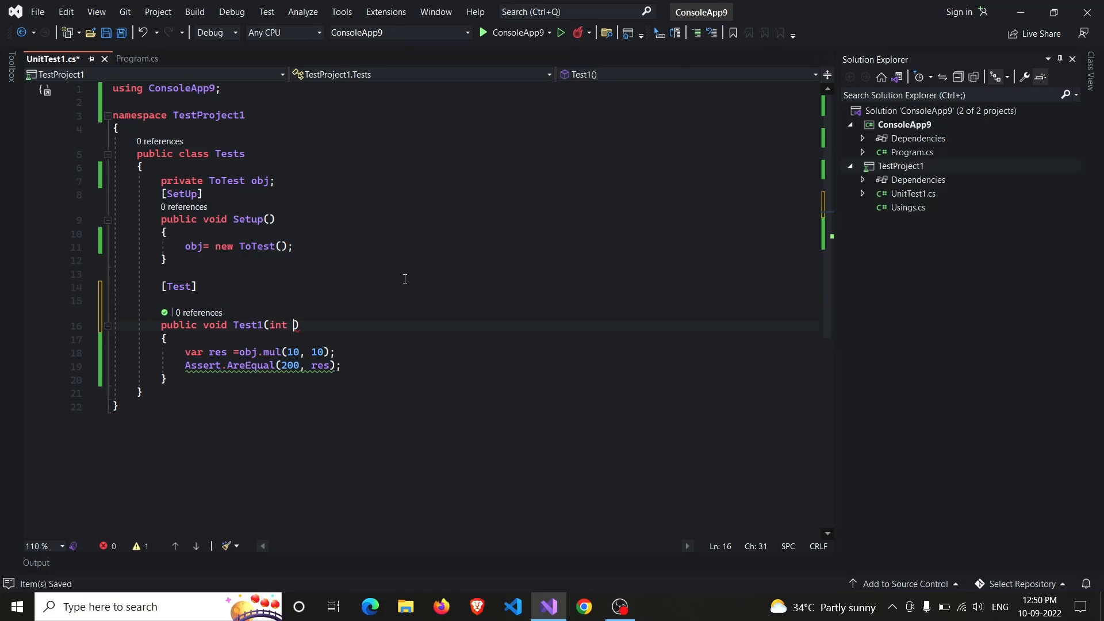
text(, int b,)
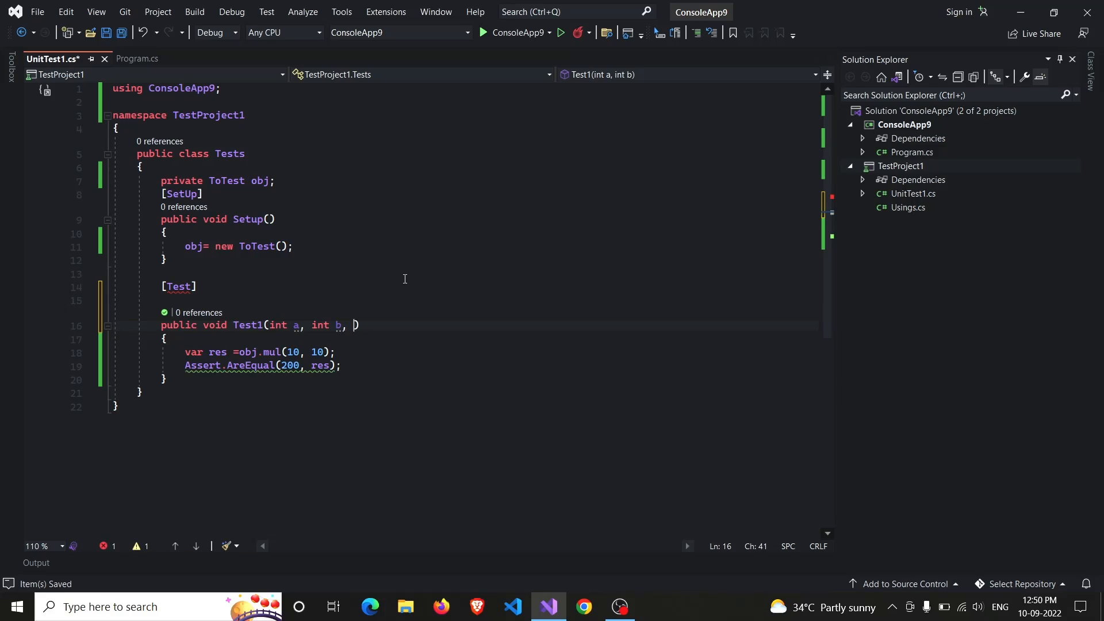
text(int result)
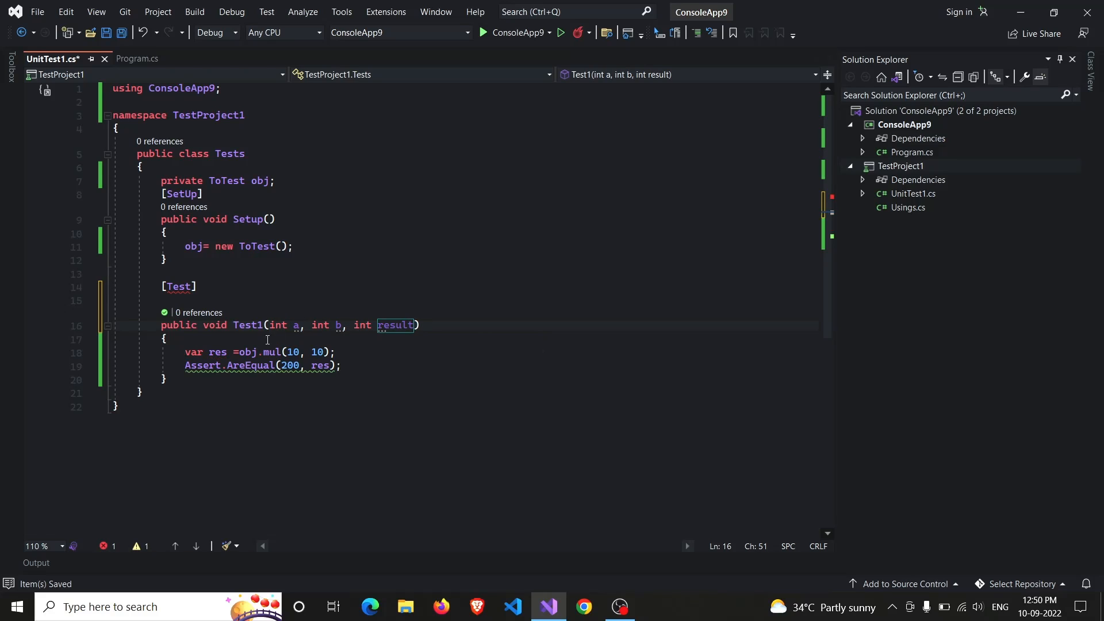
mouse_move(344, 352)
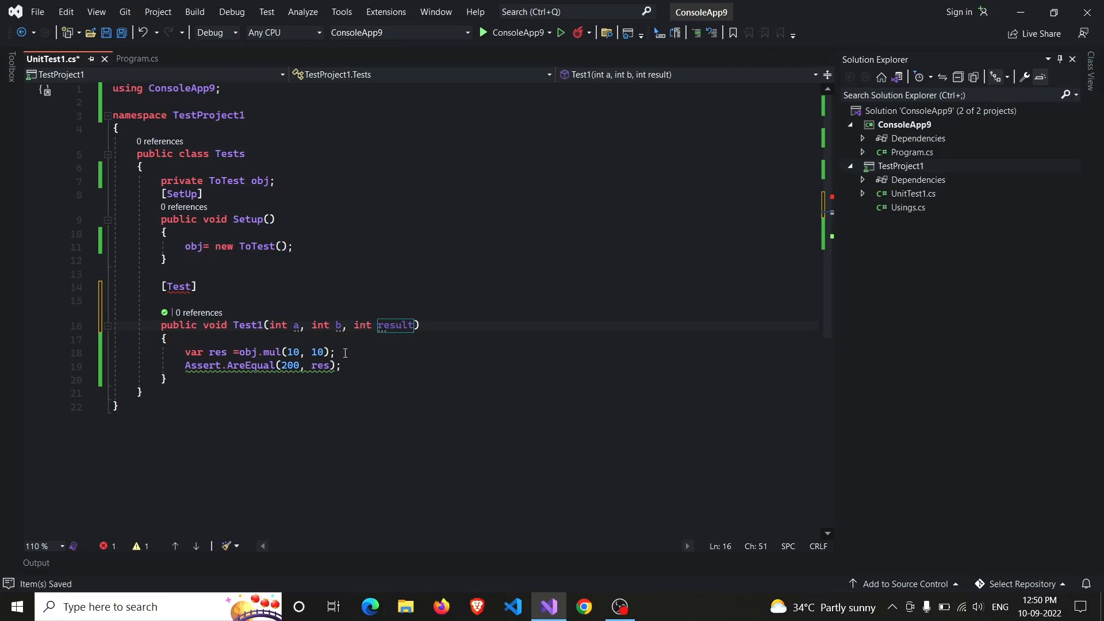
mouse_move(361, 324)
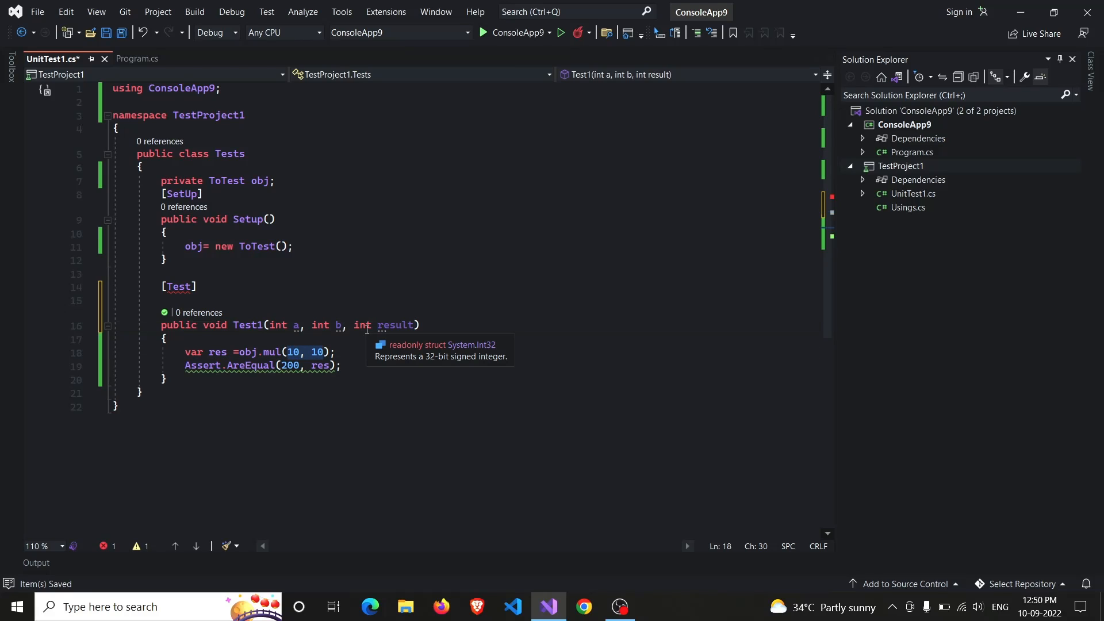
Change the body to call obj.mul(a, b) and assert against result
text(a,)
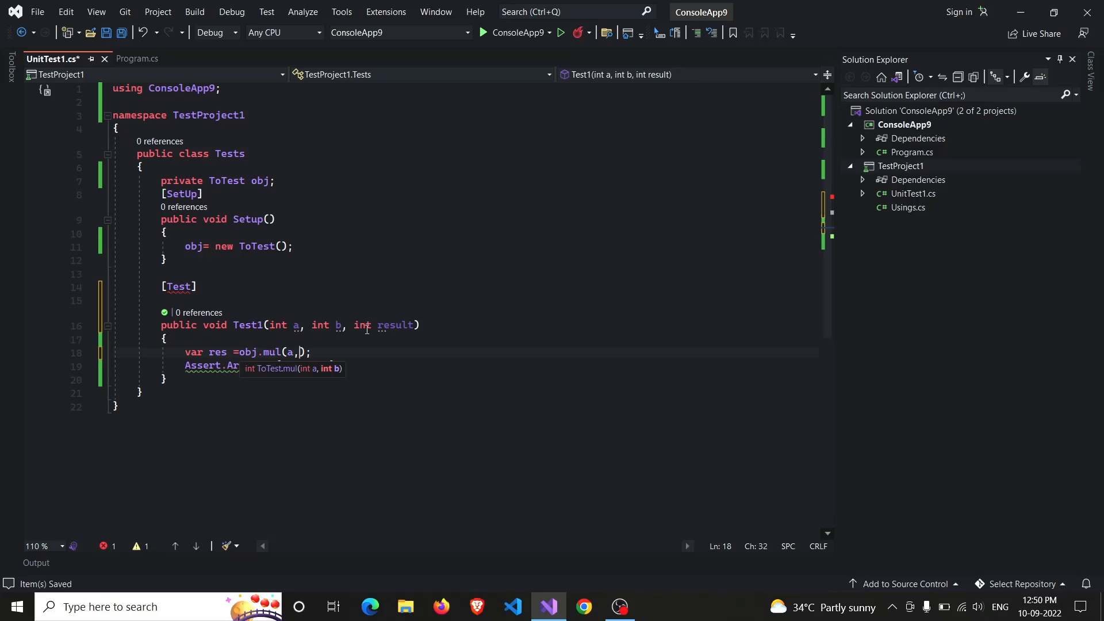
text(b)
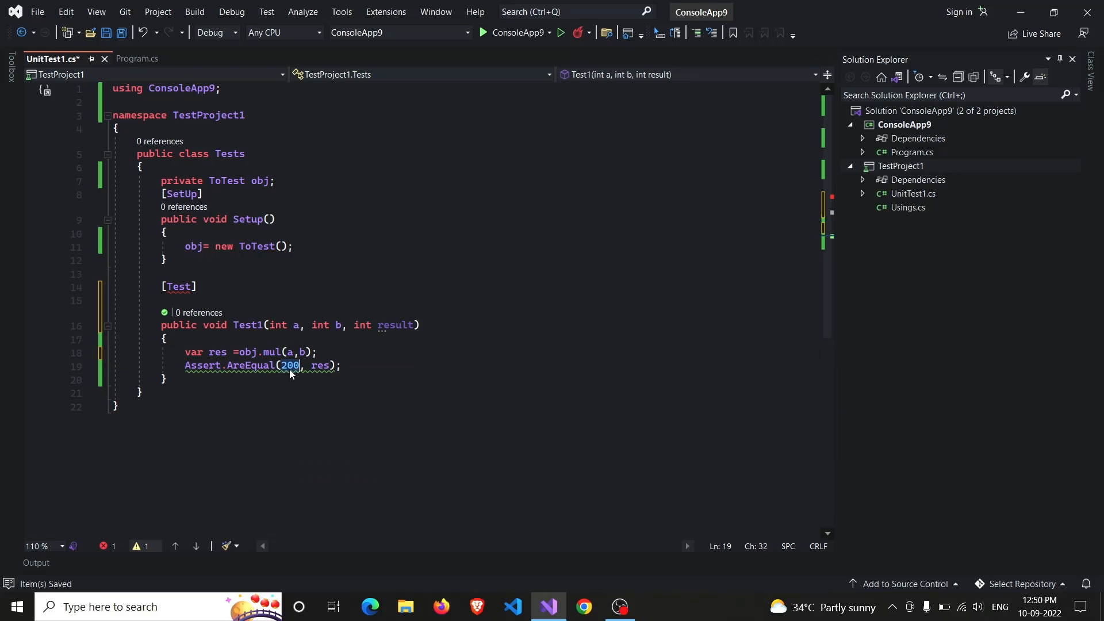
text(result)
click(466, 300)
text([TestCase()
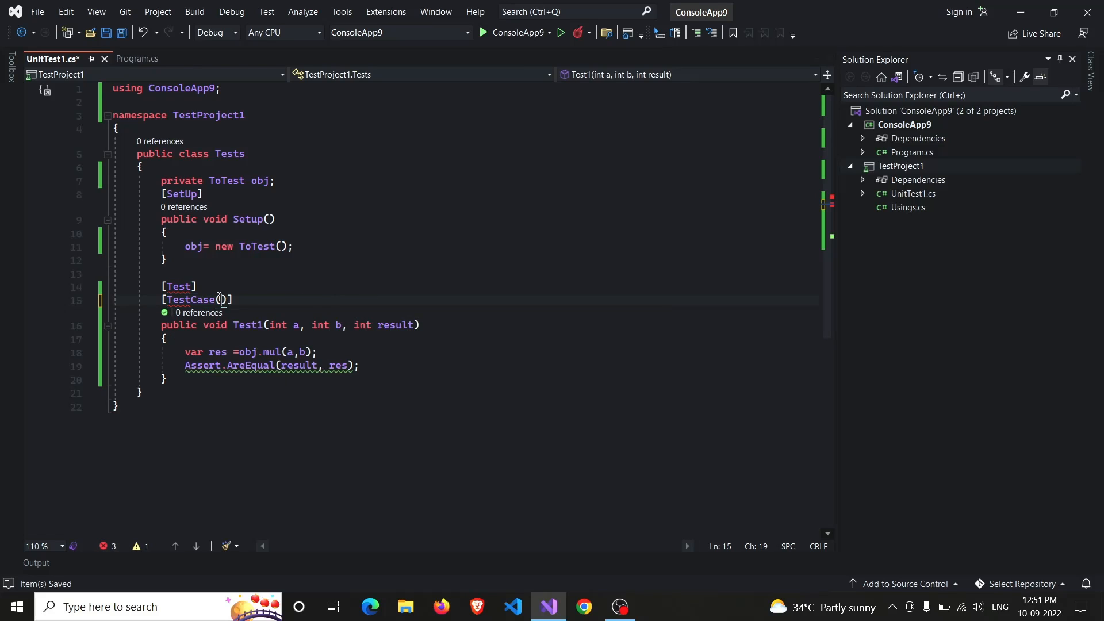
Complete the attribute as [TestCase(10,10,200)] above Test1
text(10,)
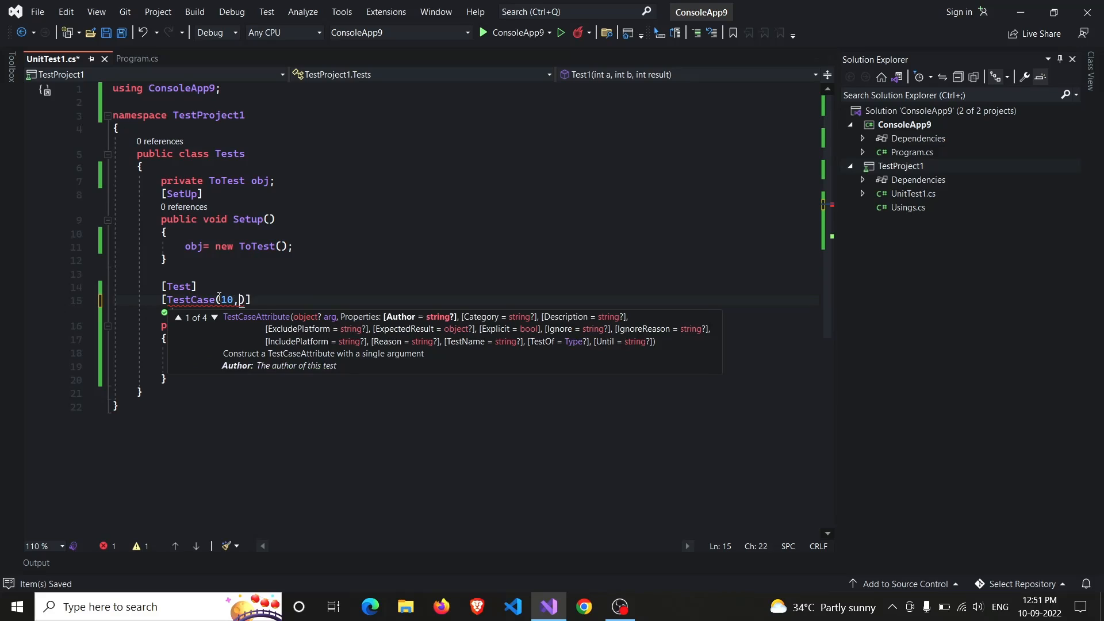
text(10)
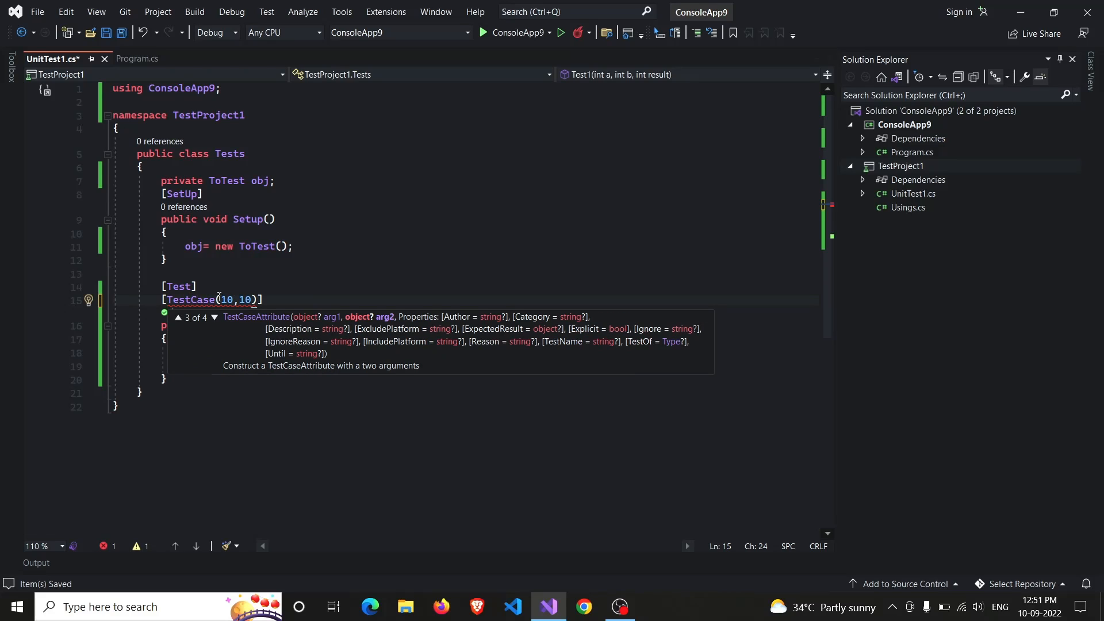
text(,200)
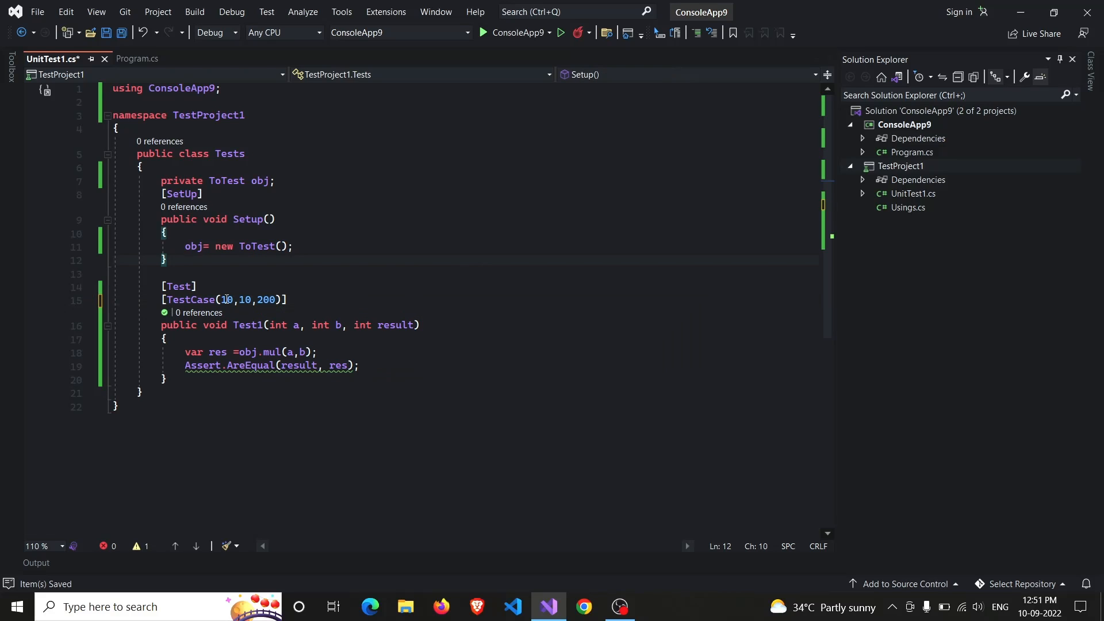
Move into the assertion line and select the word result
click(261, 299)
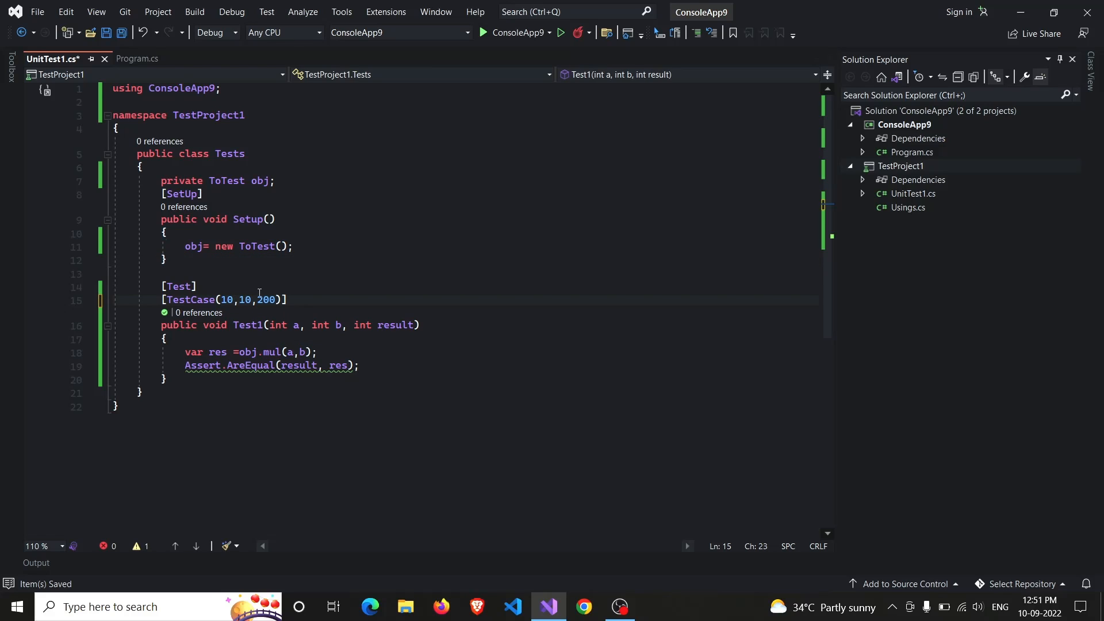
click(299, 365)
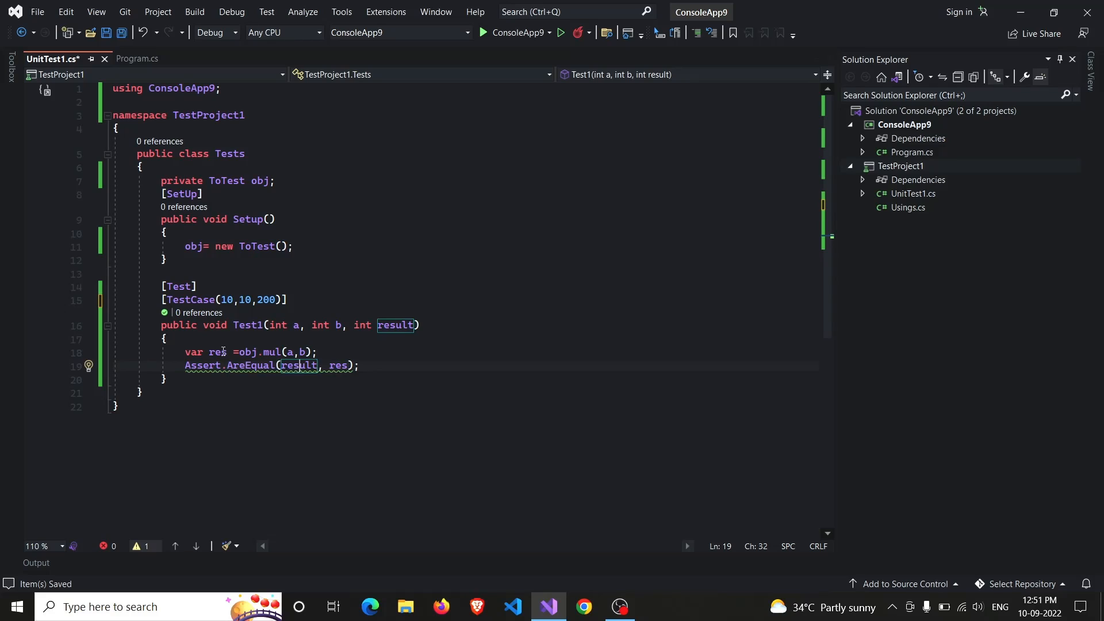
double_click(218, 352)
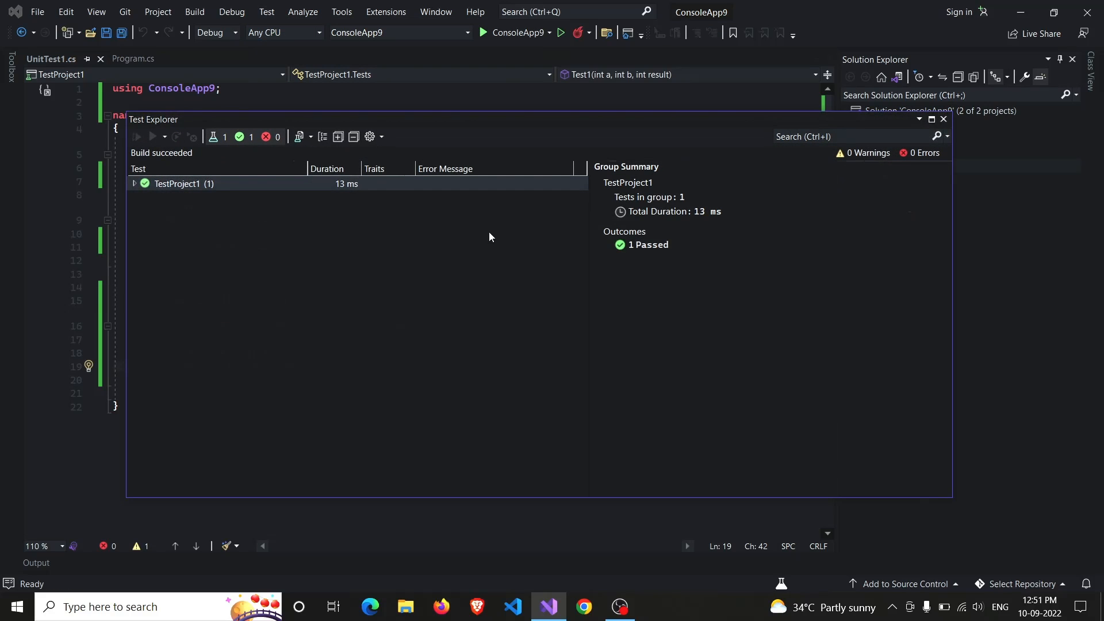
Run the tests in Test Explorer, see the case pass, and close the results
click(137, 137)
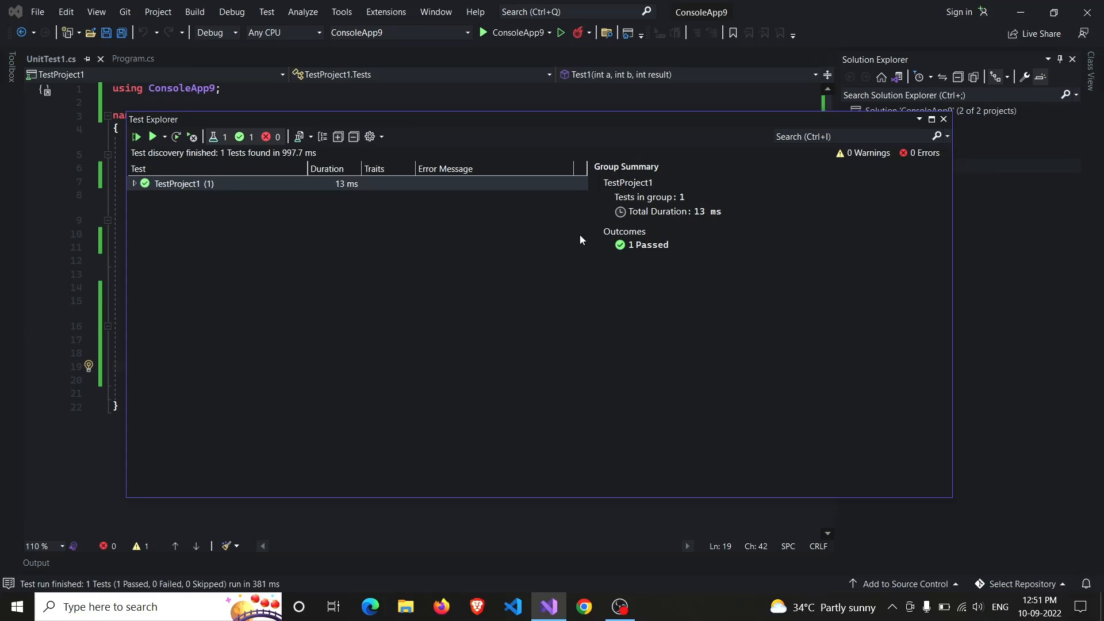
click(942, 119)
text([TestCase(20,10,)
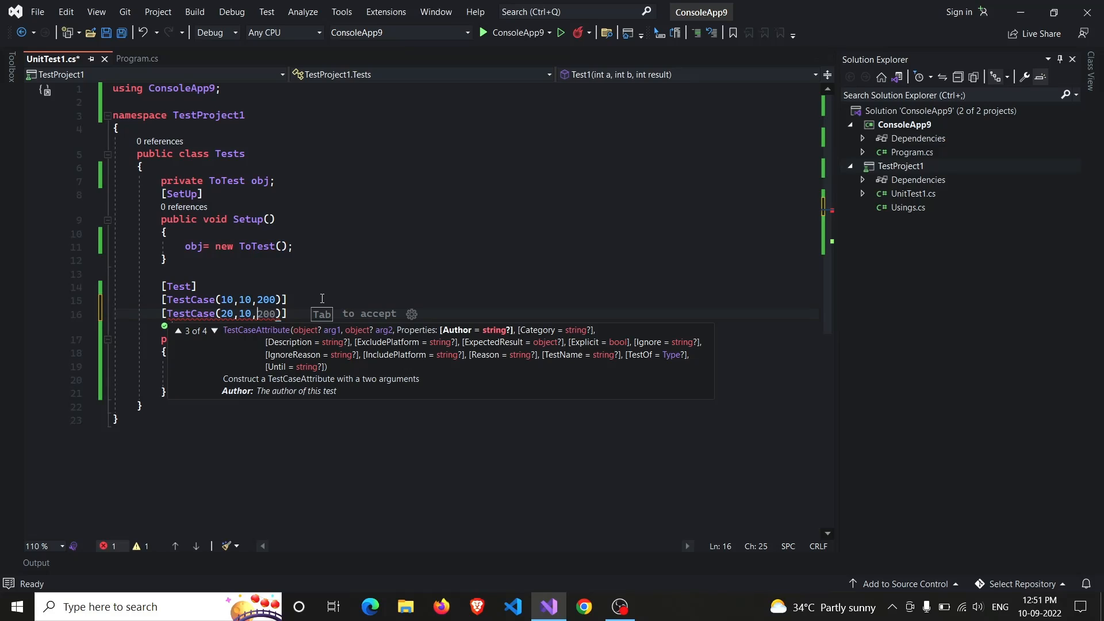
Finish the second case as TestCase(20,10,300), run all tests to see 2 passed, then start a third line
text(300)
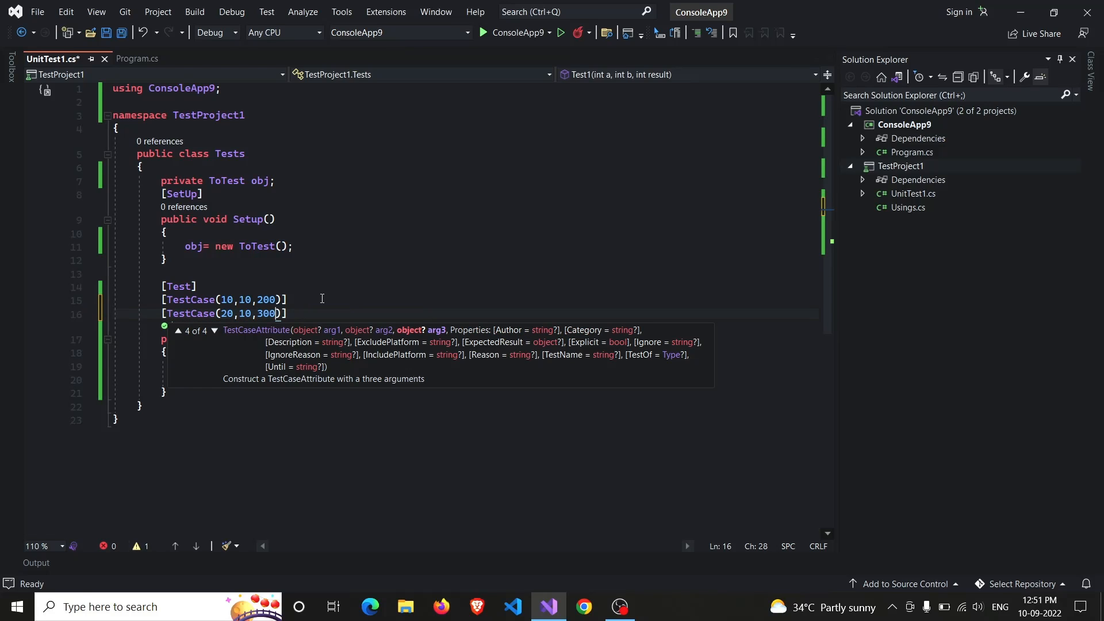
click(265, 12)
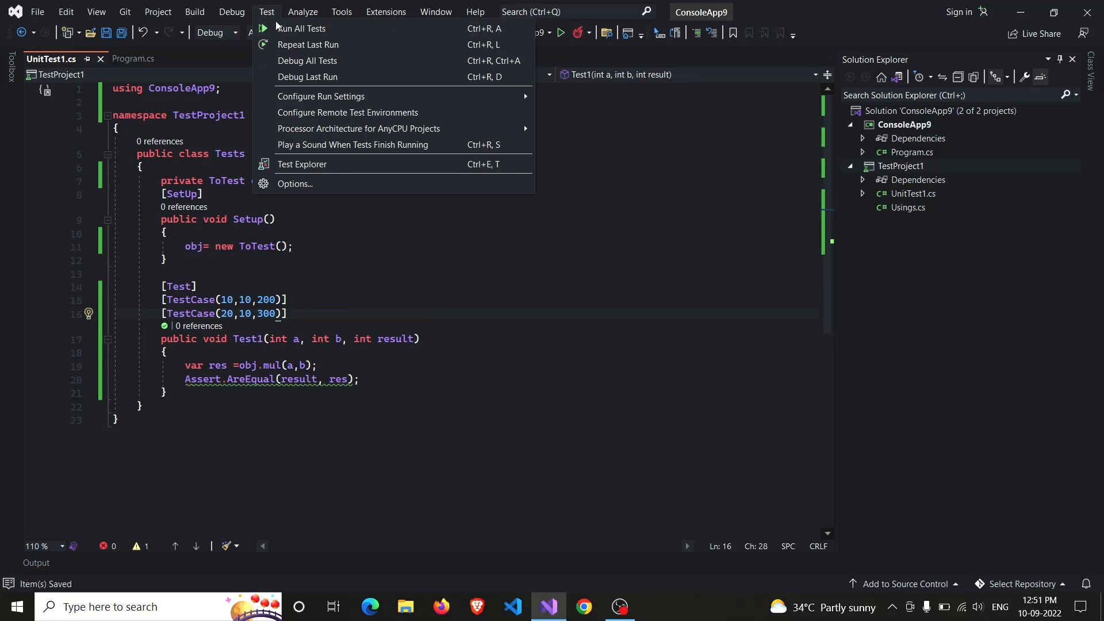
click(300, 28)
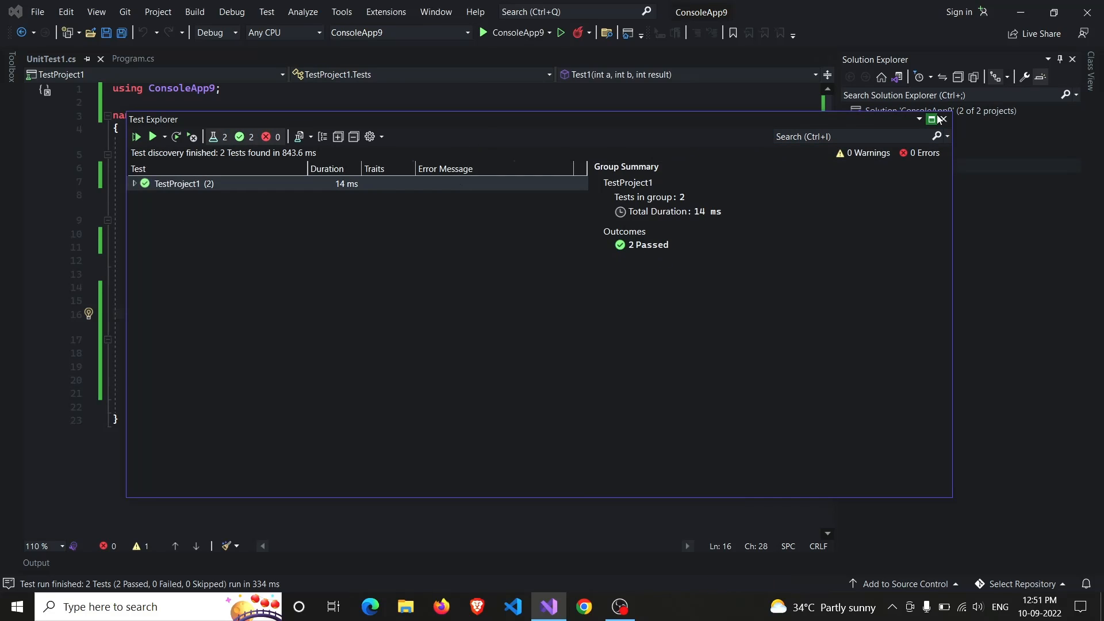
click(940, 118)
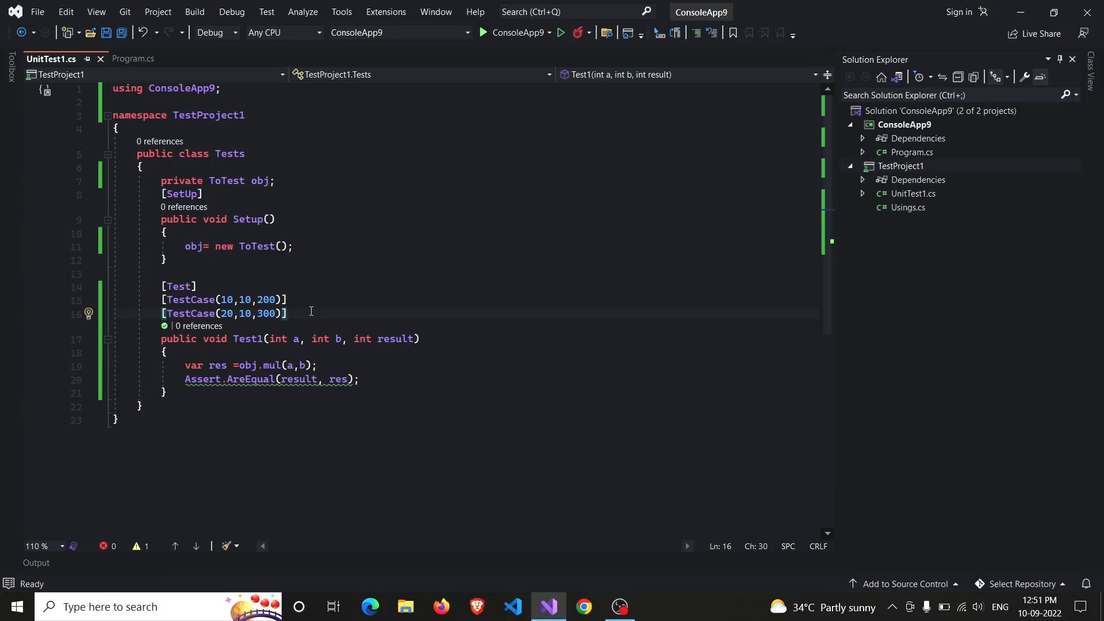
key(enter)
text([TestCase()
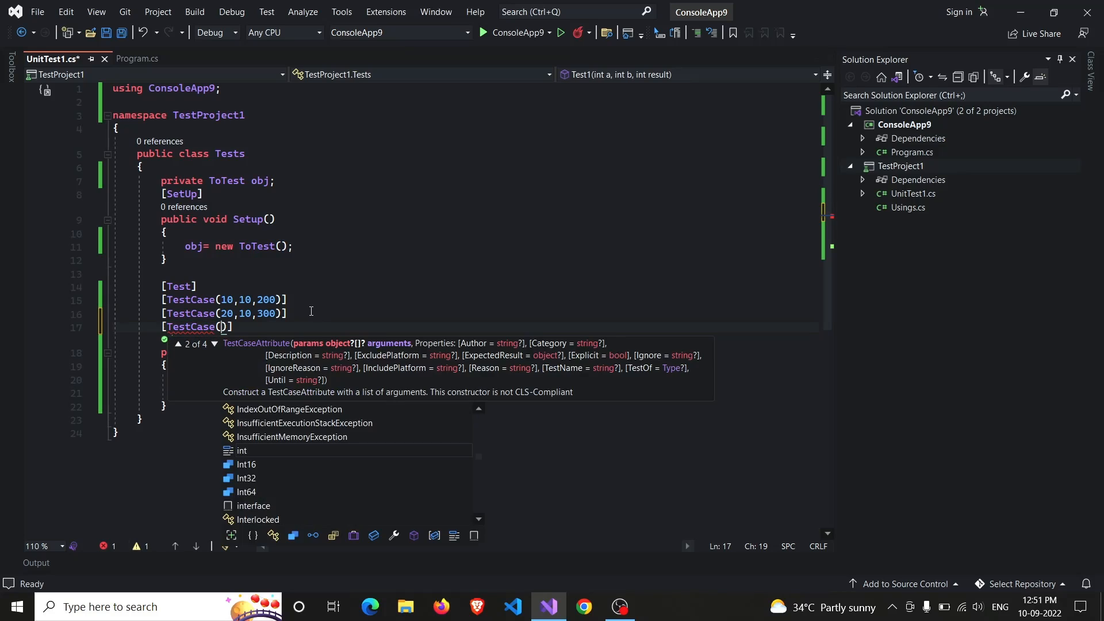
Type the third test case values 20, 10 and the expected result on the new line
text(20,10,500)
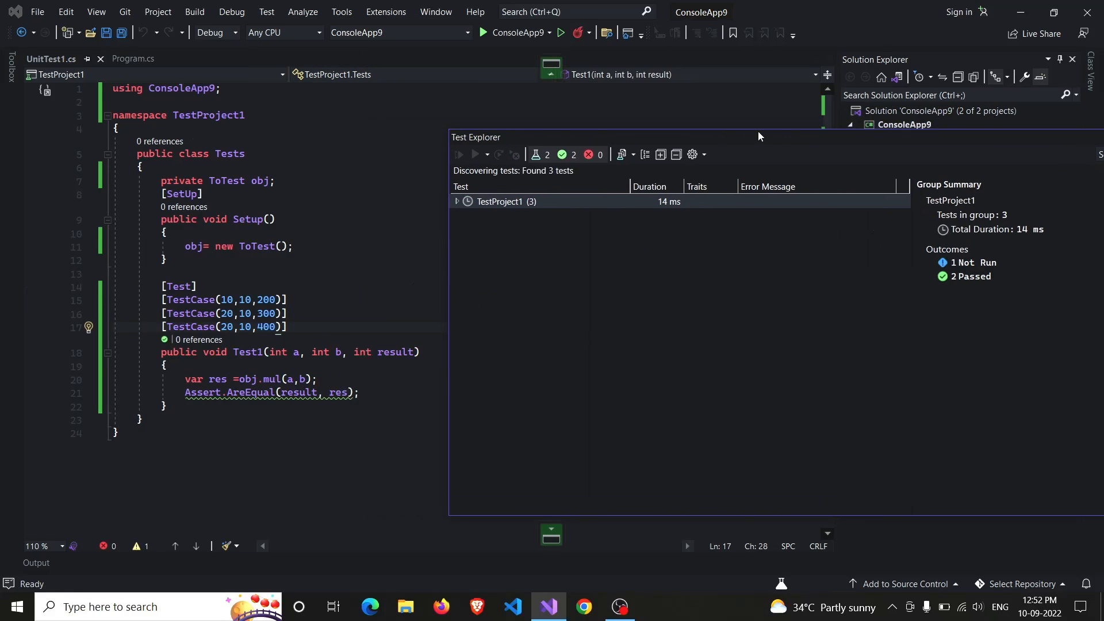
Expand TestProject1 > Tests > Test1, view the failed Test1(20,10,400) expecting 400 but got 300, then close Test Explorer
click(458, 155)
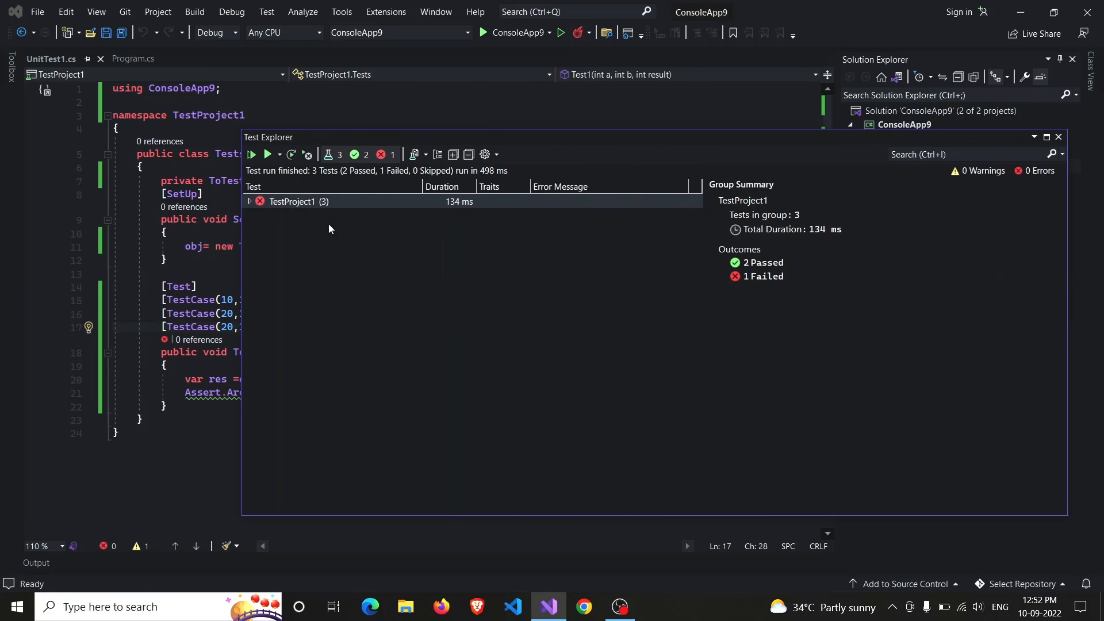
click(248, 201)
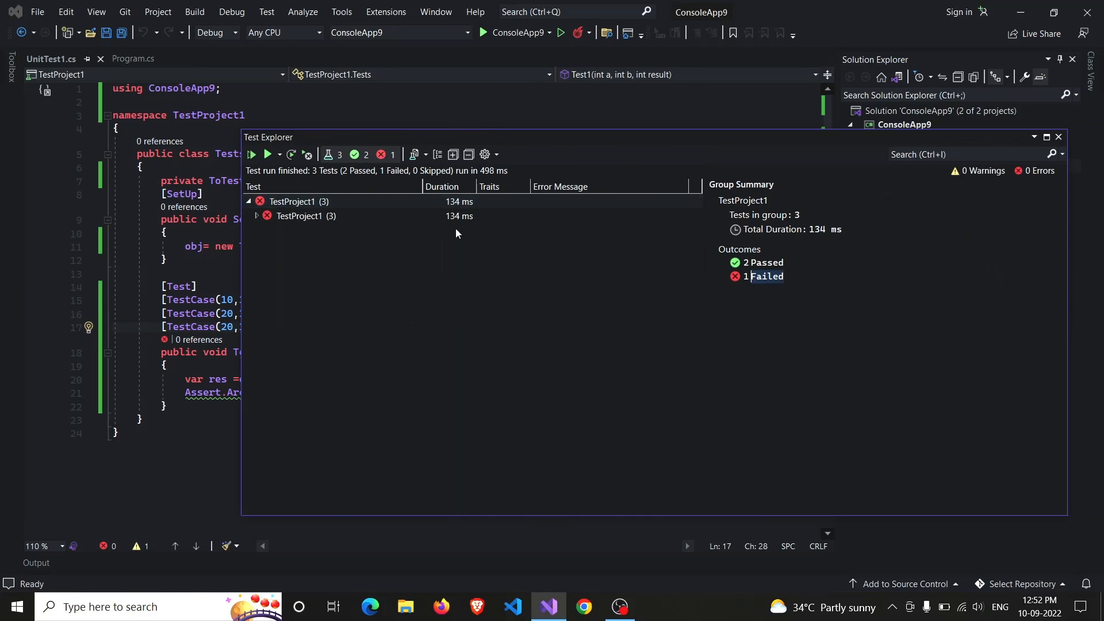
click(256, 215)
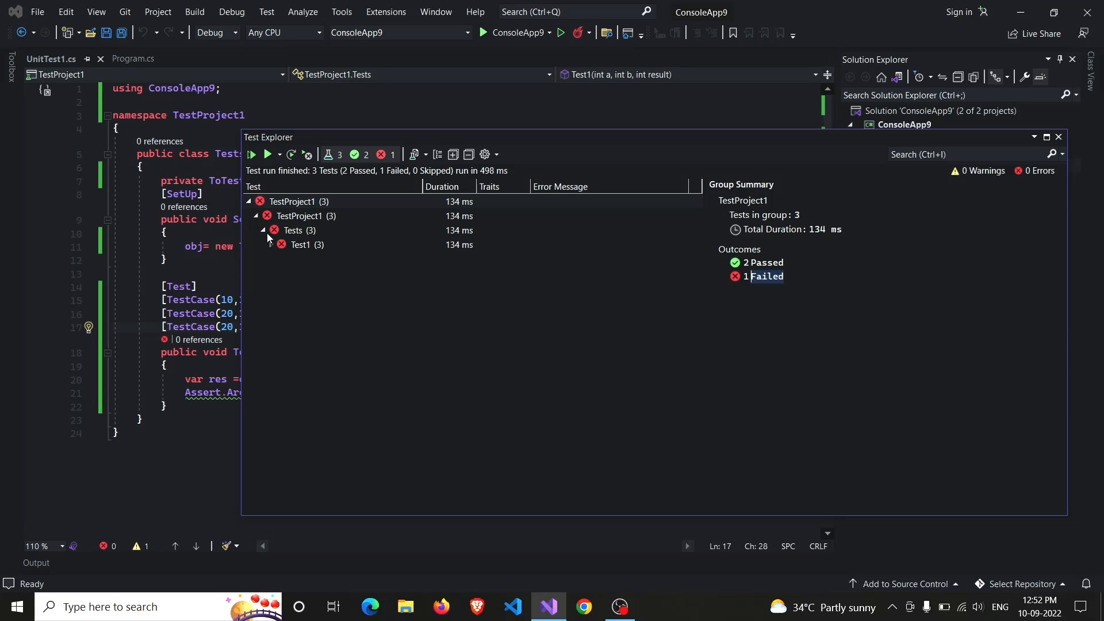
click(274, 244)
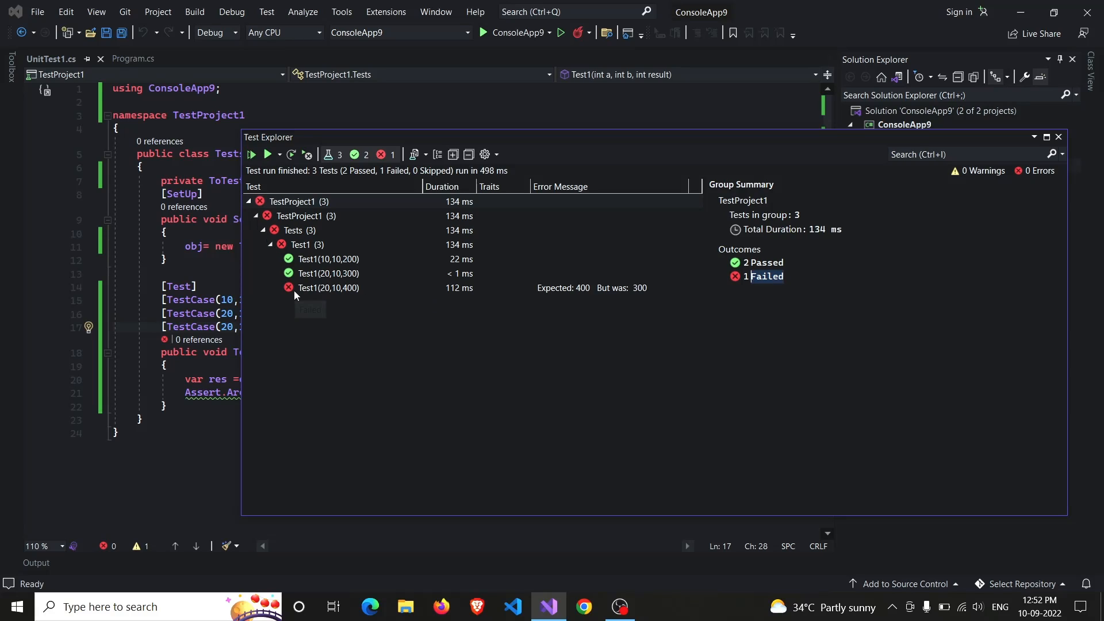
click(328, 287)
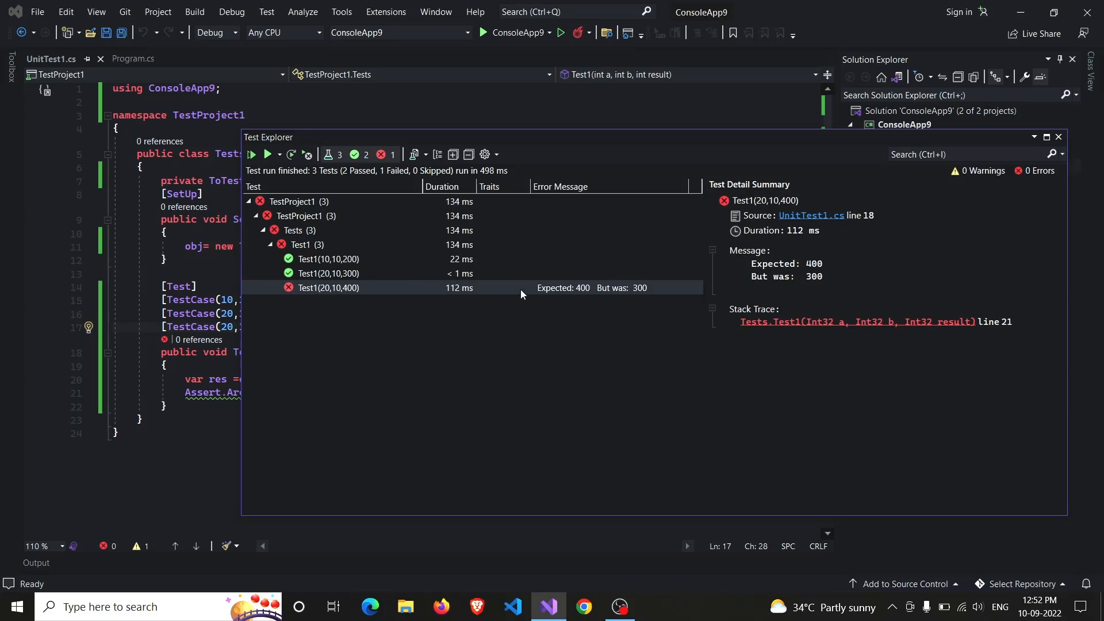
mouse_move(710, 225)
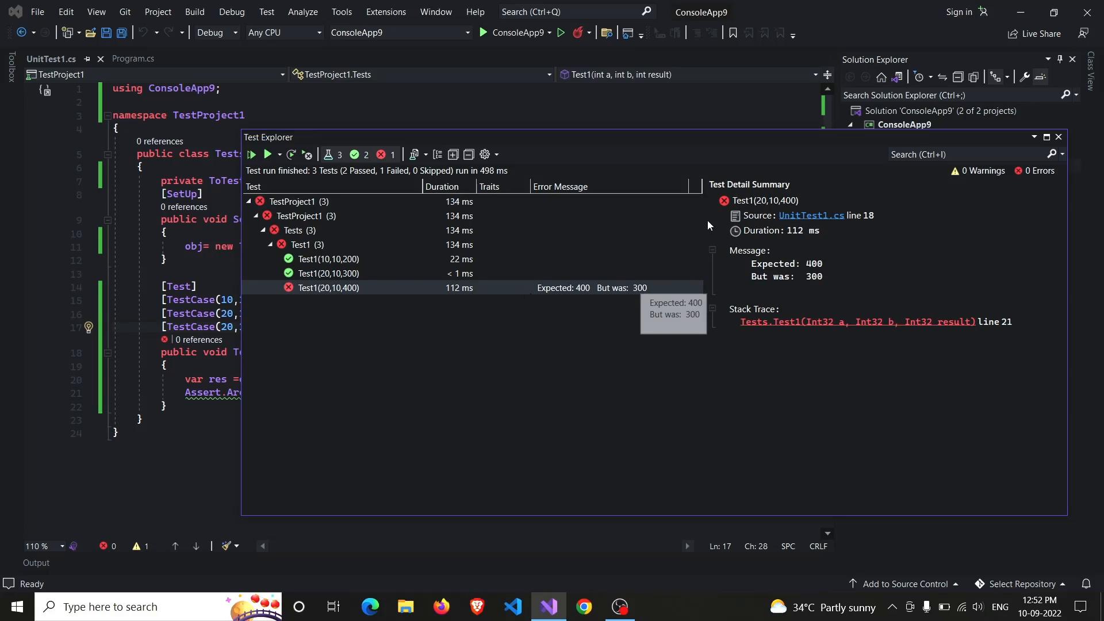
click(1058, 137)
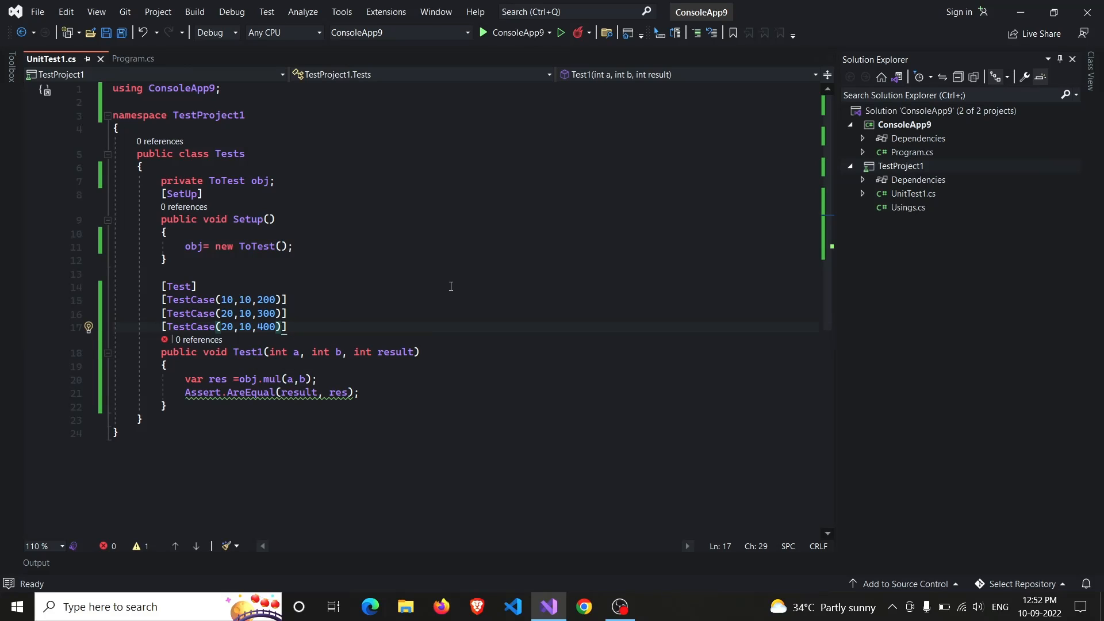
Add [Ignore("test it later")] under [Test] via IntelliSense and head to the Test menu
key(ctrl+s)
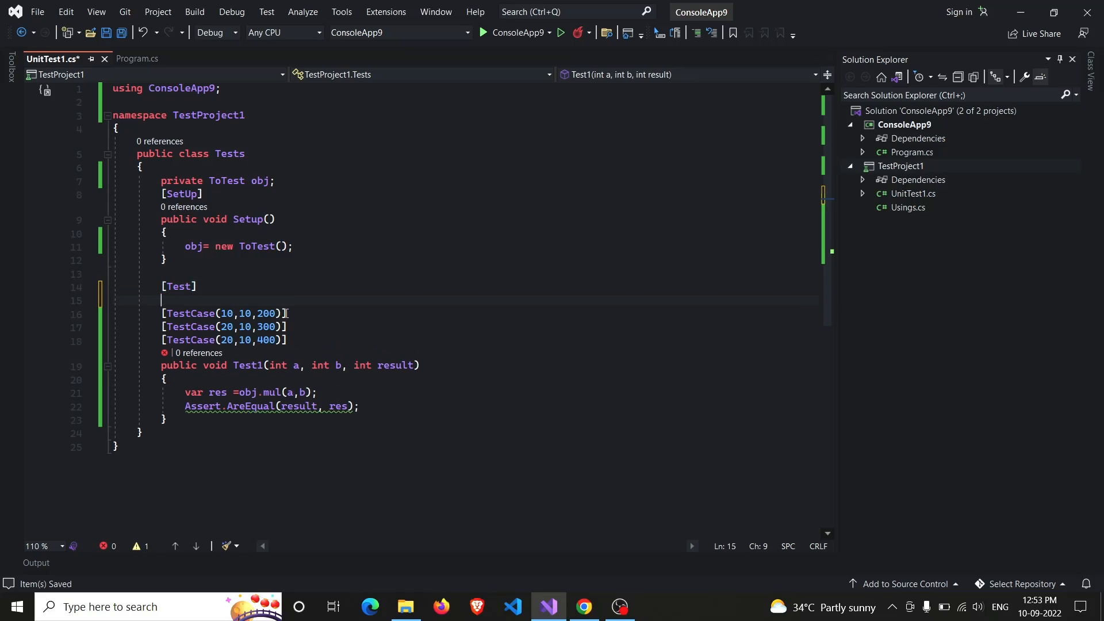
text([Ig)
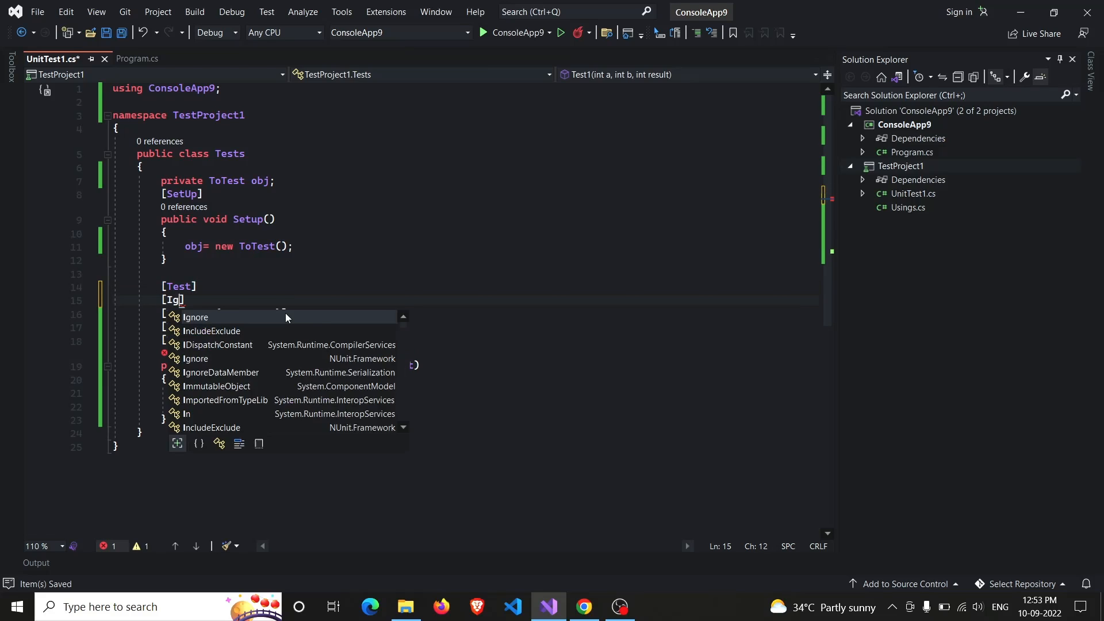
text(no)
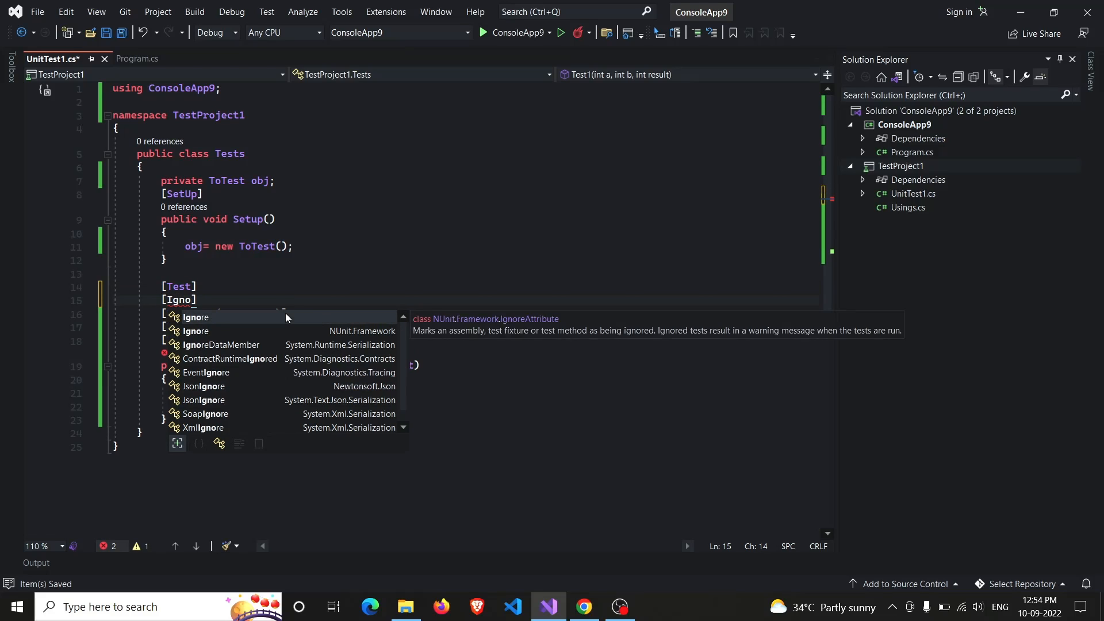
text(re(")
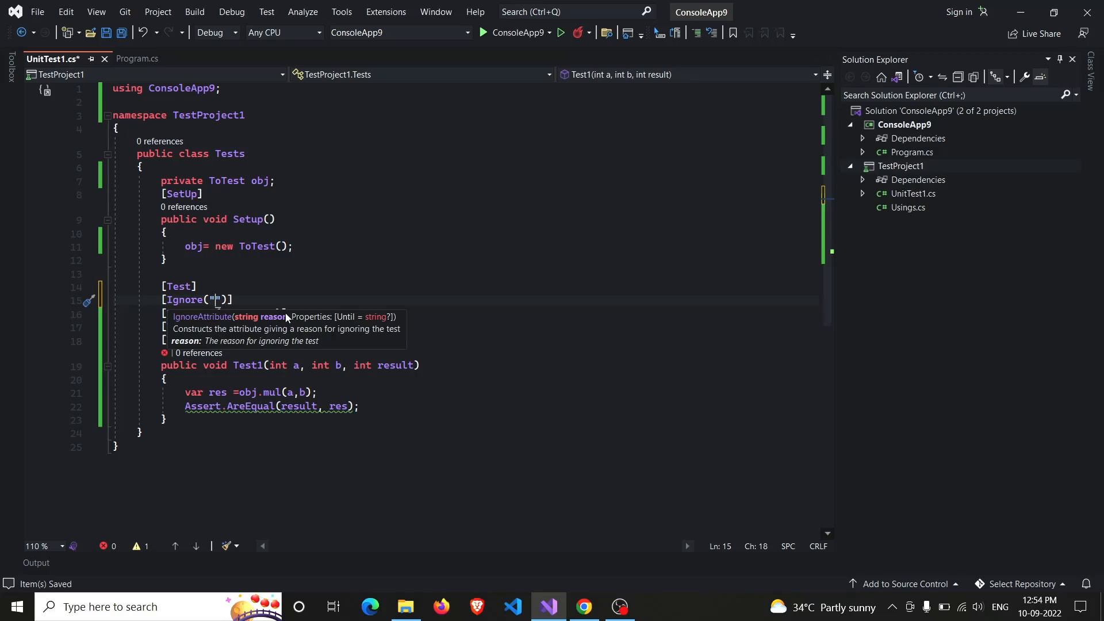
text(test)
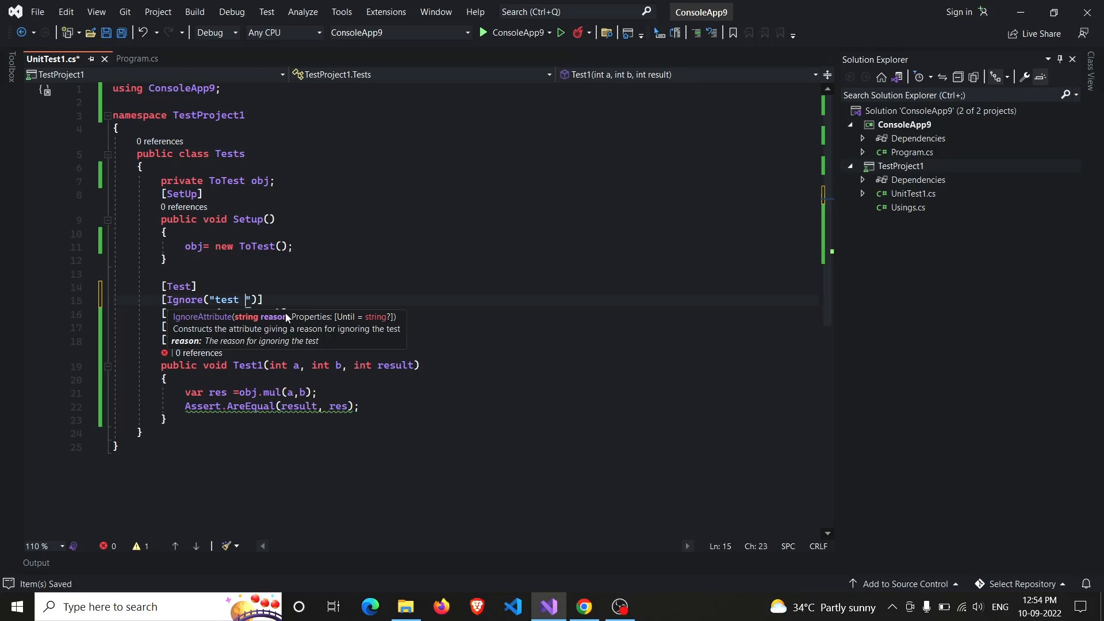
text(it later)
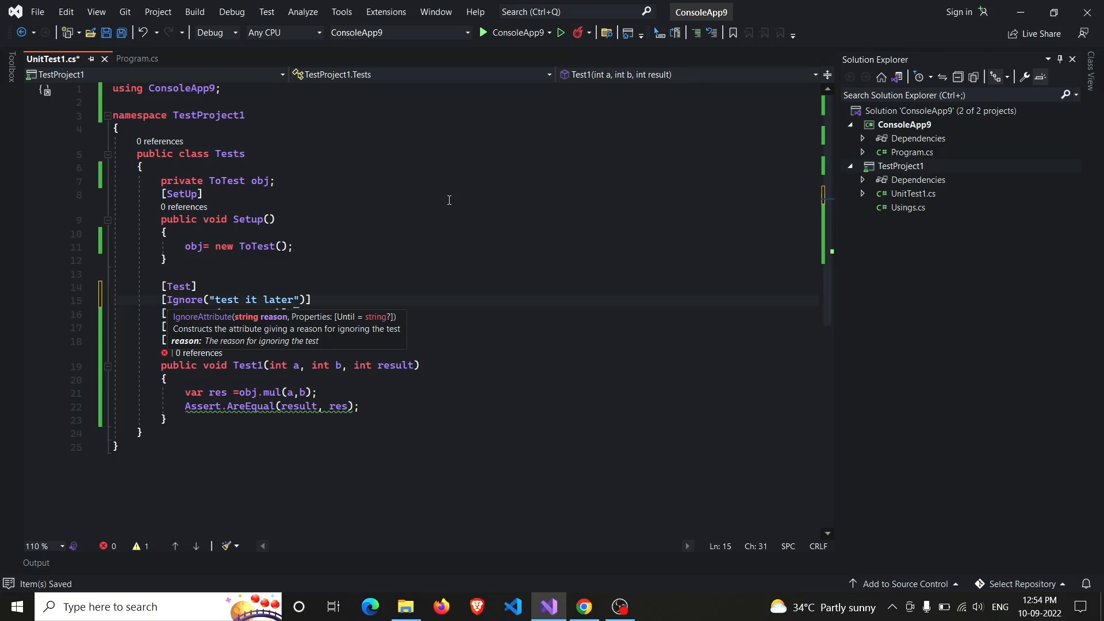
click(266, 11)
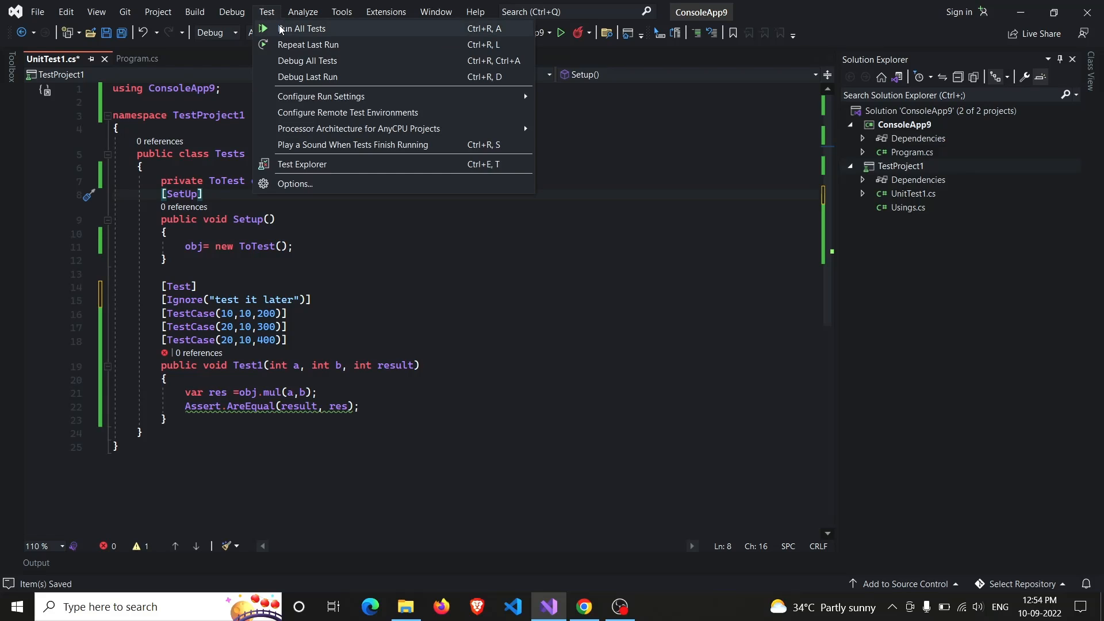
Run all tests, see 3 skipped with 'OneTimeSetUp: test it later', then close Test Explorer
click(302, 27)
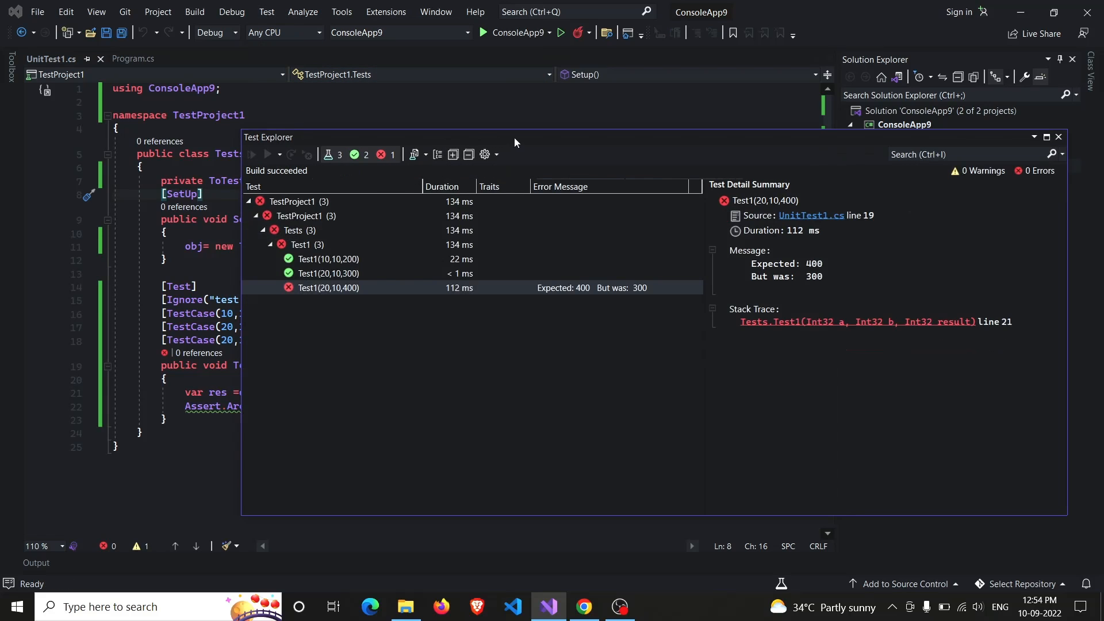
click(252, 154)
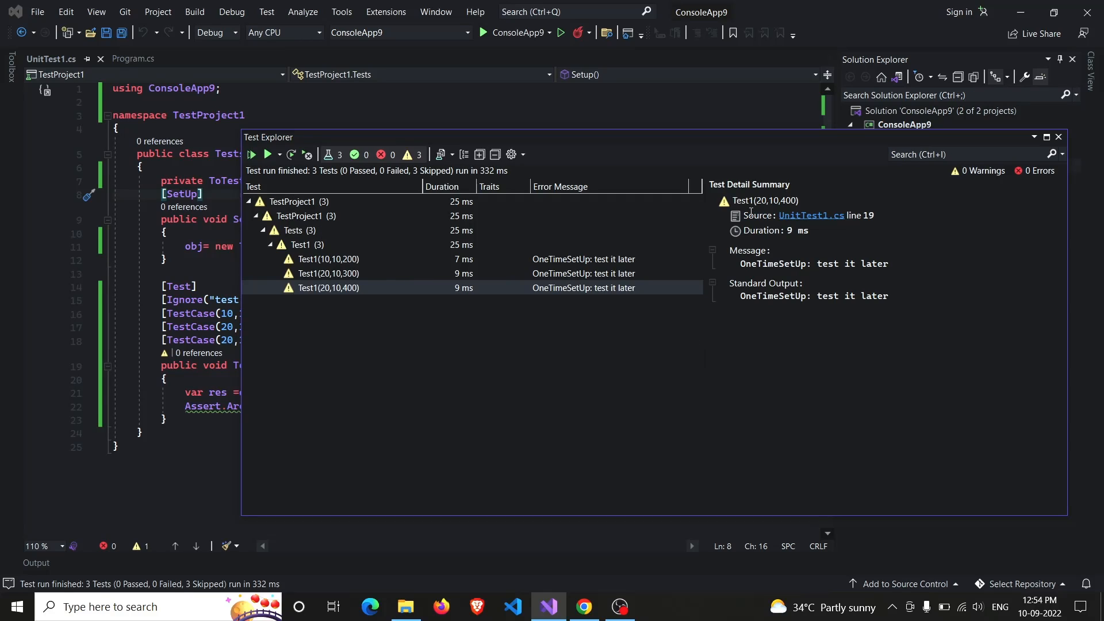
mouse_move(399, 321)
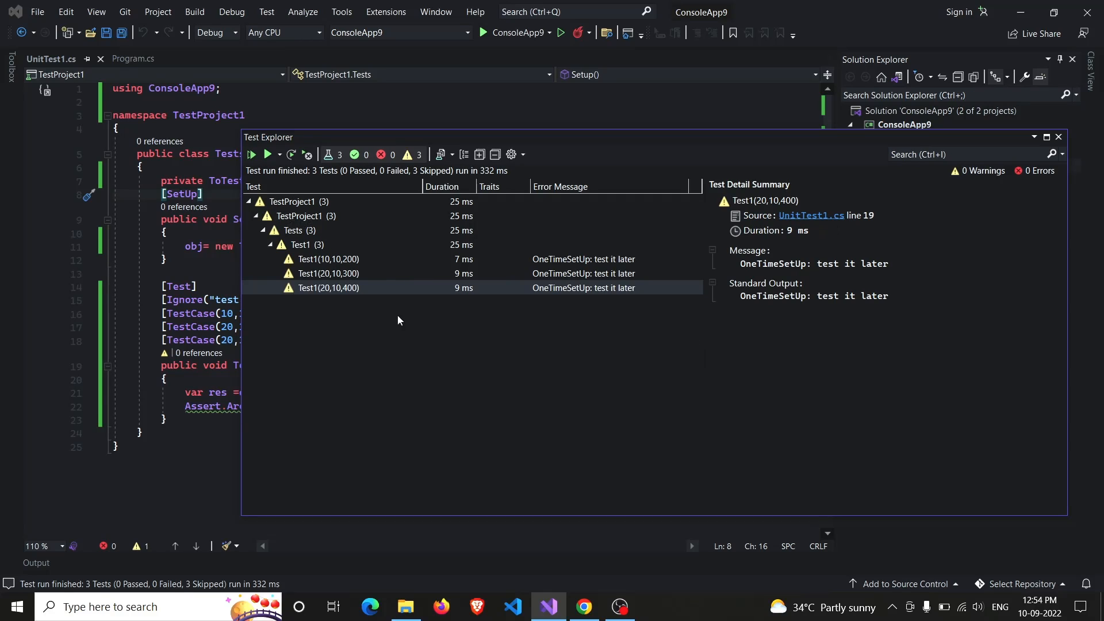
mouse_move(648, 287)
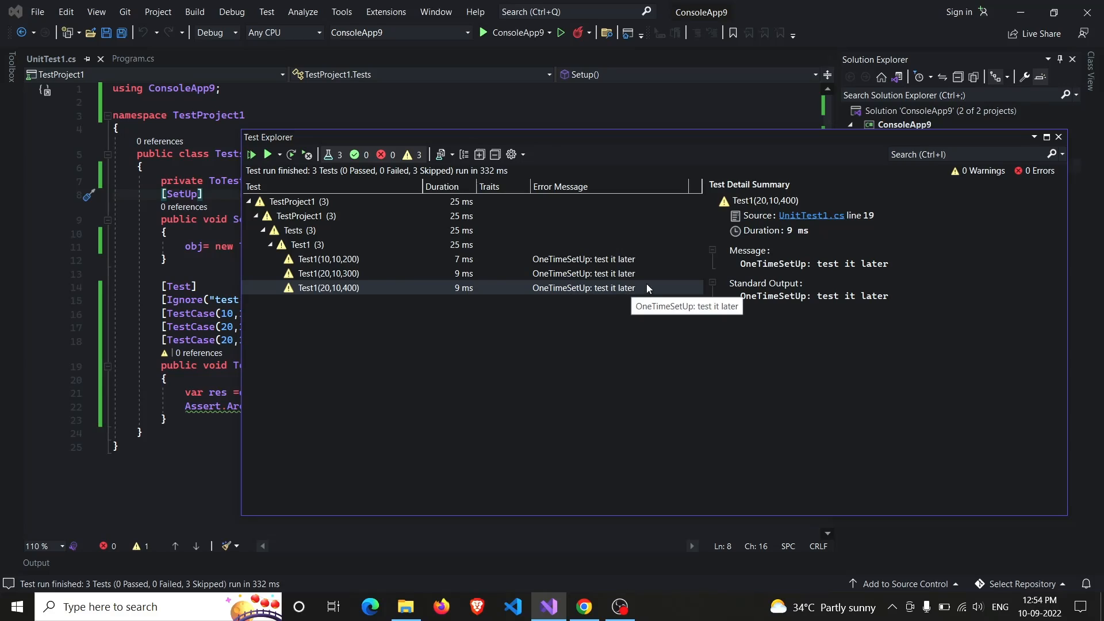
mouse_move(561, 192)
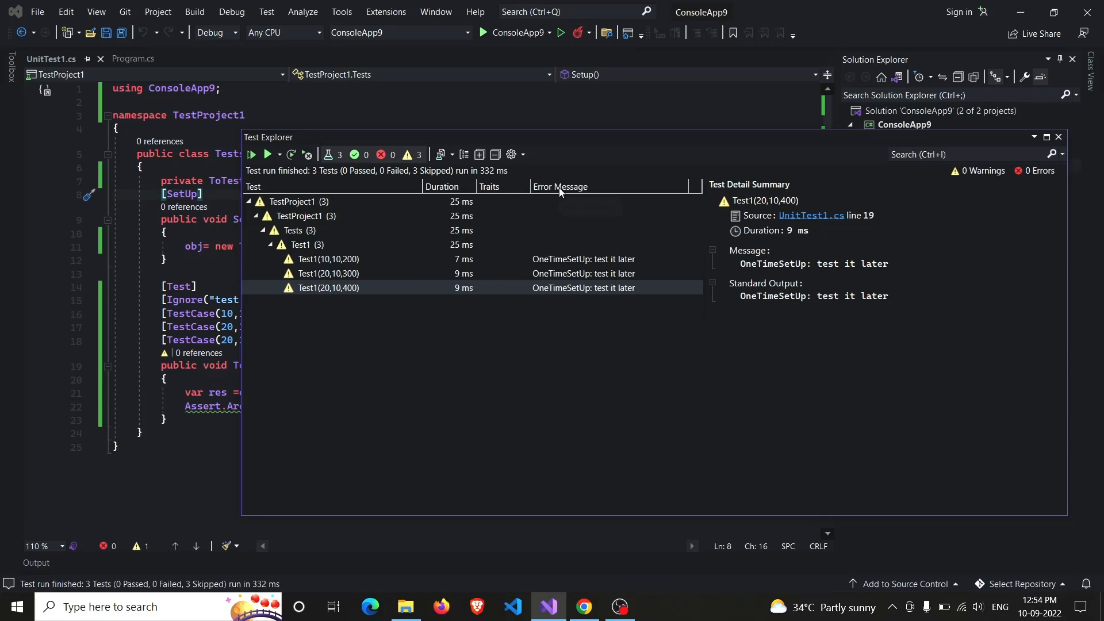
mouse_move(418, 180)
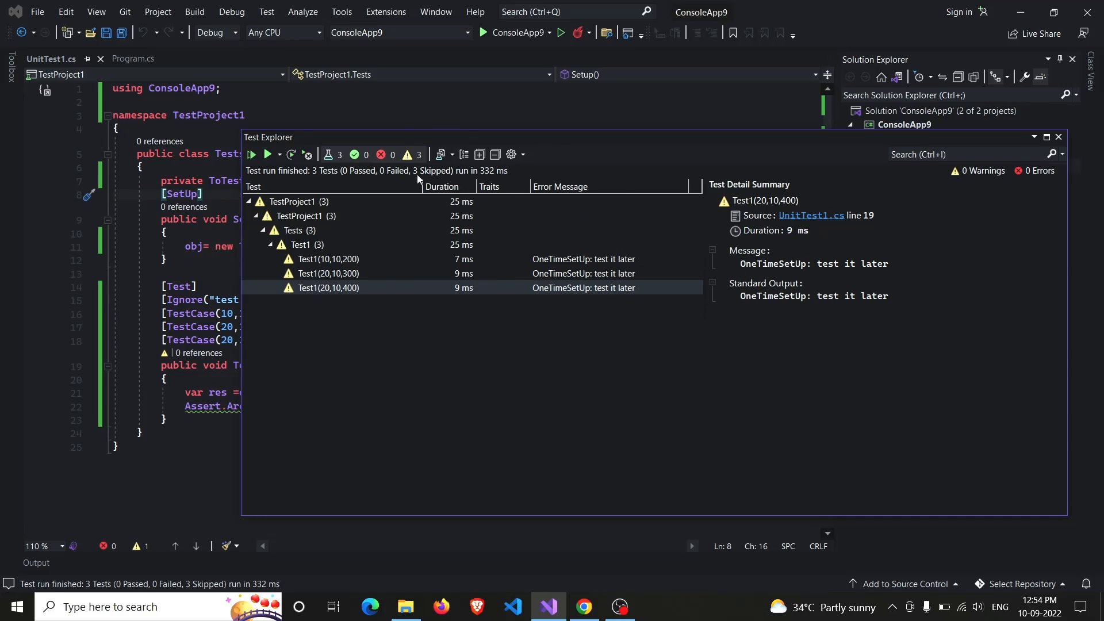
click(1058, 137)
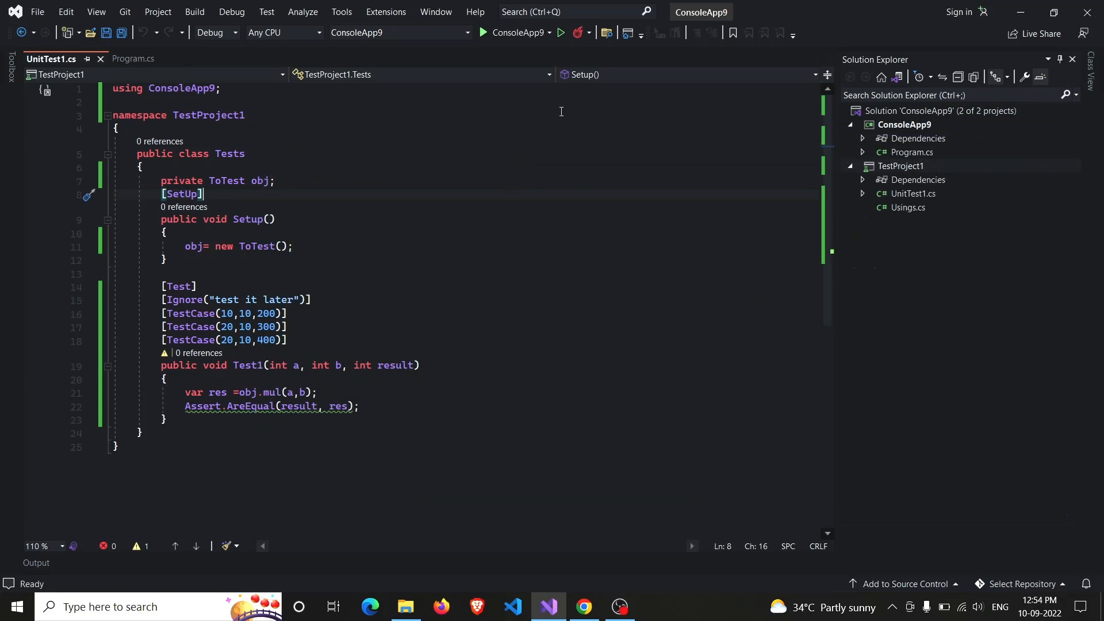
mouse_move(619, 607)
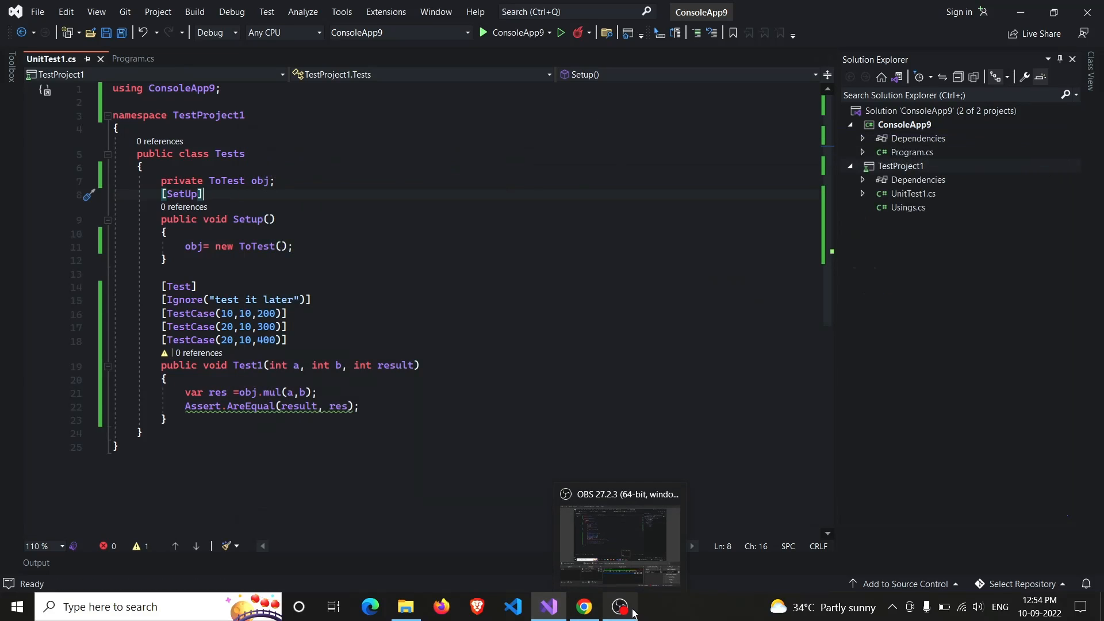
Restore the OBS Studio window from the taskbar over the code editor
click(618, 534)
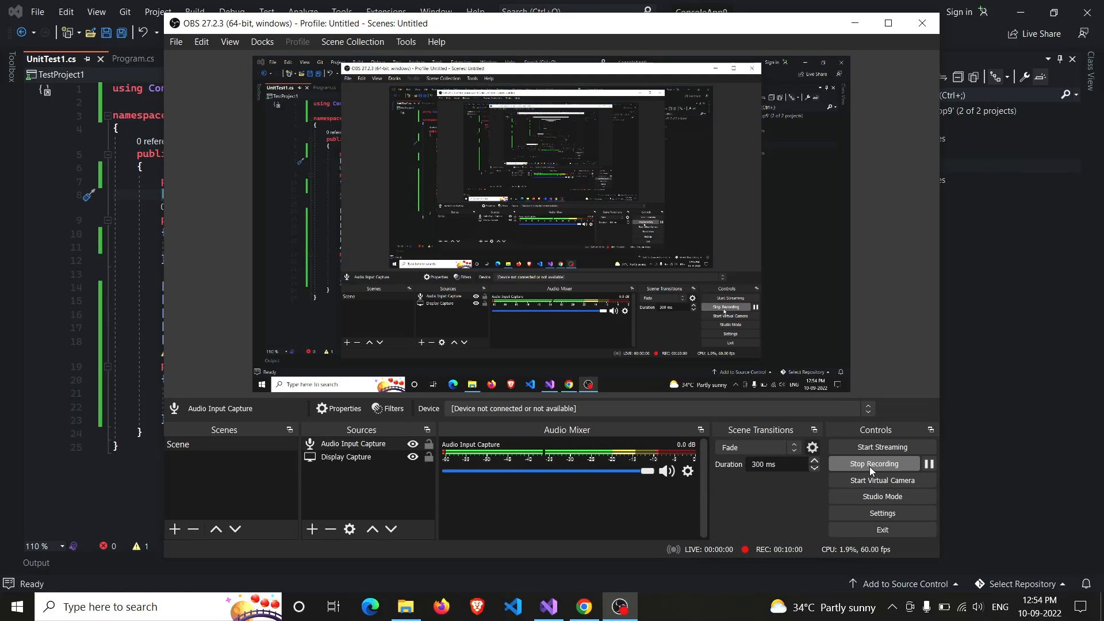